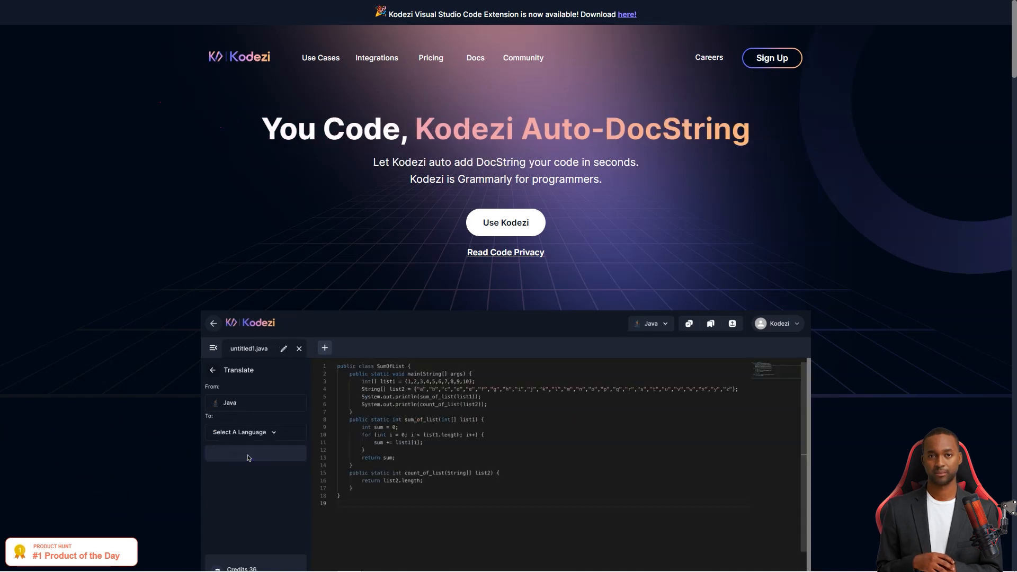
Scroll the Kodezi homepage through languages, use cases, features, stats and backers to reach the For Students link
scroll("down", 3)
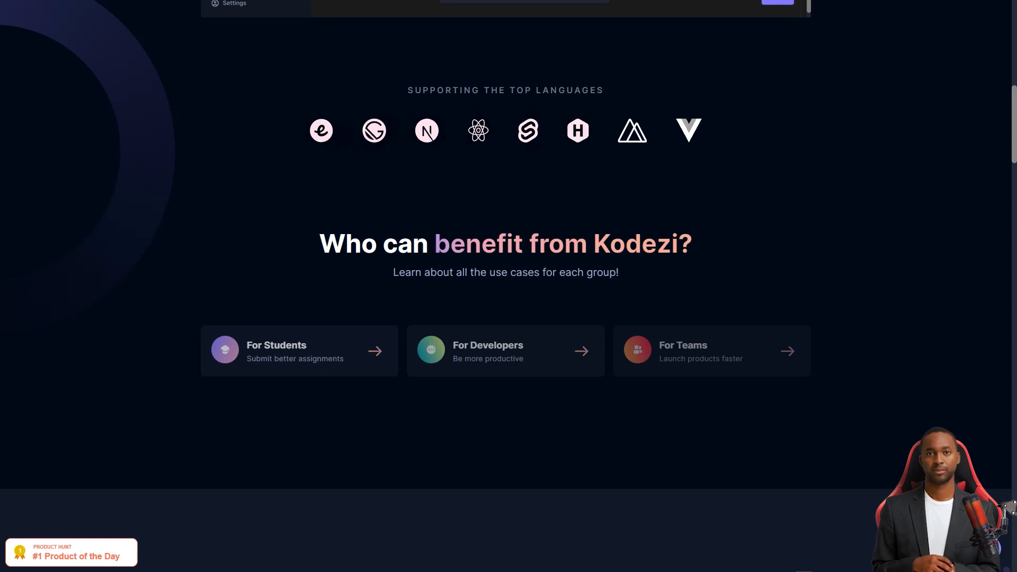
scroll("down", 3)
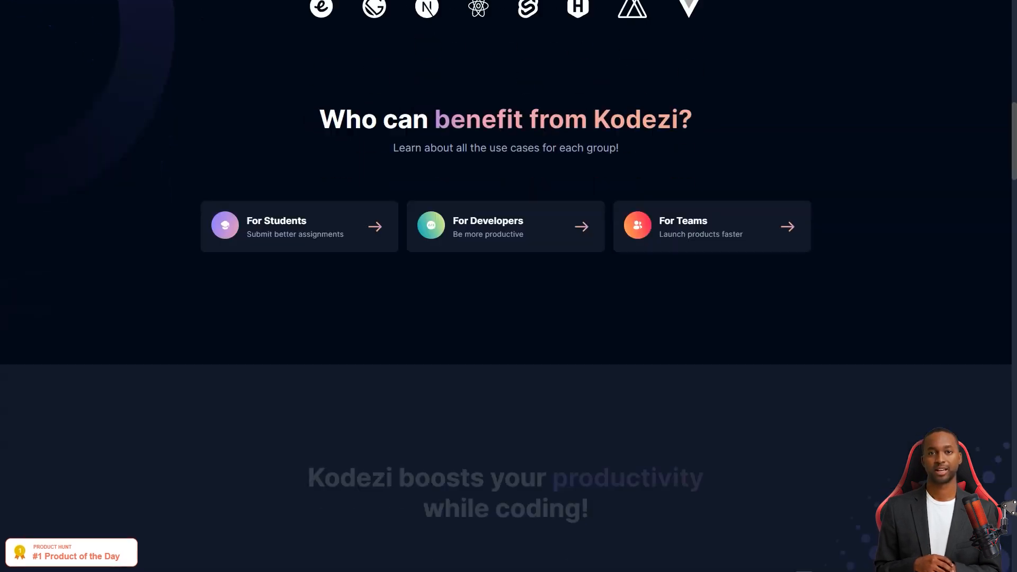
scroll("down", 3)
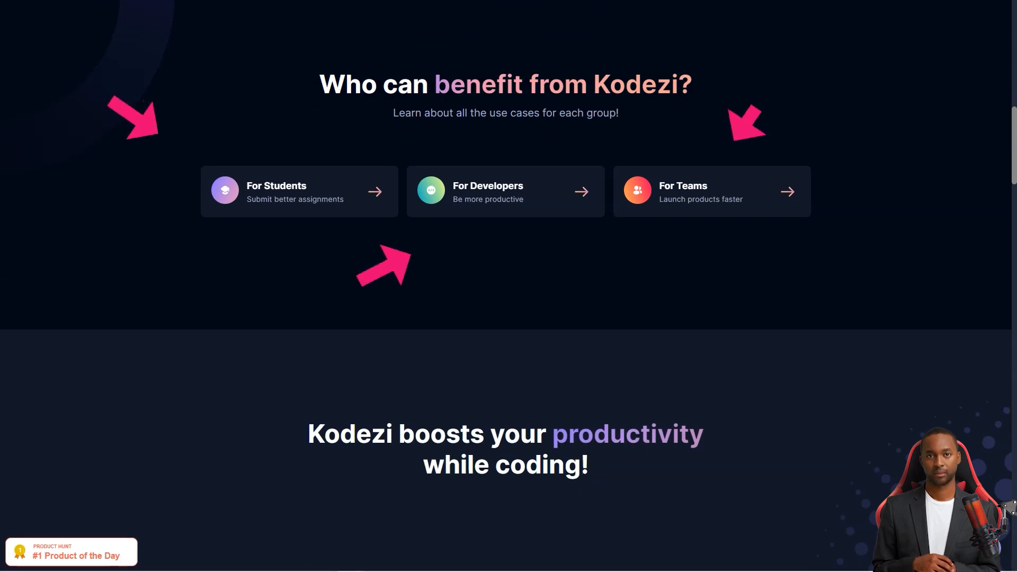
scroll("down", 3)
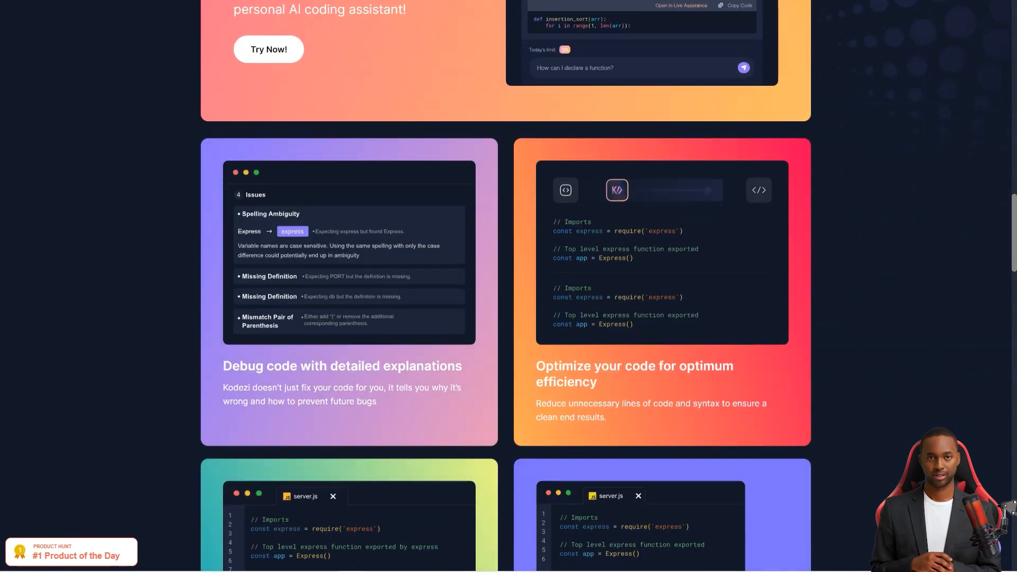
scroll("down", 3)
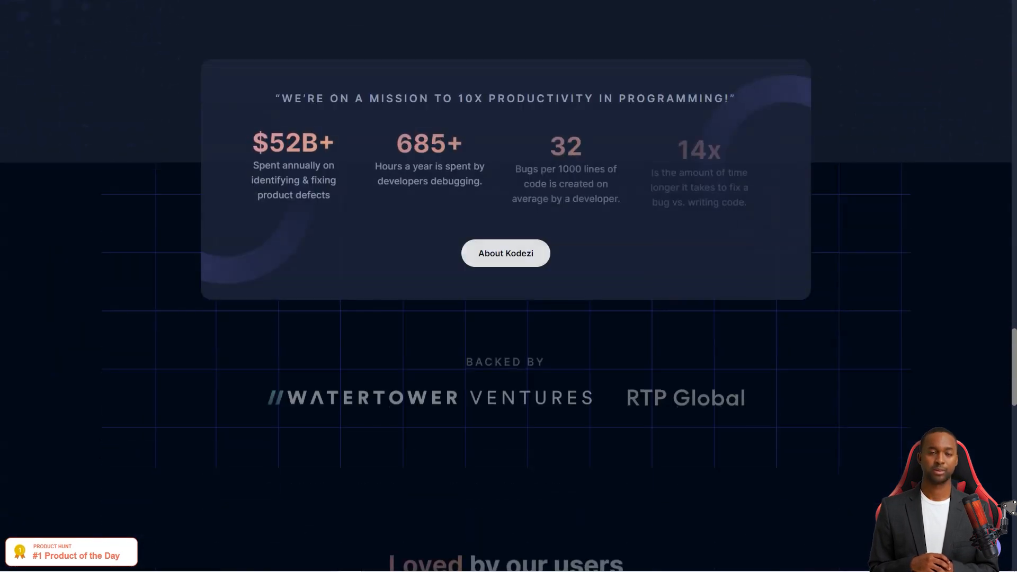
scroll("down", 3)
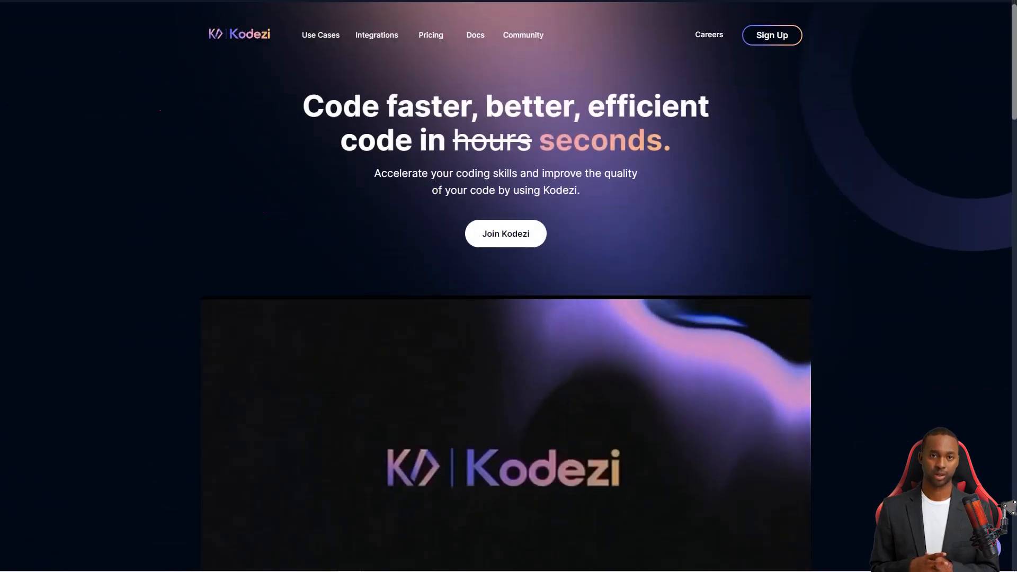
Scroll the students page through its features down to the Integrations section
scroll("down", 3)
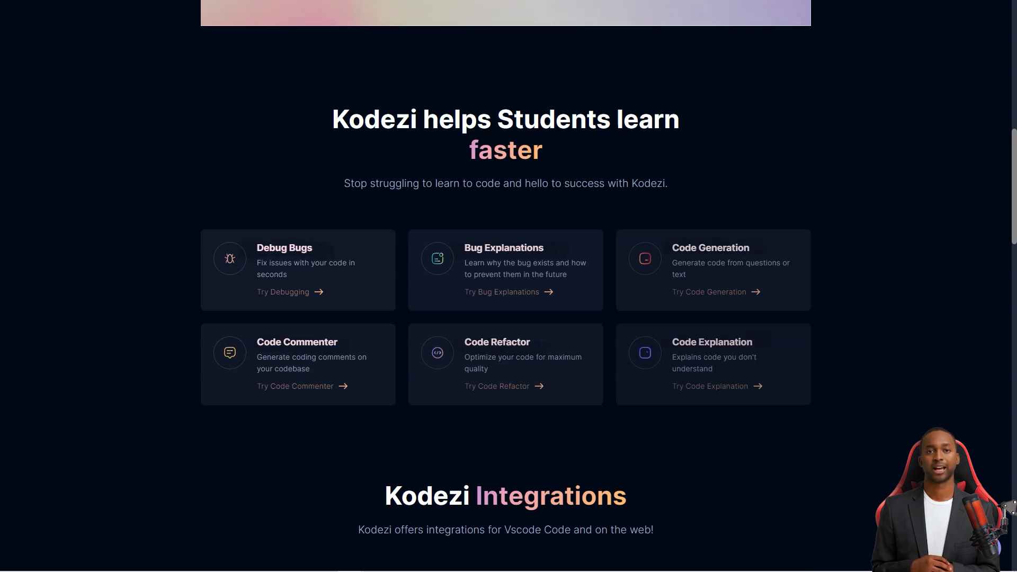
scroll("down", 3)
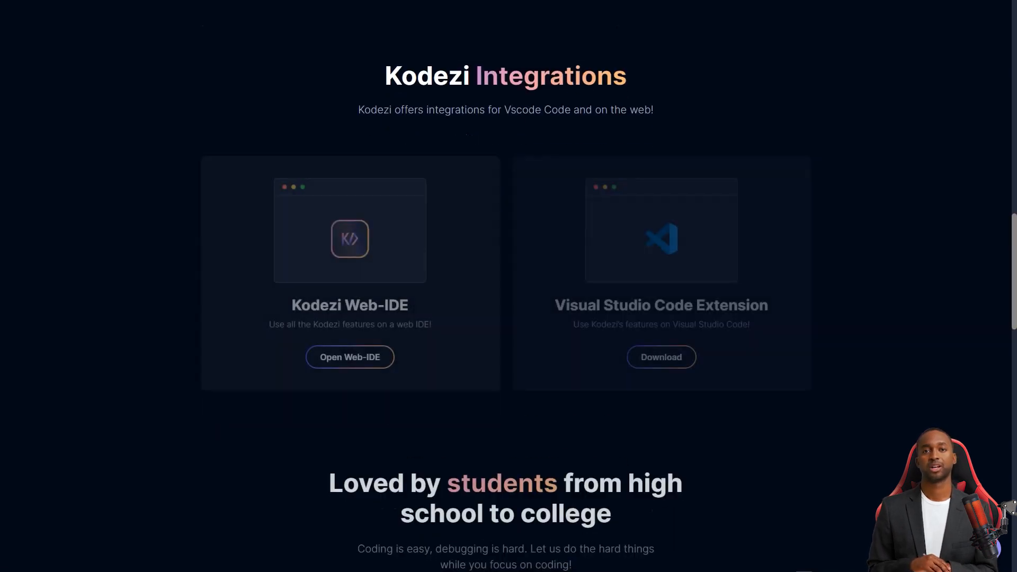
scroll("down", 3)
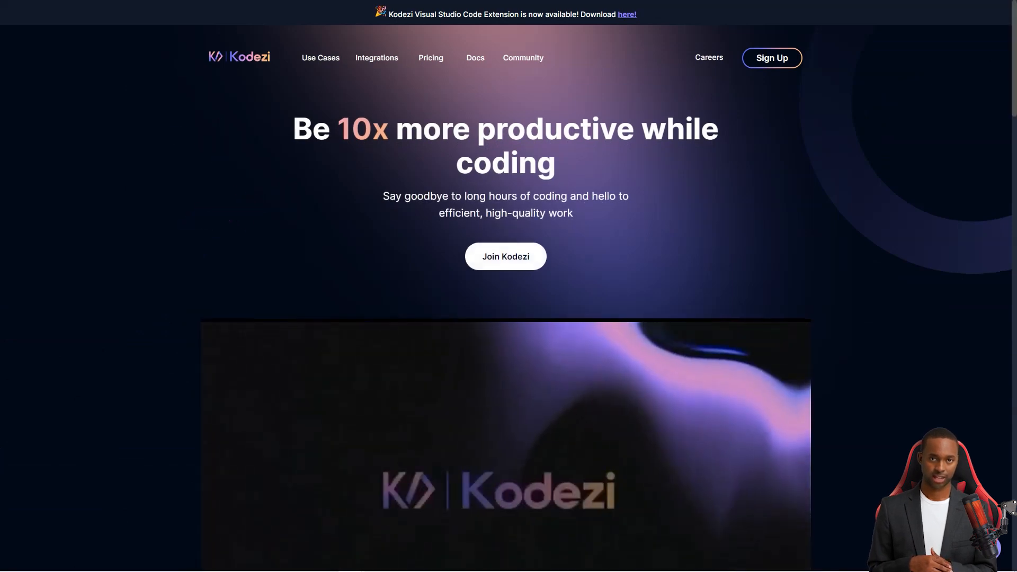
Scroll the developers page through its features, integrations and testimonials
scroll("down", 3)
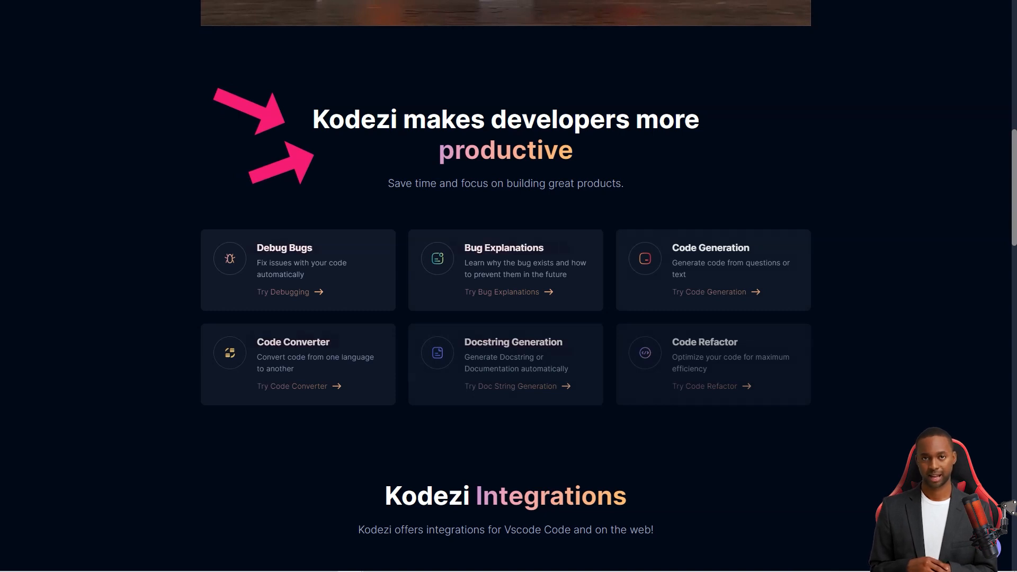
scroll("down", 3)
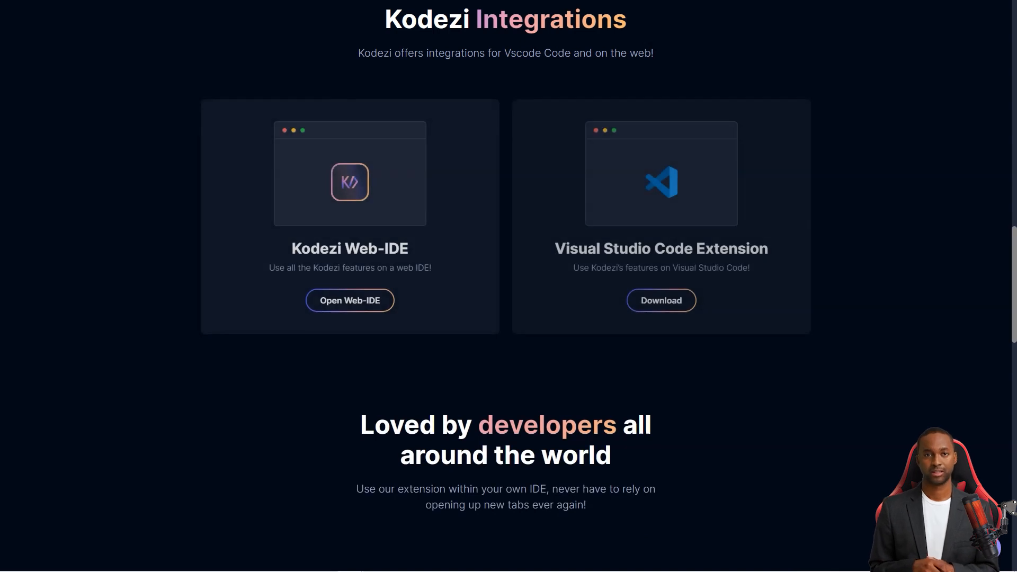
scroll("down", 3)
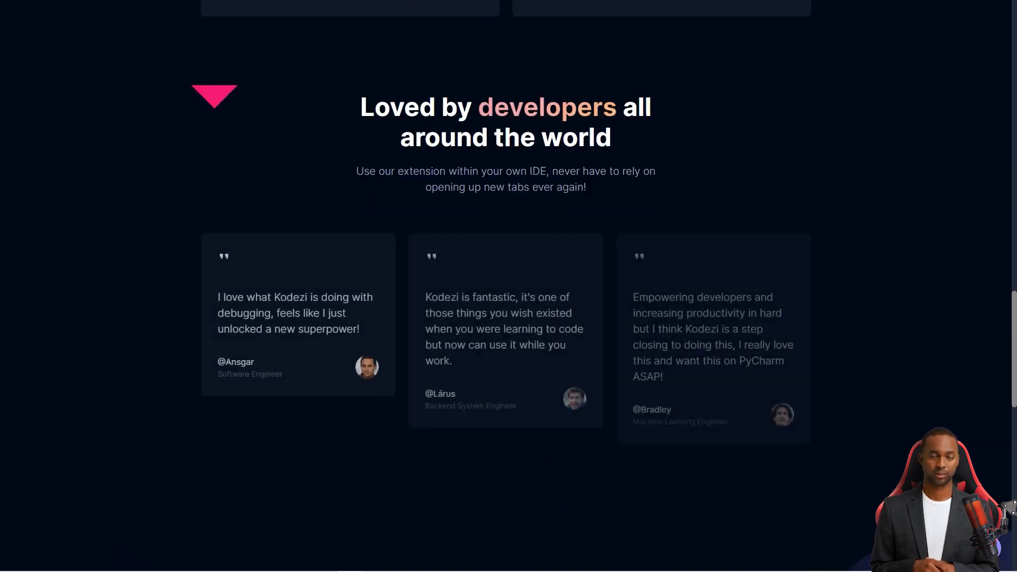
scroll("down", 3)
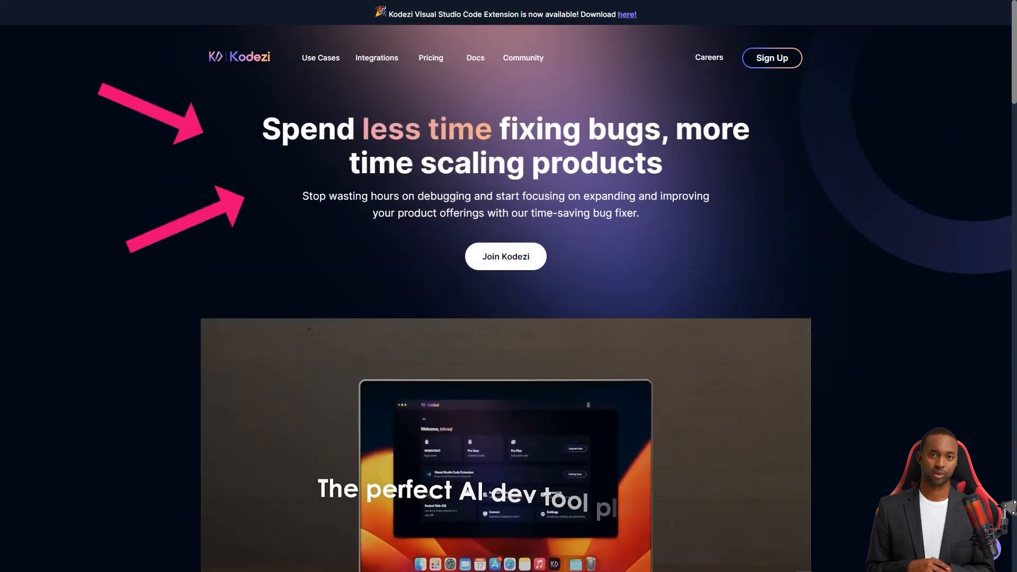
Scroll the teams page through its features and integrations down to the Download Extension link
scroll("down", 3)
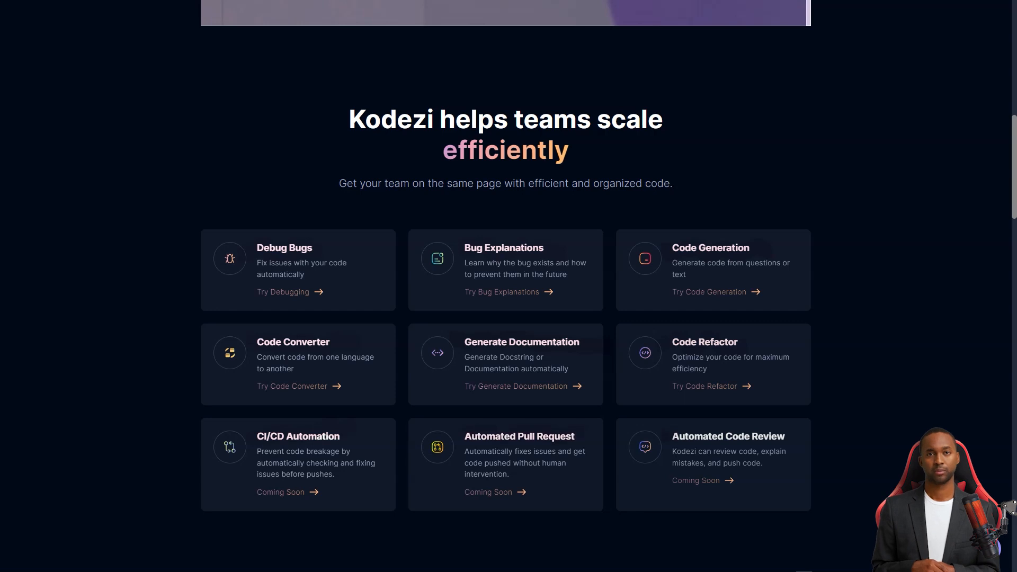
scroll("down", 3)
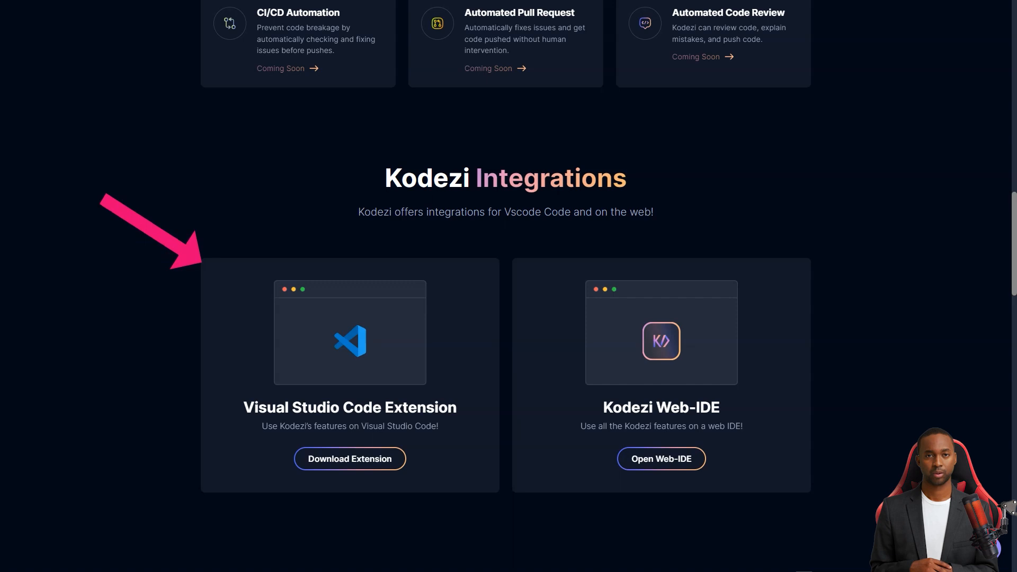
scroll("down", 3)
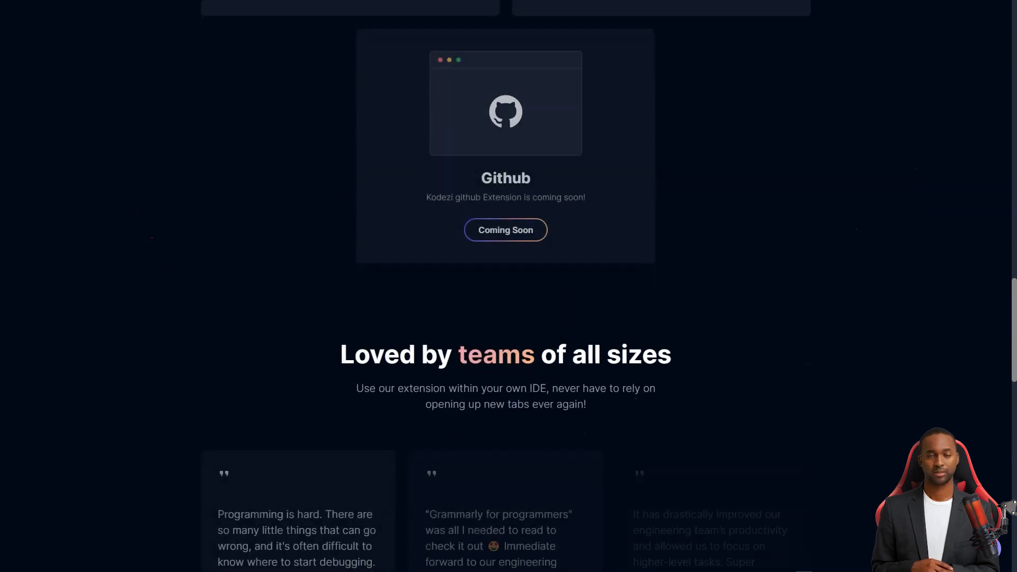
scroll("down", 3)
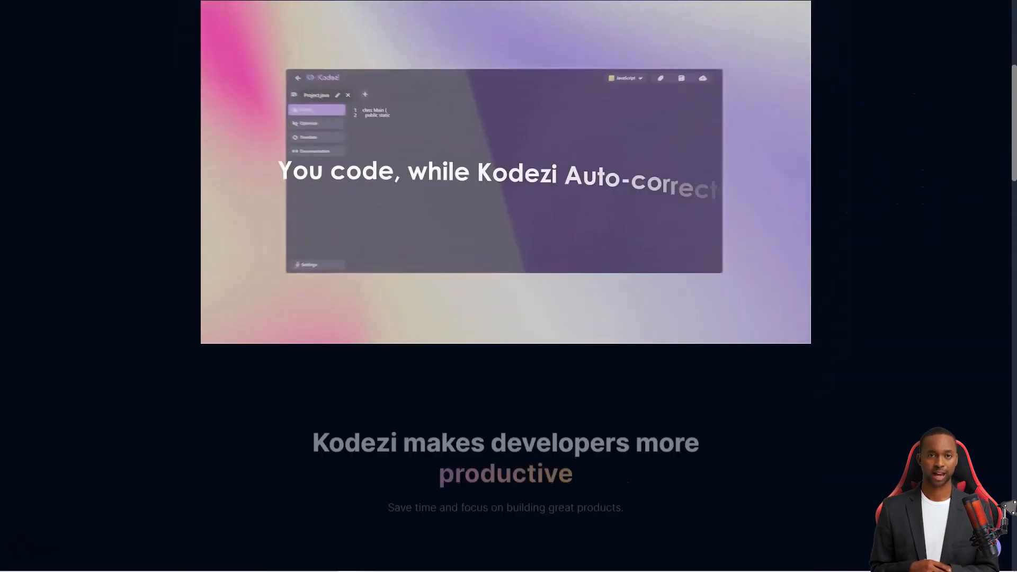
scroll("down", 3)
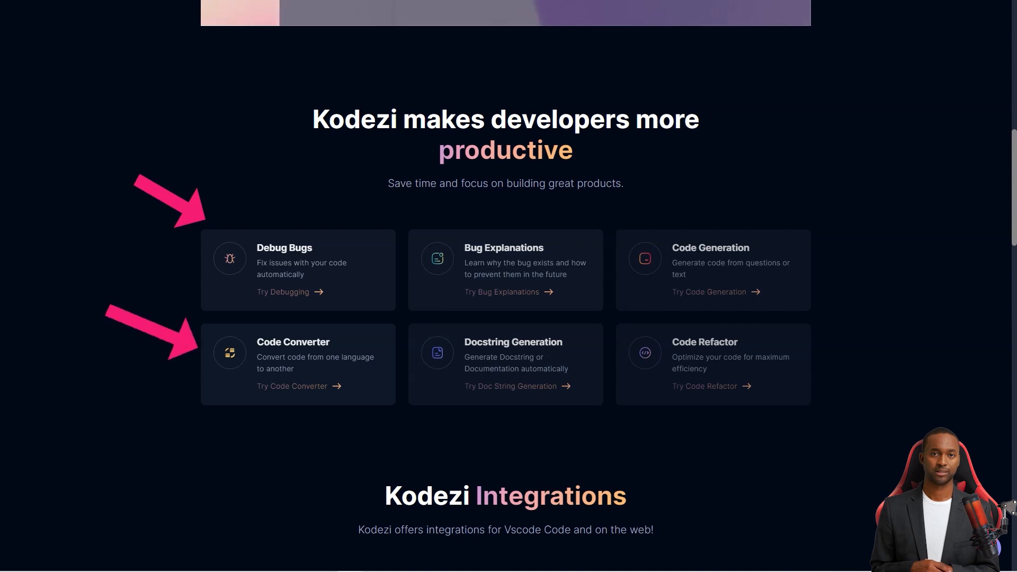
scroll("down", 3)
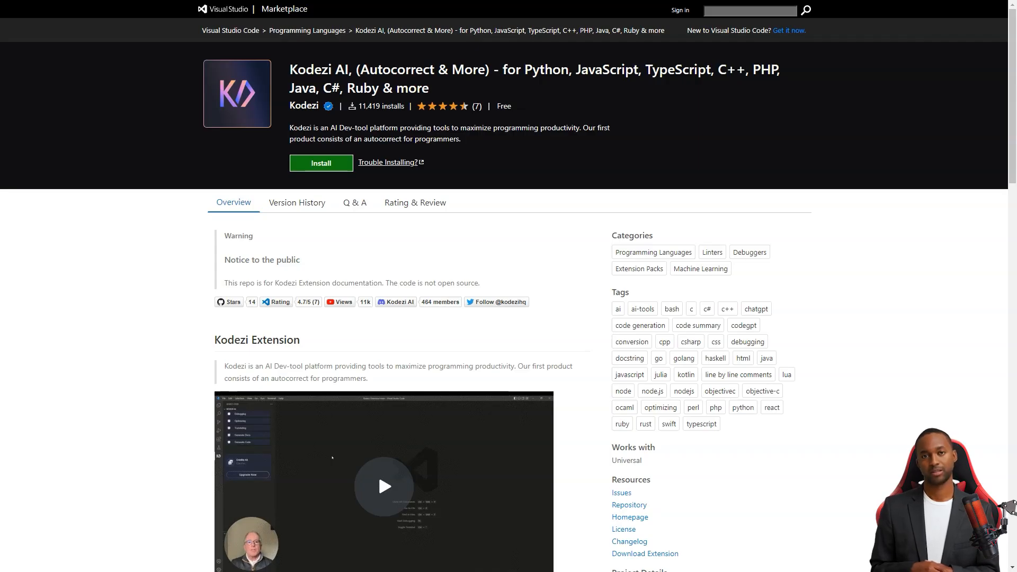
Scroll the Kodezi AI Marketplace listing before moving to its Product Hunt reviews page
scroll("down", 3)
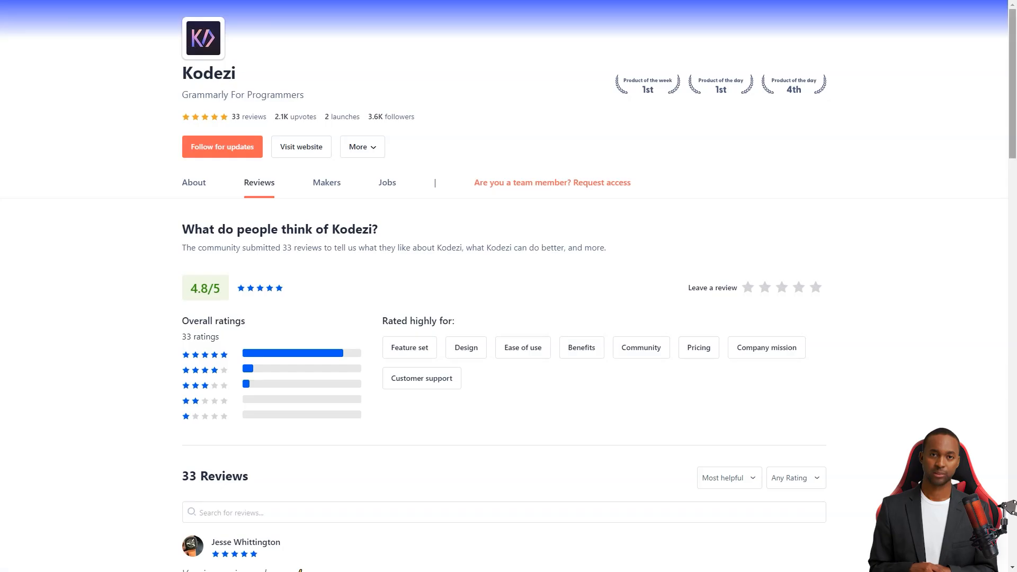
Scroll through Kodezi's individual Product Hunt user reviews
scroll("down", 3)
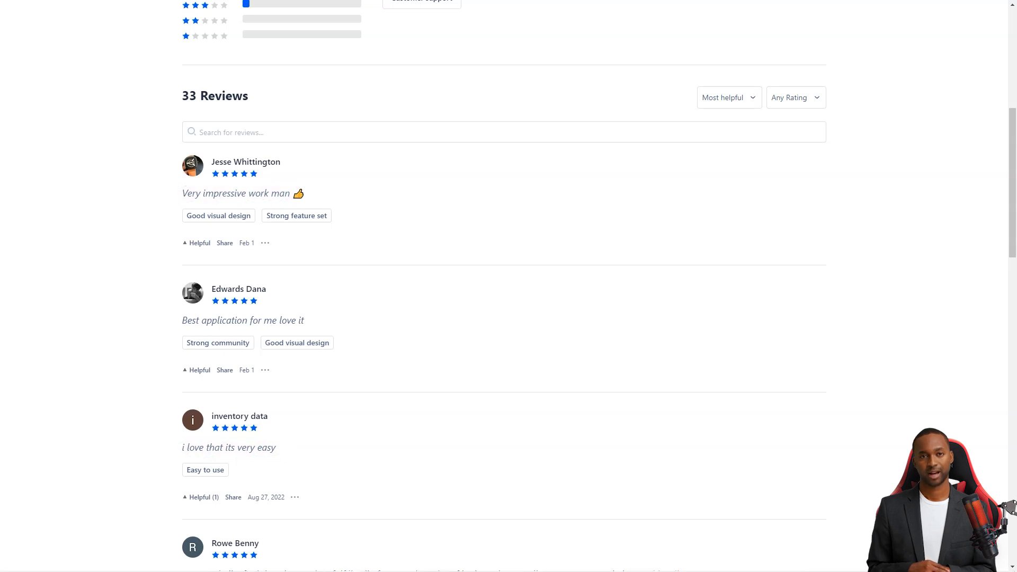
scroll("down", 3)
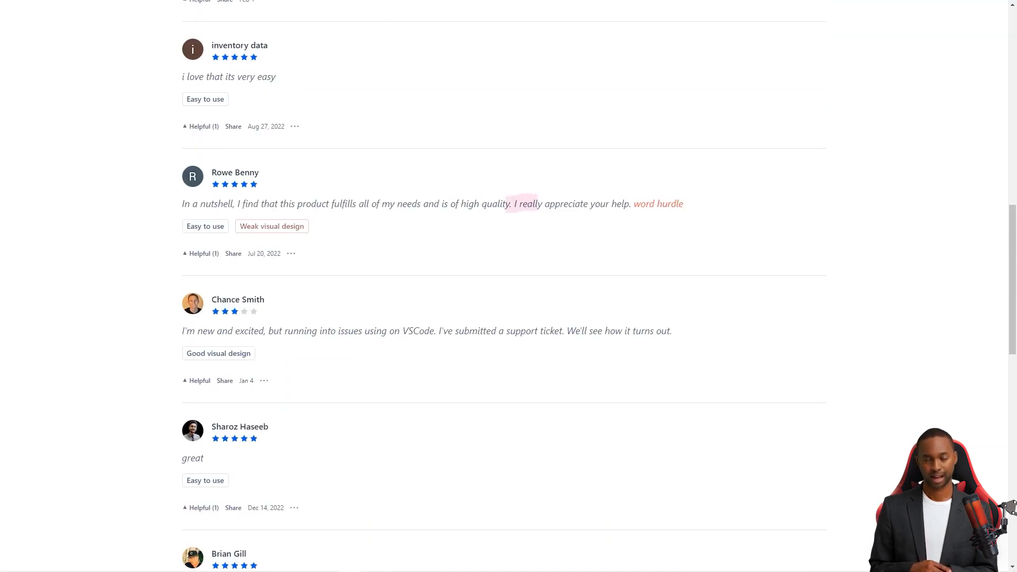
scroll("down", 3)
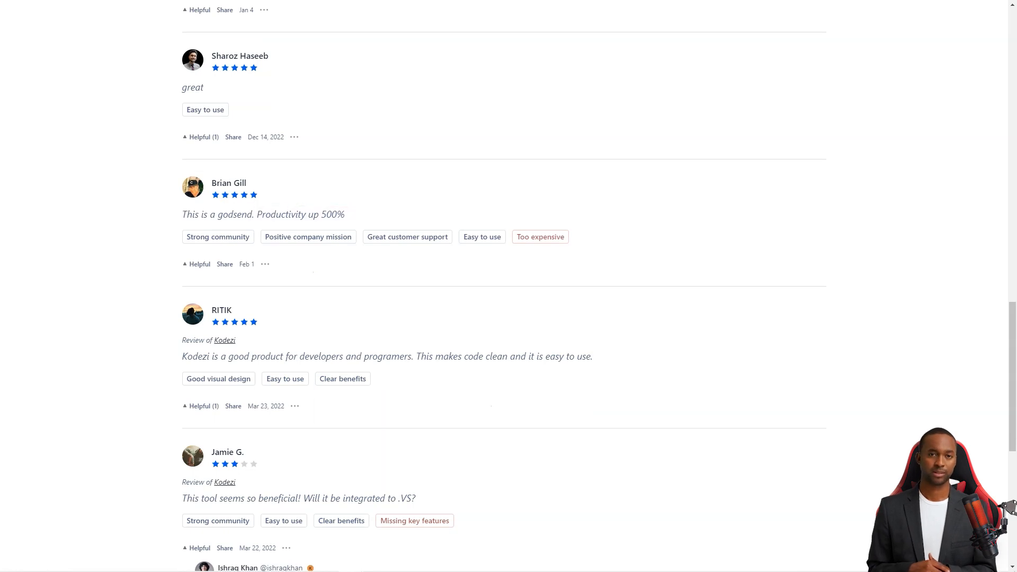
scroll("down", 3)
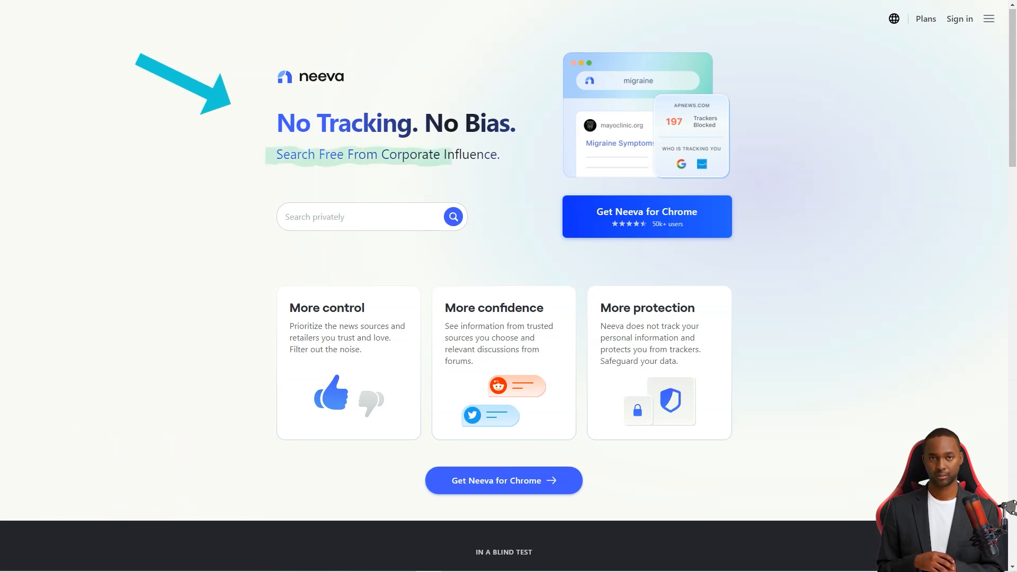
Scroll the Neeva homepage through its benefits, blind-test comparison and devices section
scroll("down", 3)
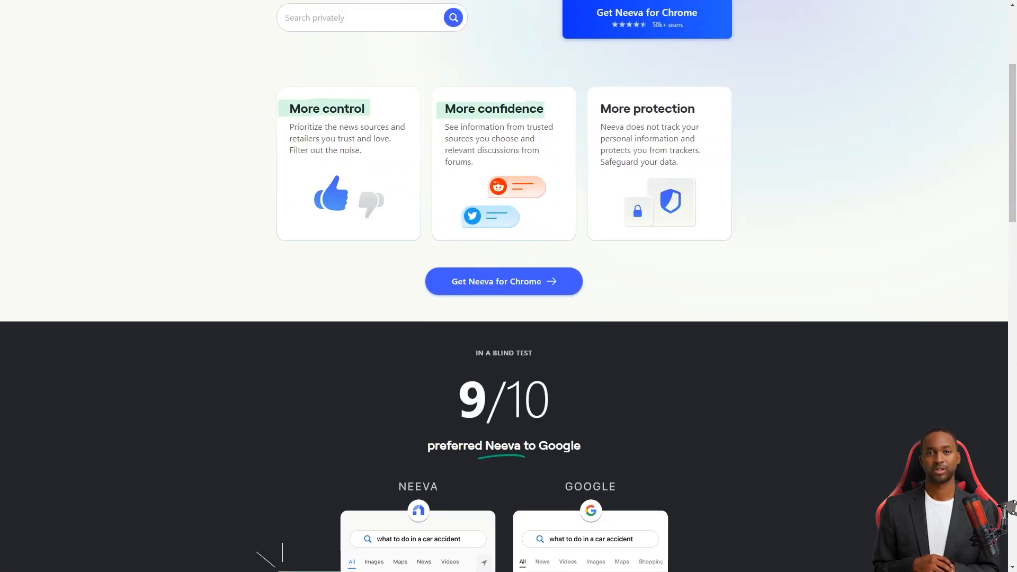
scroll("down", 3)
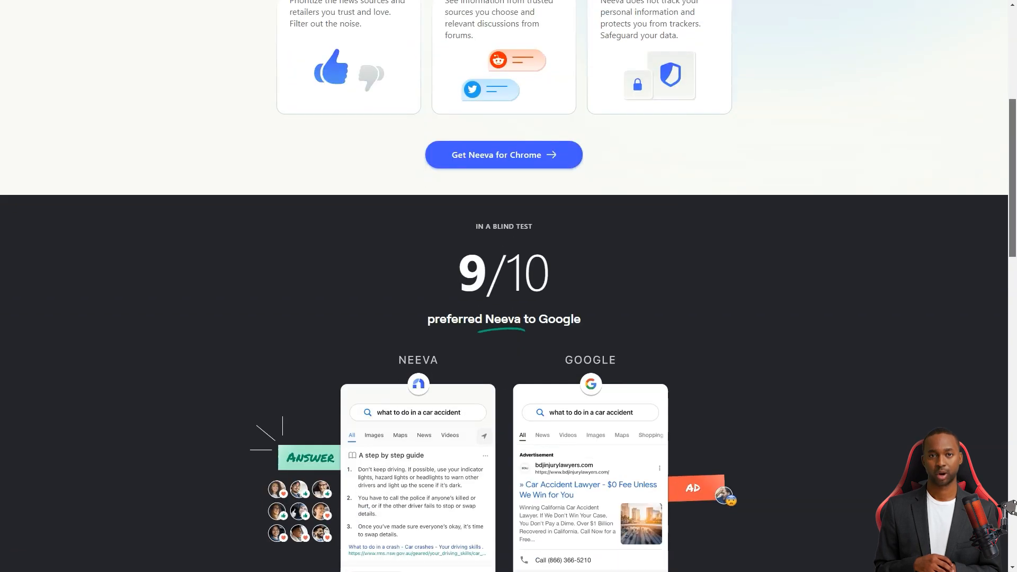
scroll("down", 3)
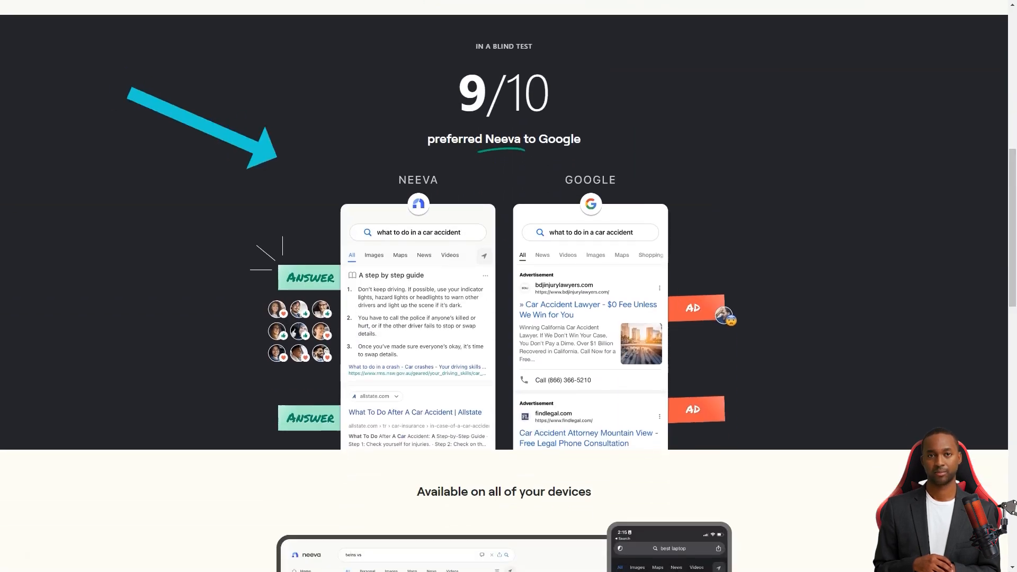
scroll("down", 3)
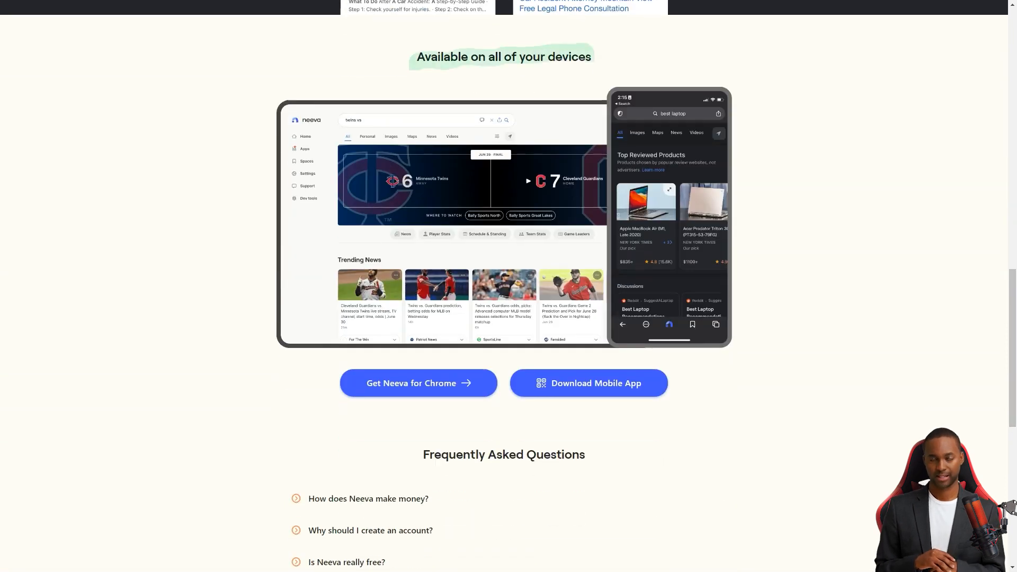
scroll("down", 3)
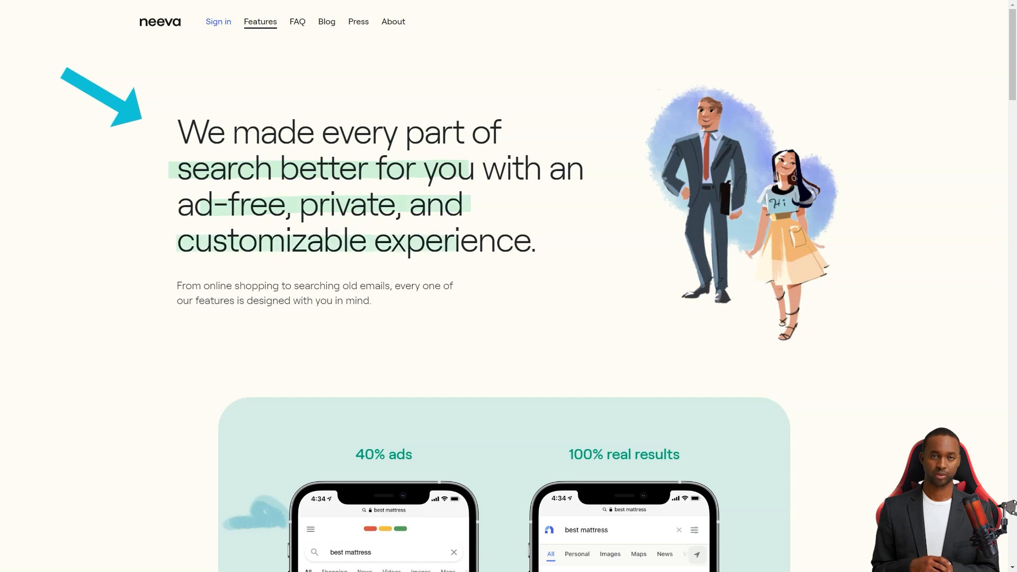
Scroll the Neeva Features page through ads, privacy, customization, shopping and recipes sections
scroll("down", 3)
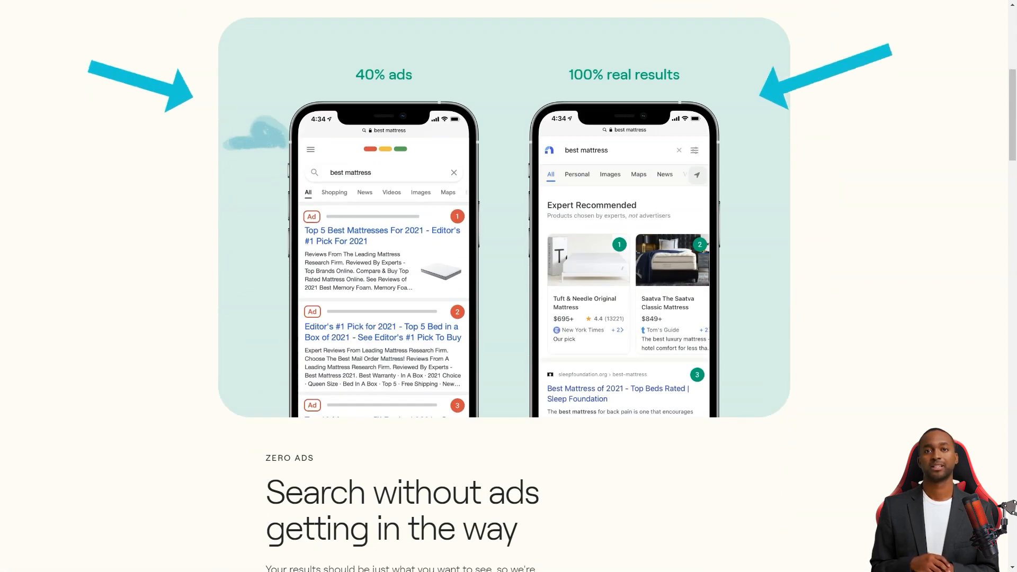
scroll("down", 3)
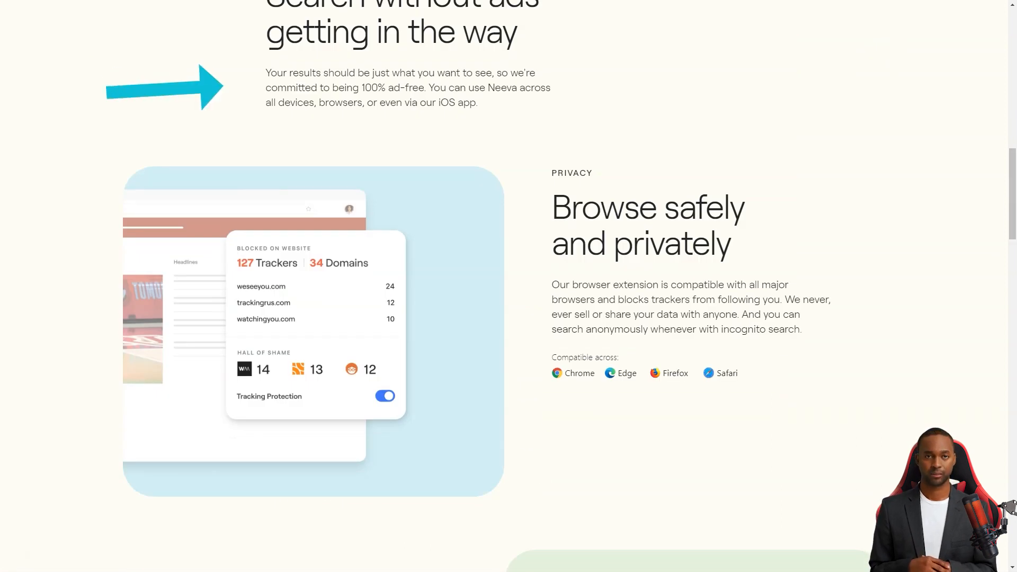
scroll("down", 3)
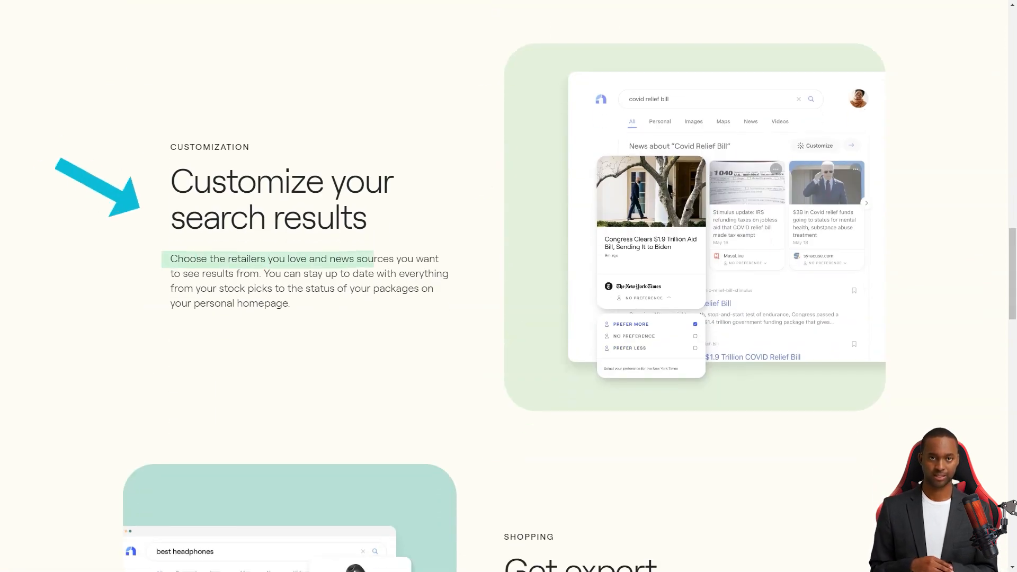
scroll("down", 3)
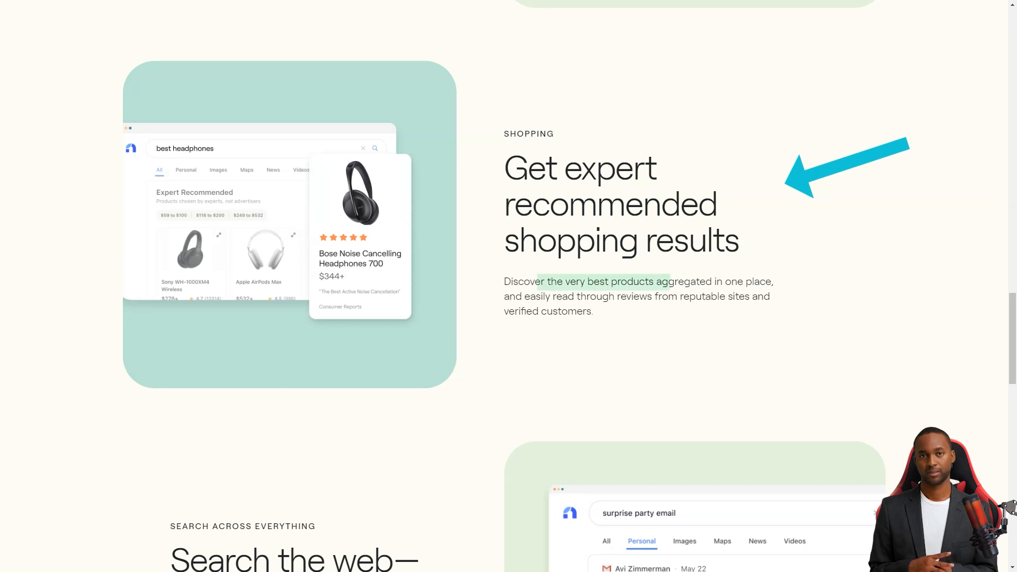
scroll("down", 3)
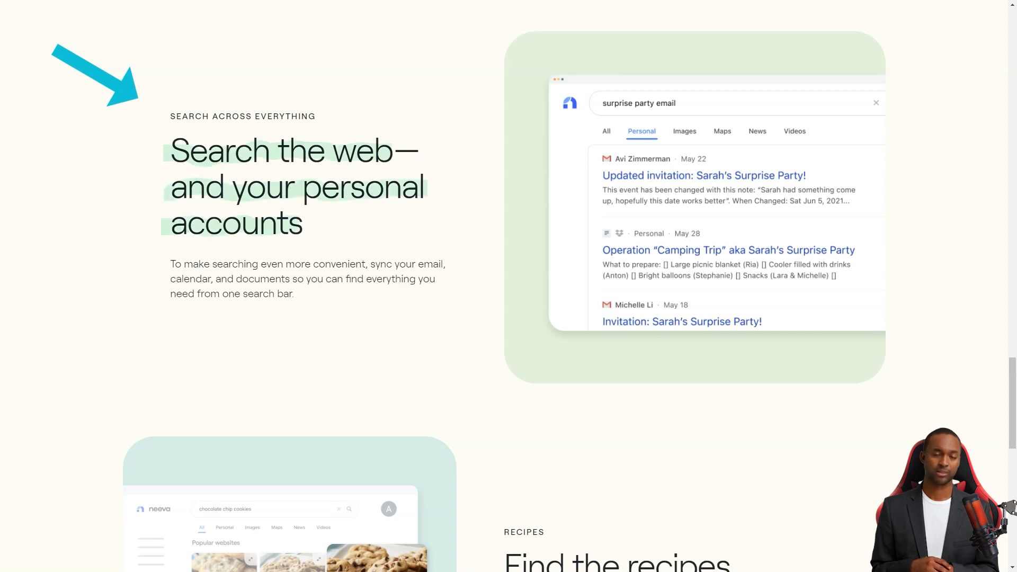
scroll("down", 3)
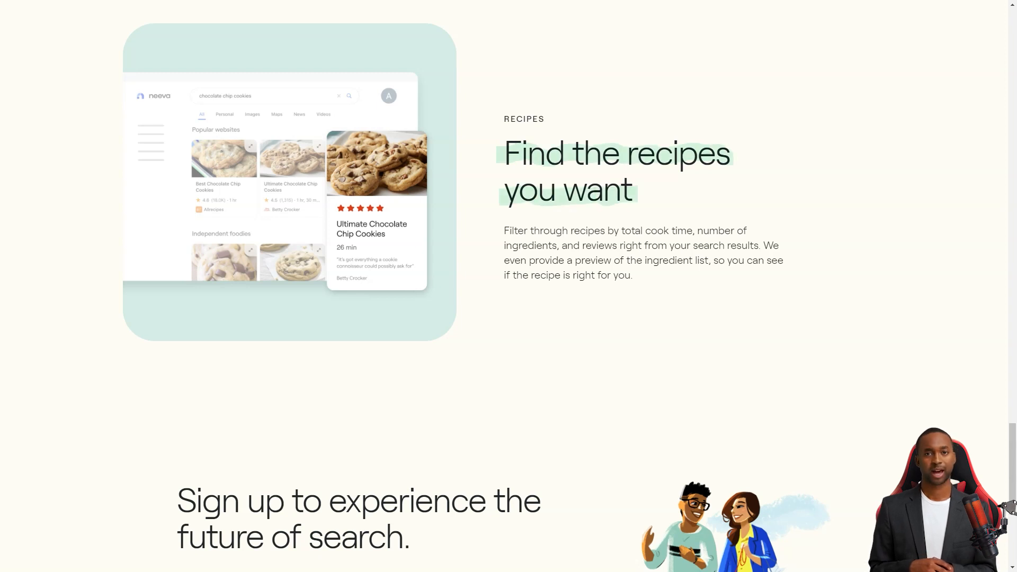
scroll("down", 3)
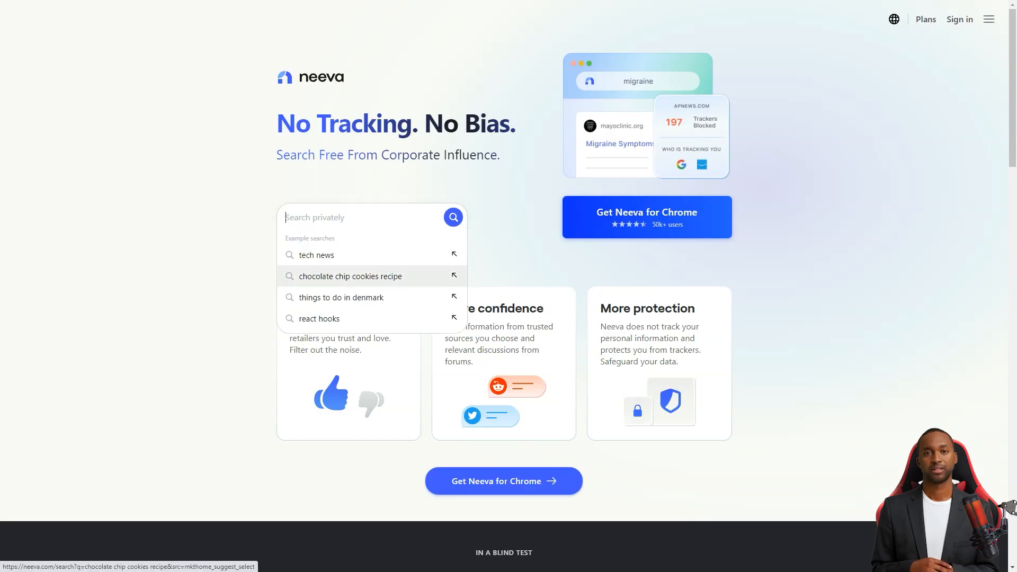
Run the 'chocolate chip cookies recipe' example search and browse its results
left_click(349, 277)
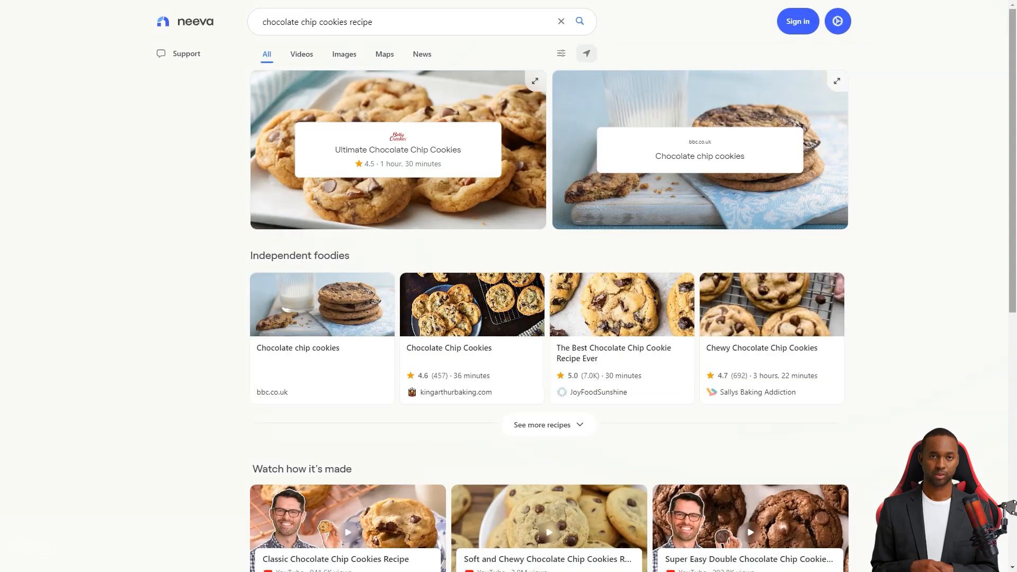
scroll("down", 3)
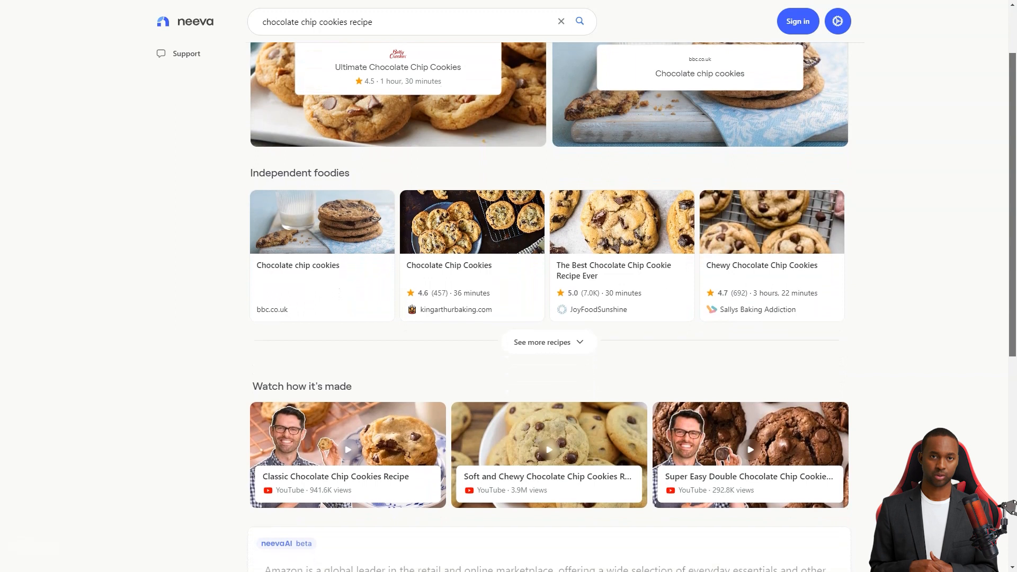
scroll("down", 3)
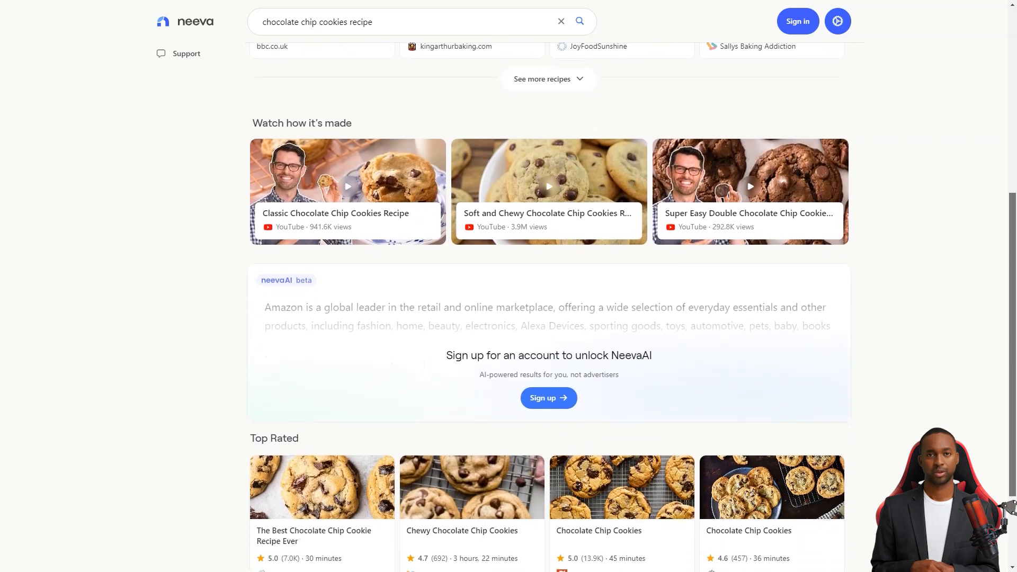
scroll("down", 3)
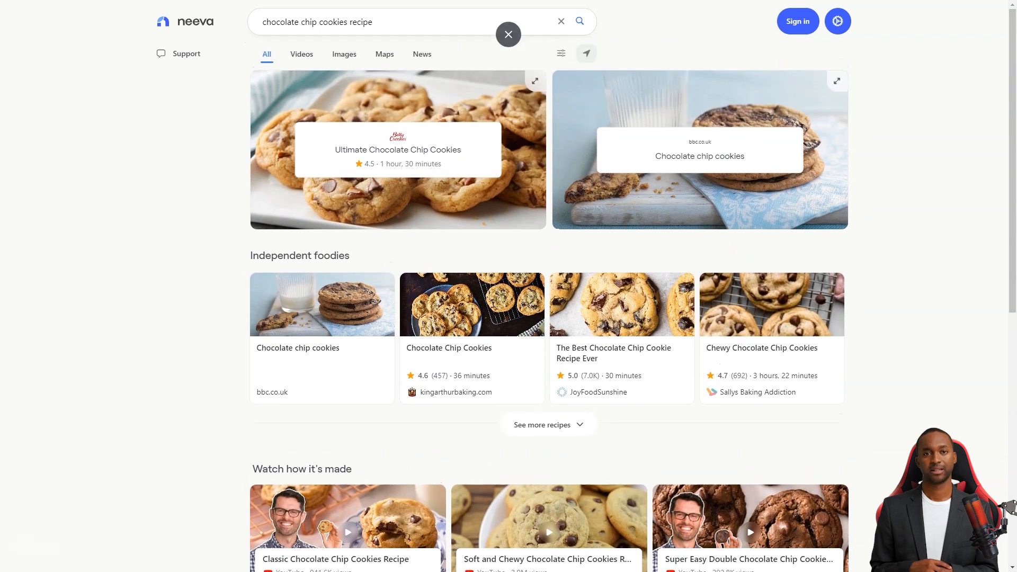
Switch the recipe search to video results
left_click(300, 54)
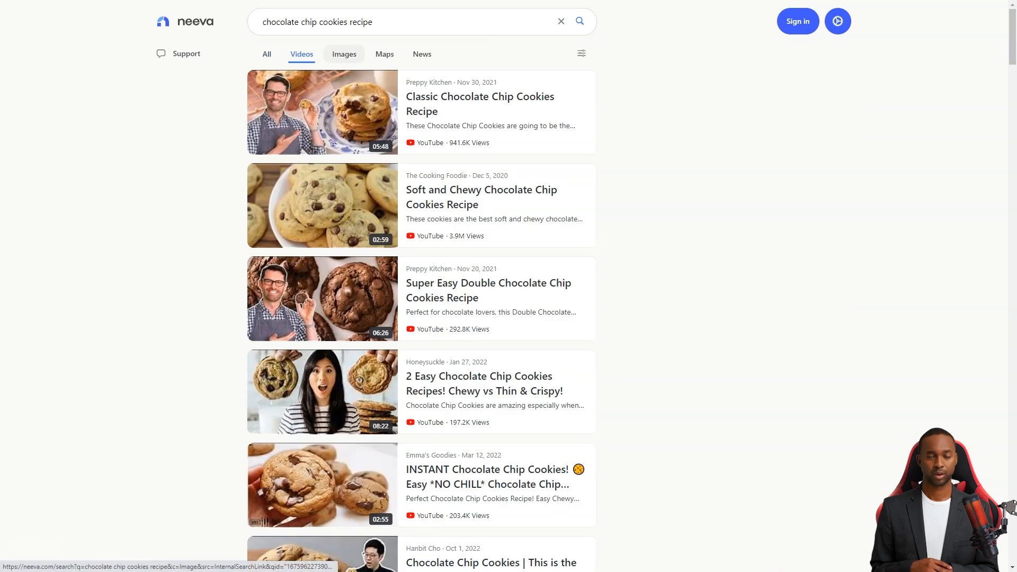
left_click(343, 54)
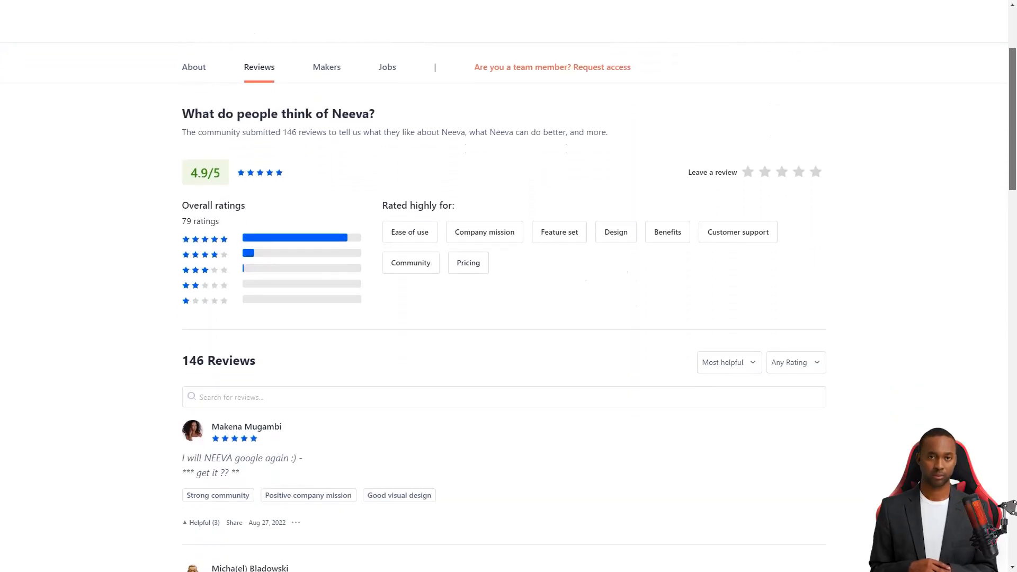
scroll("down", 3)
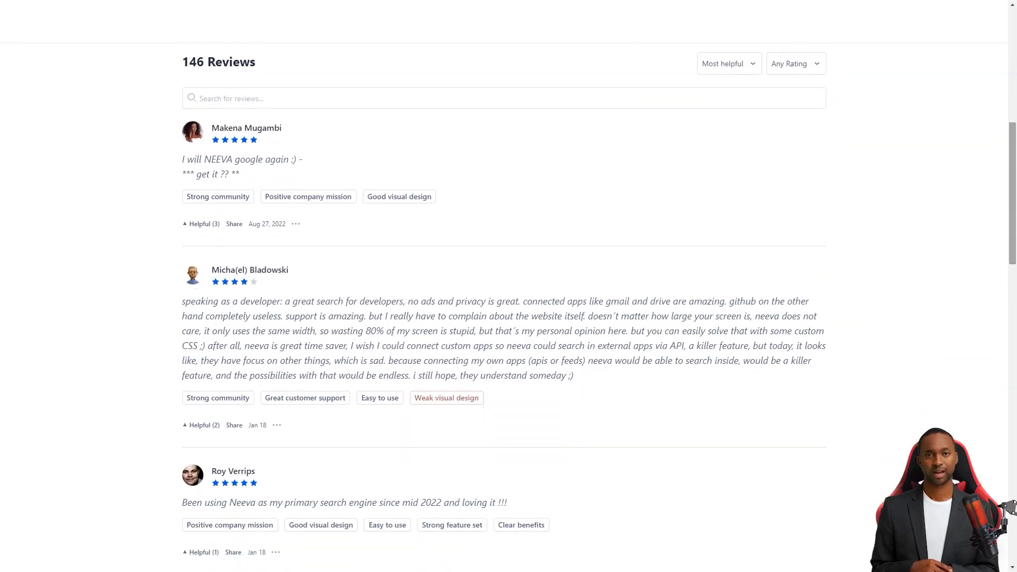
scroll("down", 3)
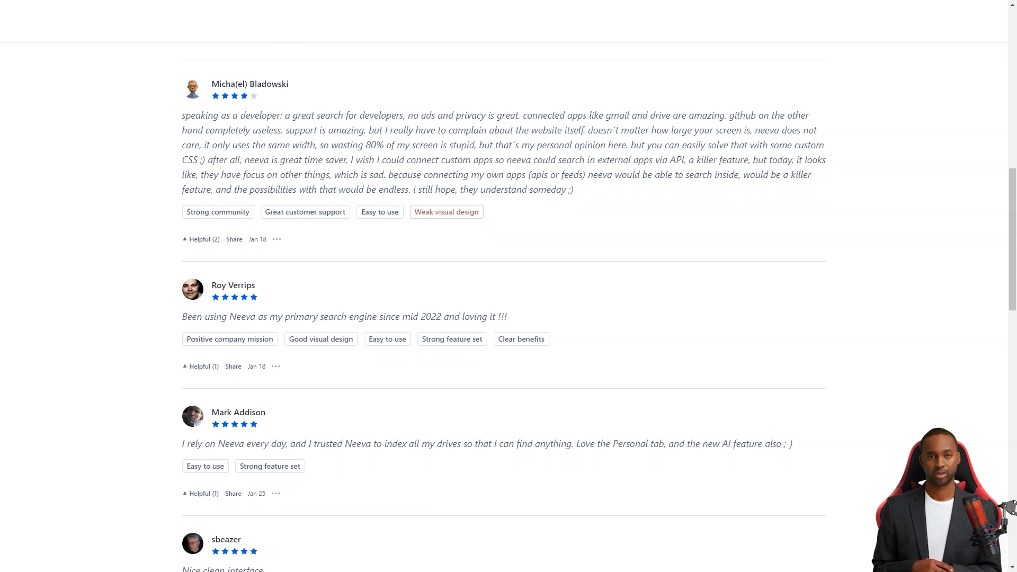
scroll("down", 3)
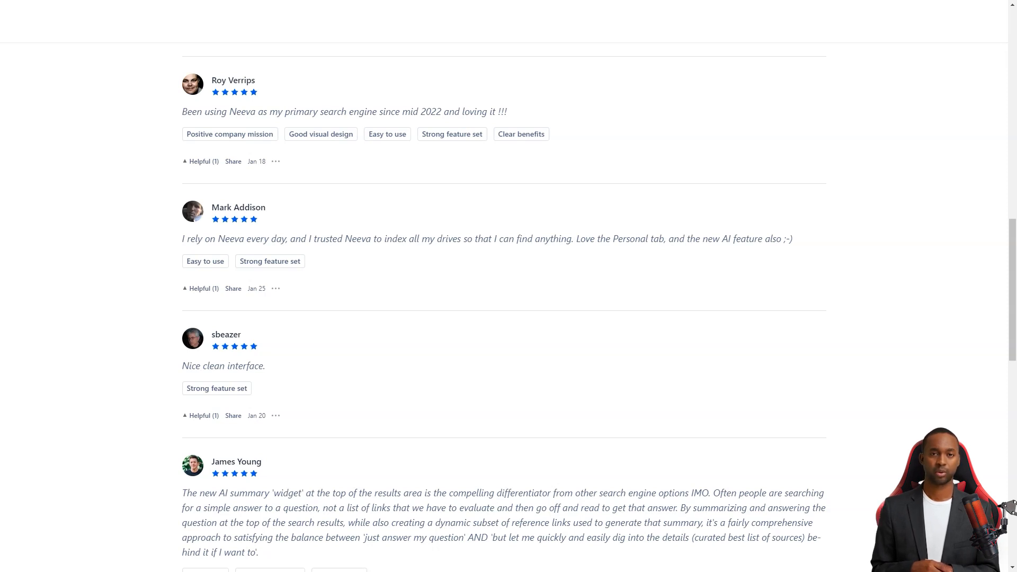
left_click_drag(568, 238, 788, 238)
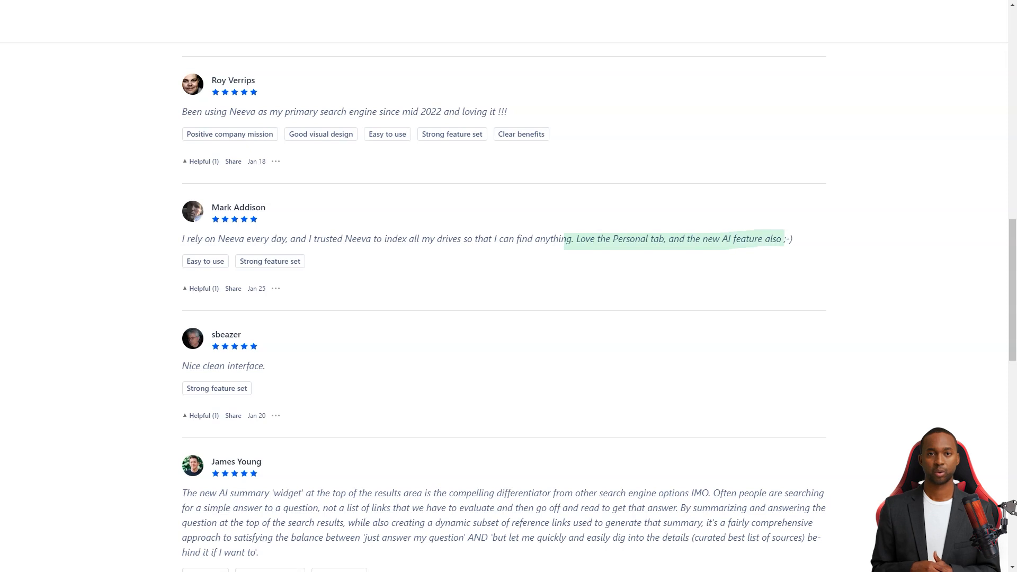
scroll("down", 3)
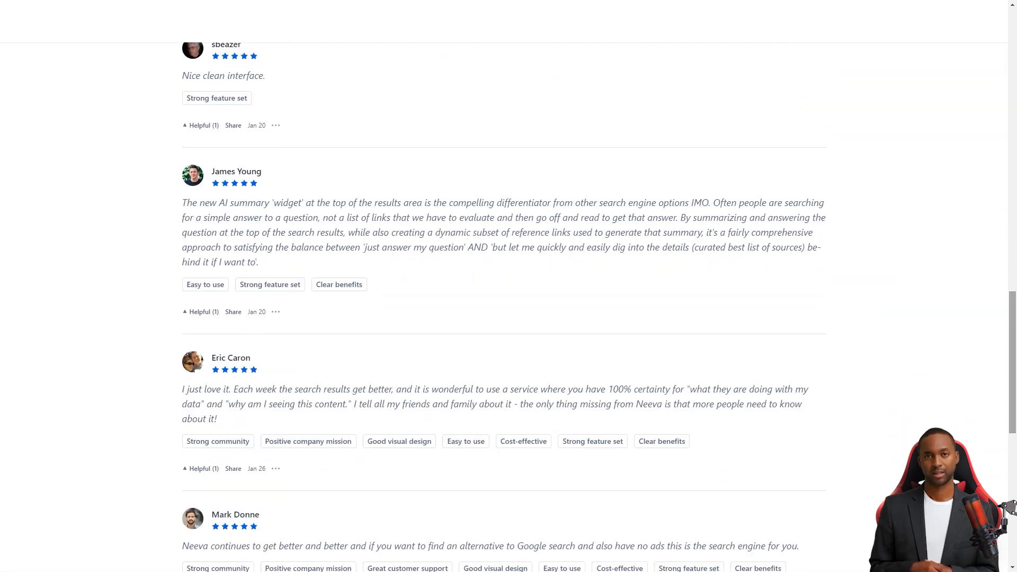
scroll("down", 3)
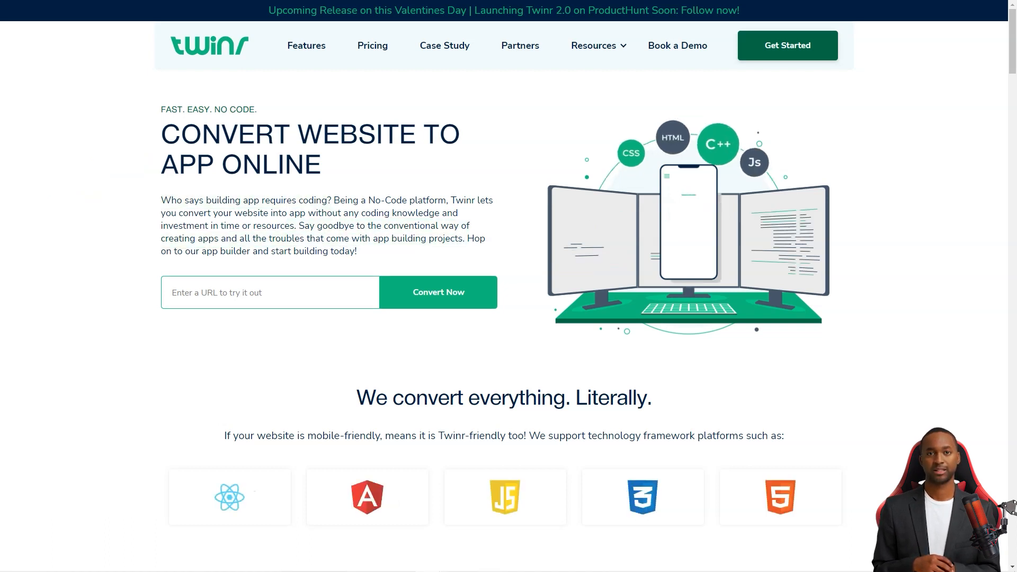
Scroll the Twinr homepage into its build options and dismiss the newsletter signup popup
scroll("down", 3)
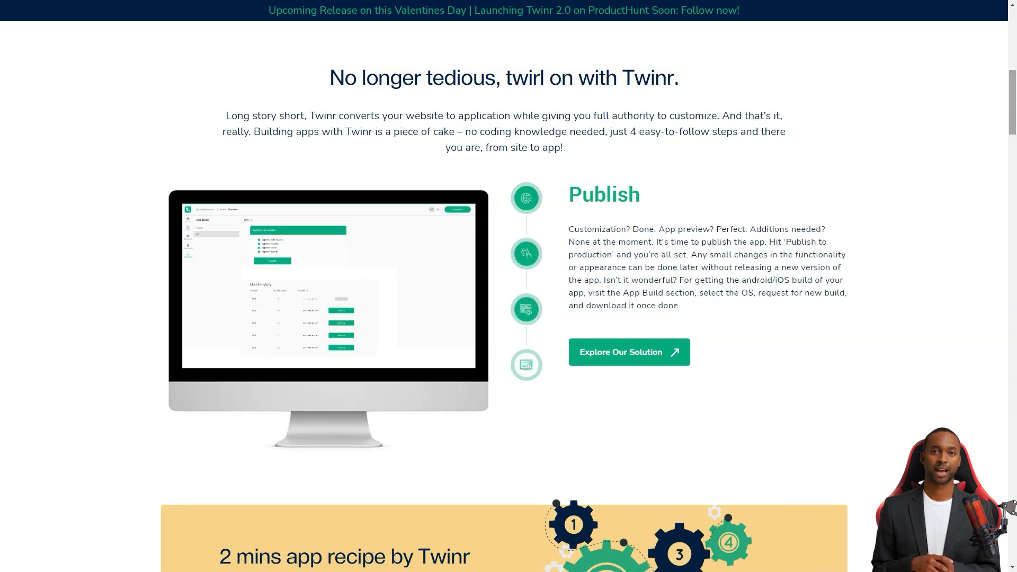
scroll("down", 3)
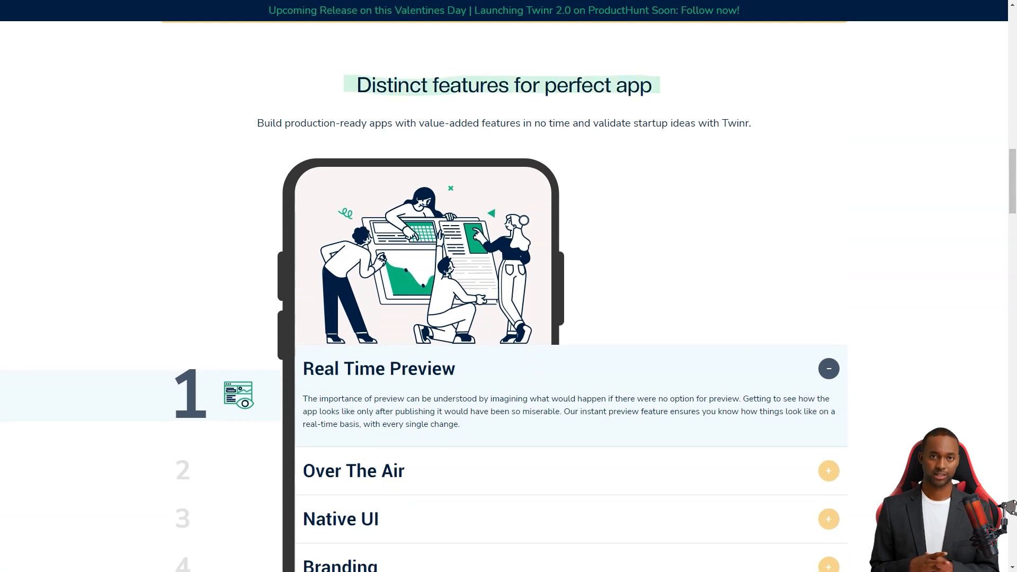
scroll("down", 3)
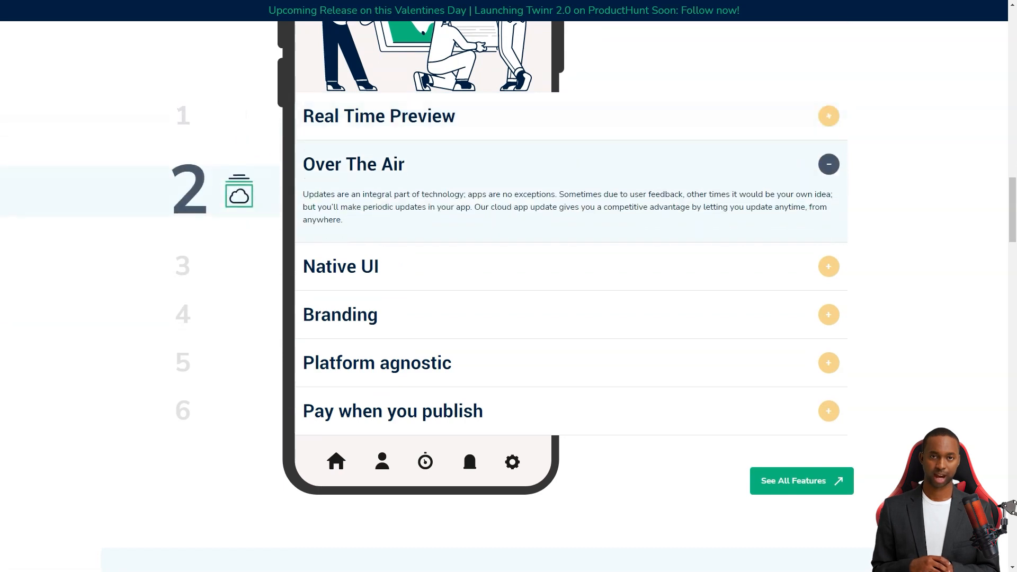
left_click(340, 266)
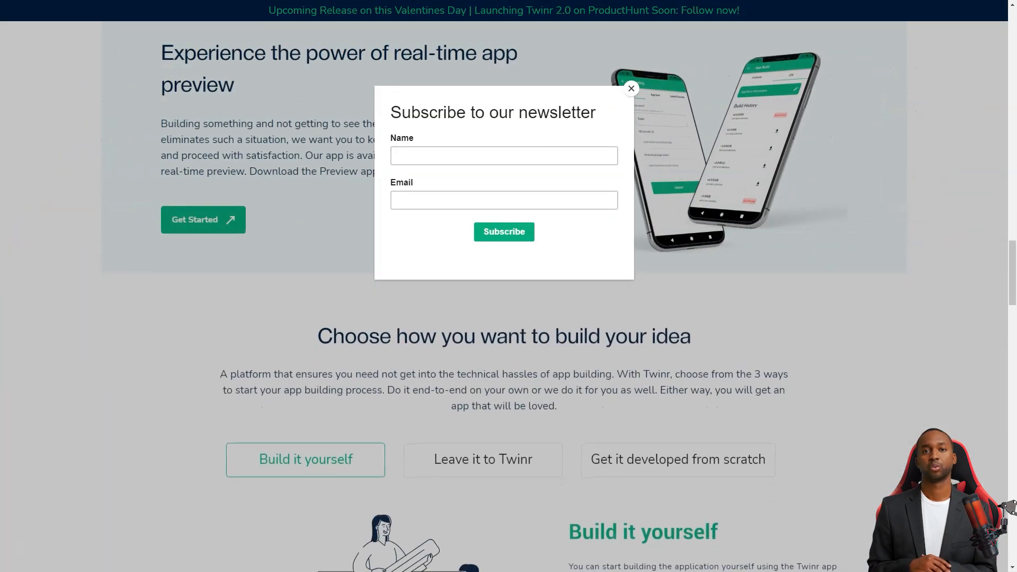
left_click(629, 88)
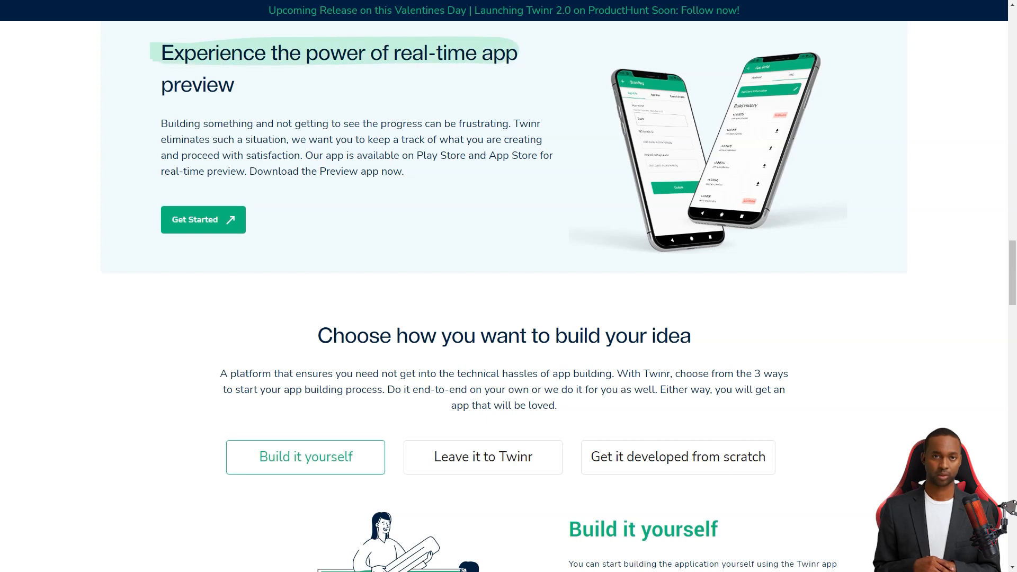
View the 'get it developed from scratch' option, then scroll through publishing and DIY resources to the features list
scroll("down", 3)
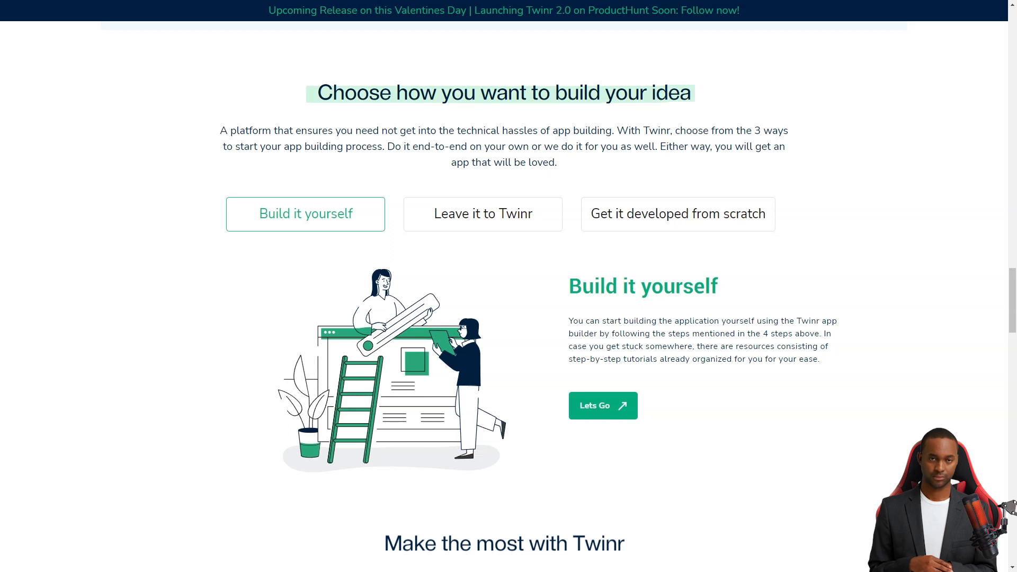
left_click(677, 214)
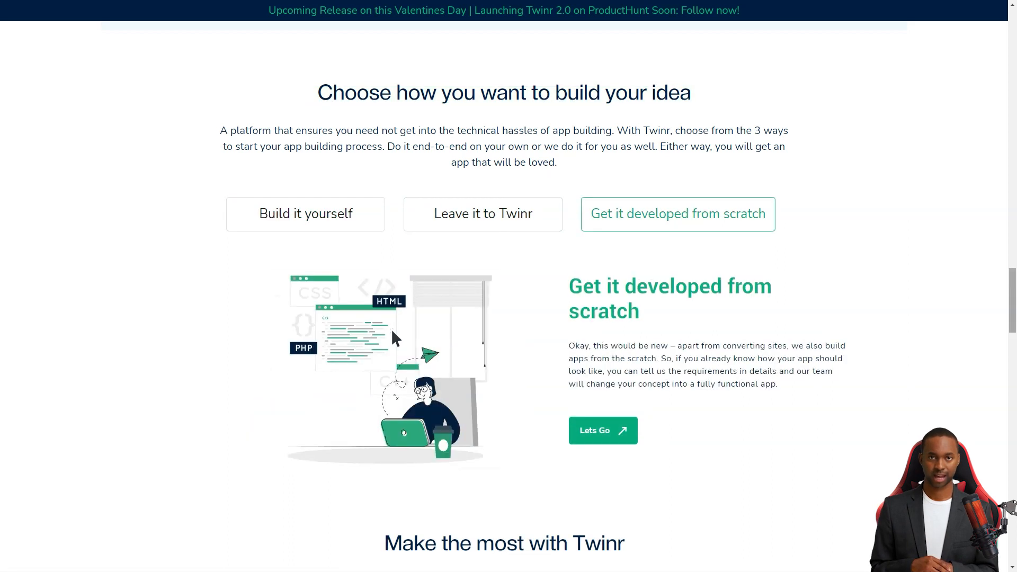
scroll("down", 3)
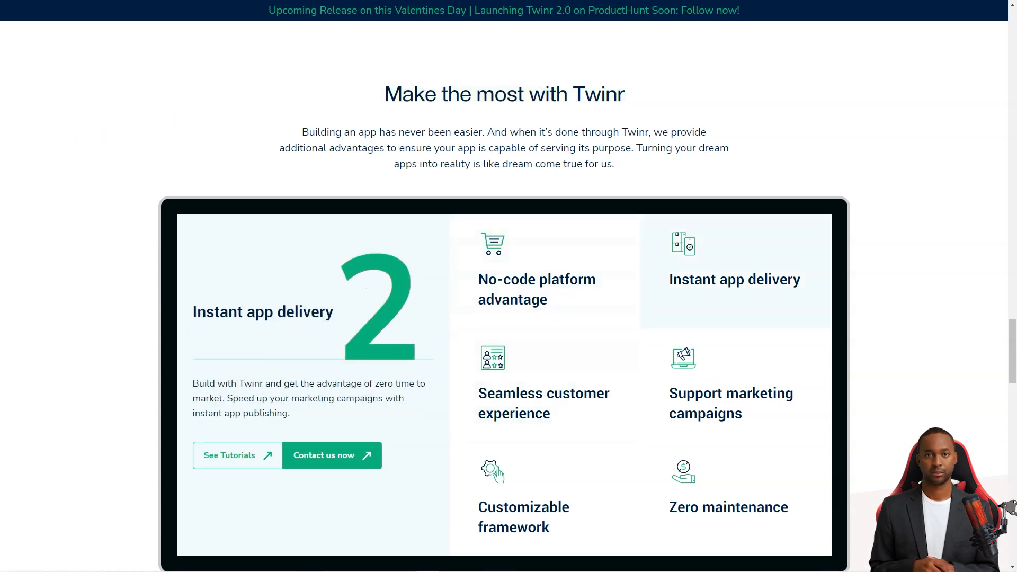
scroll("down", 3)
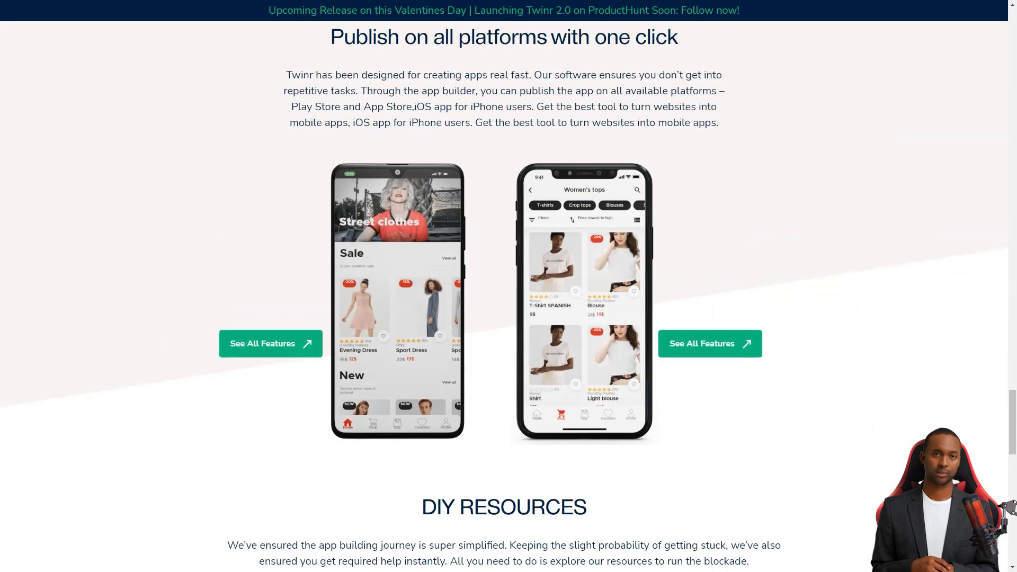
scroll("down", 3)
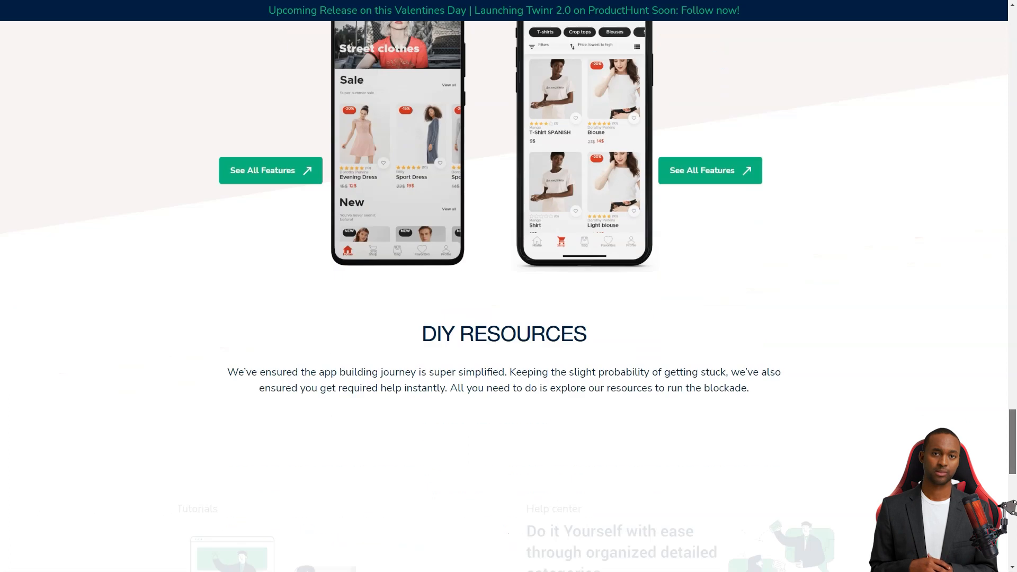
scroll("down", 3)
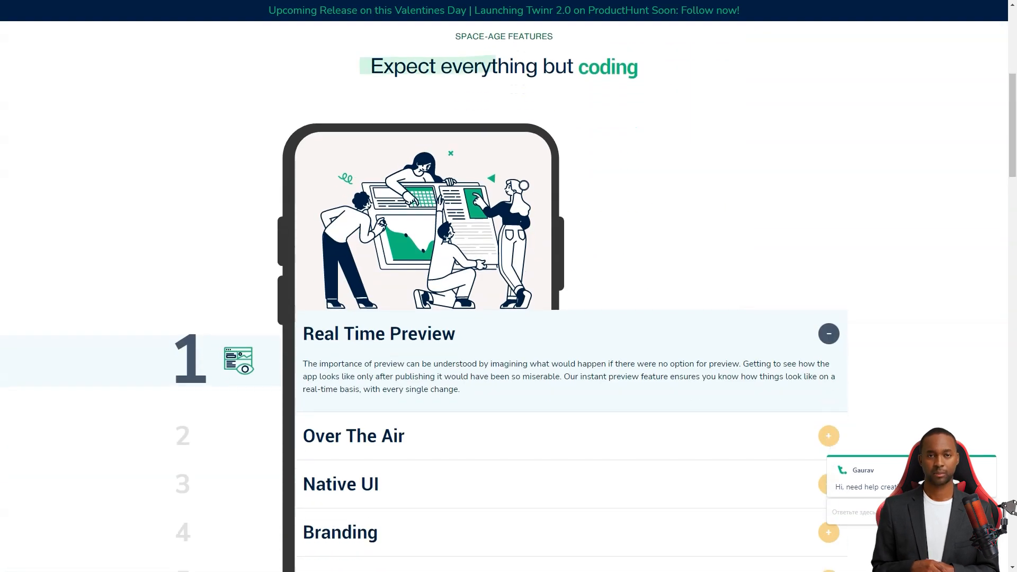
Scroll through Twinr's space-age features and numbered app-features list to the Build with Twinr today banner
scroll("down", 3)
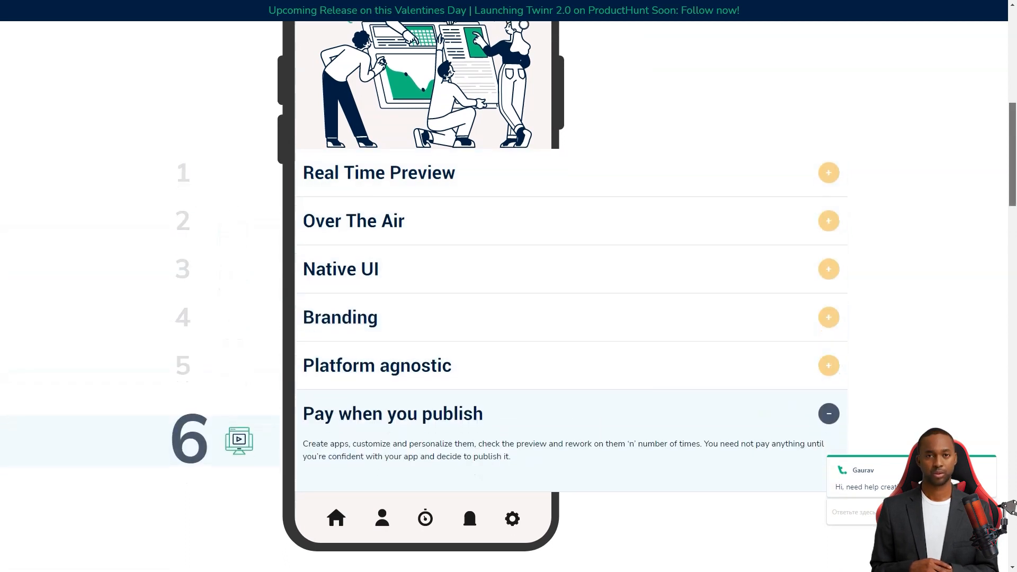
scroll("down", 3)
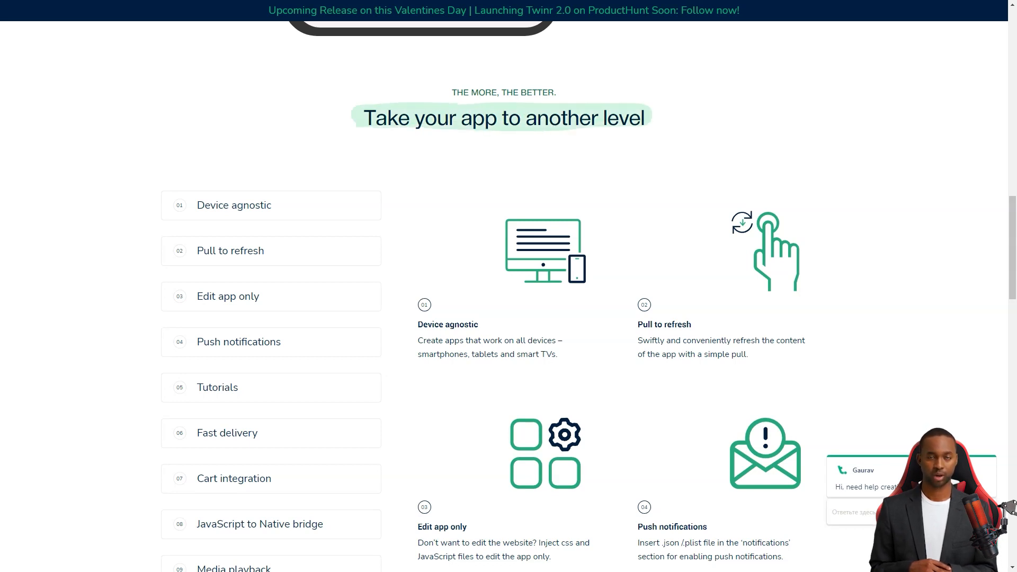
scroll("down", 3)
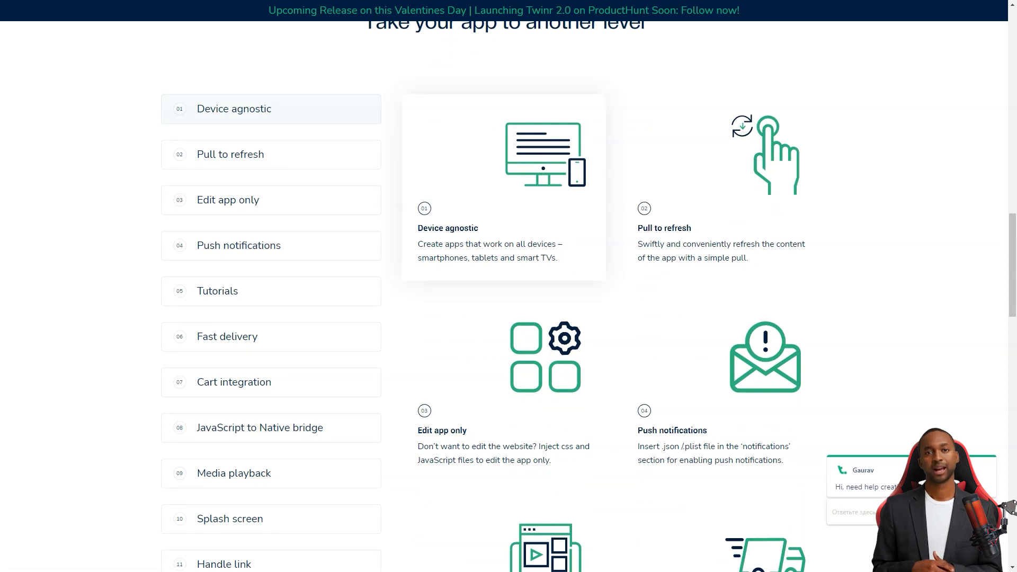
scroll("down", 3)
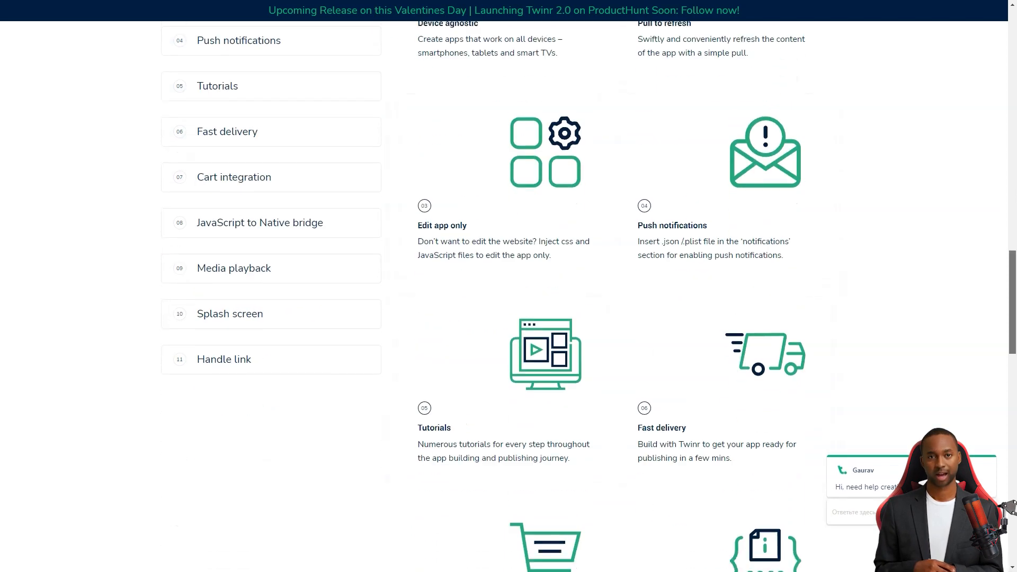
scroll("down", 3)
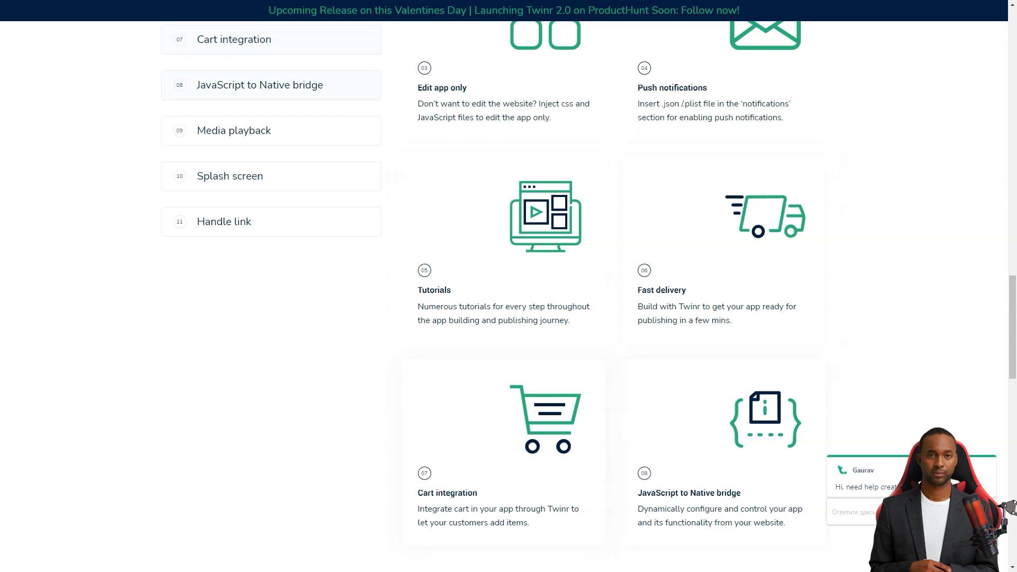
scroll("down", 3)
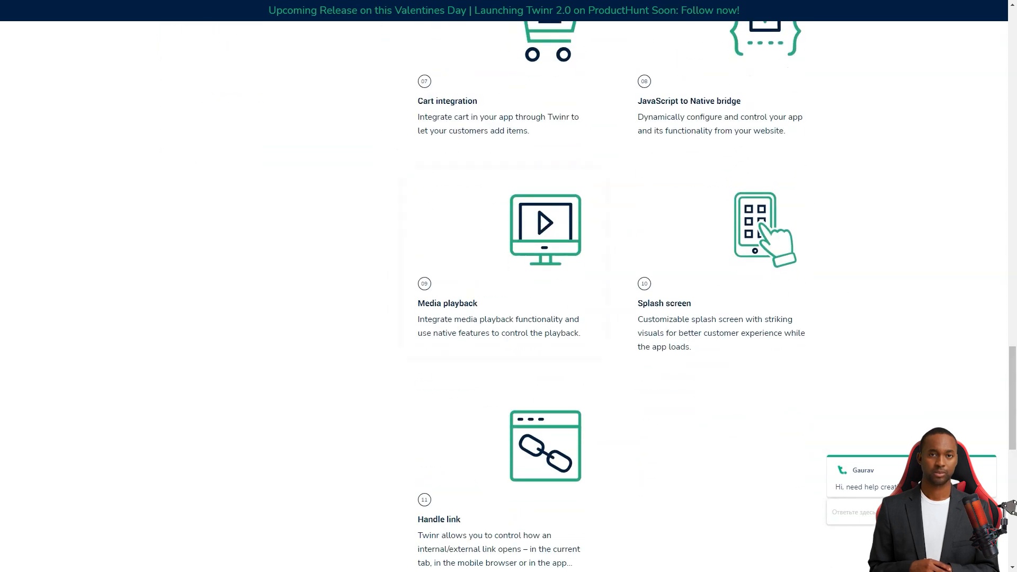
scroll("down", 3)
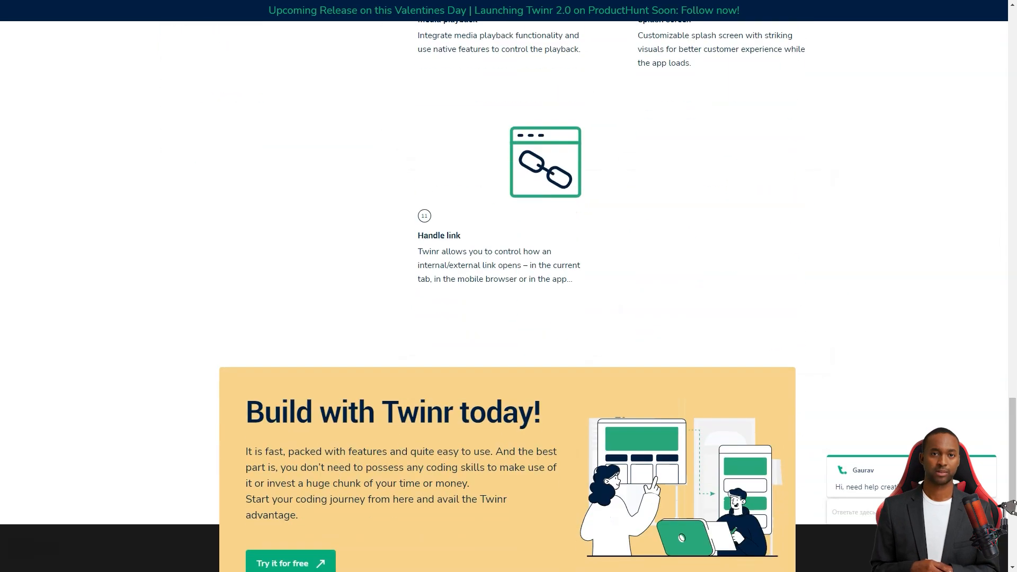
Go to Twinr's Case Study page from the top navigation
left_click(444, 46)
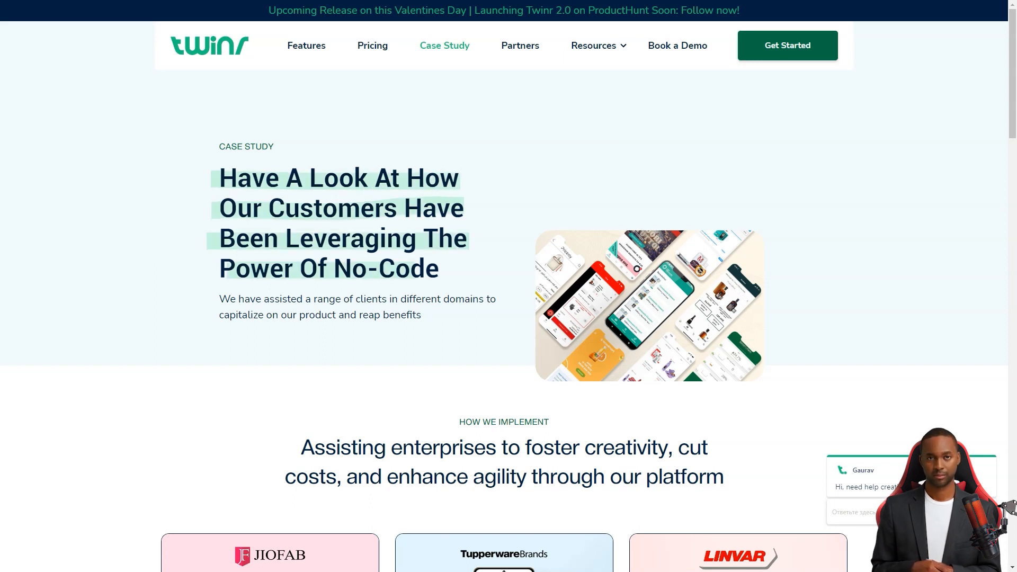
Browse the Twinr case studies, dismissing the newsletter popup, and scroll to the pricing plans table
scroll("down", 3)
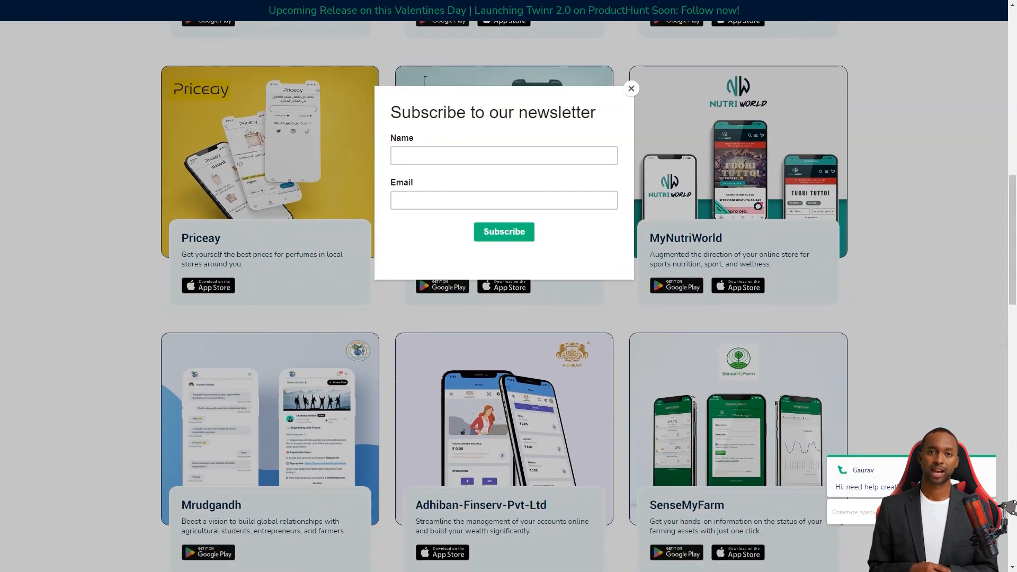
left_click(630, 88)
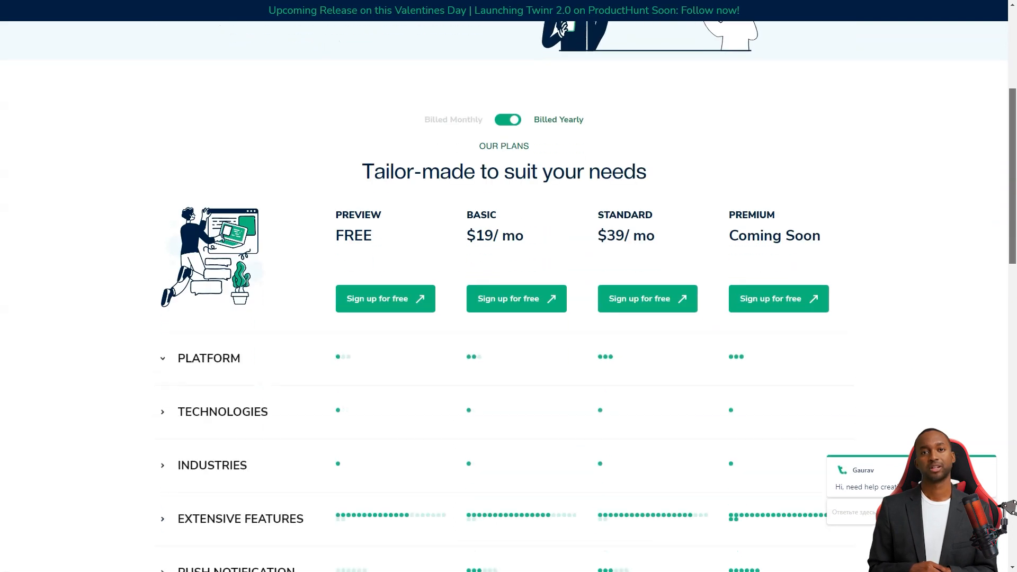
scroll("down", 3)
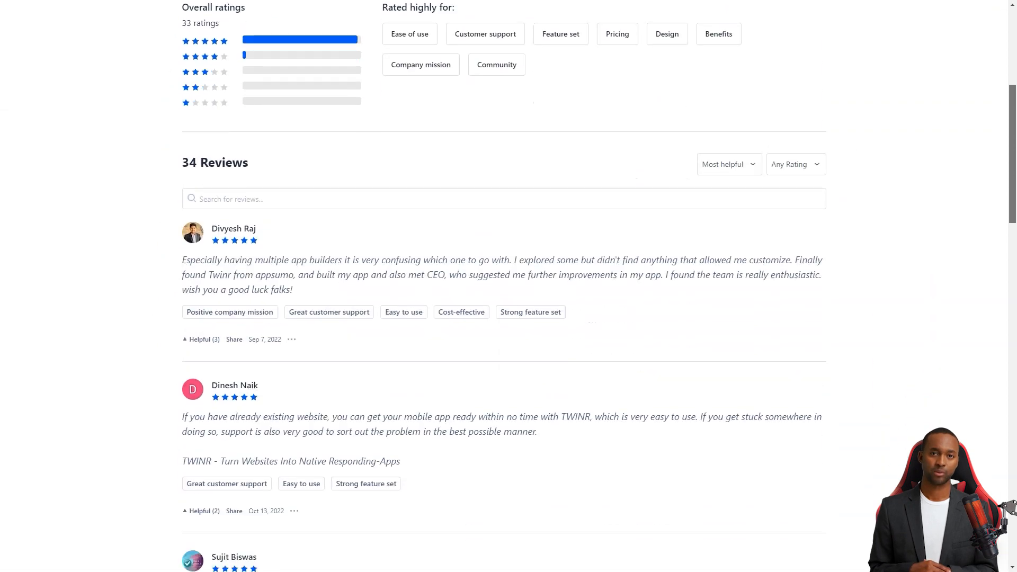
Scroll down through Twinr's 34 Product Hunt reviews and their ratings
scroll("down", 3)
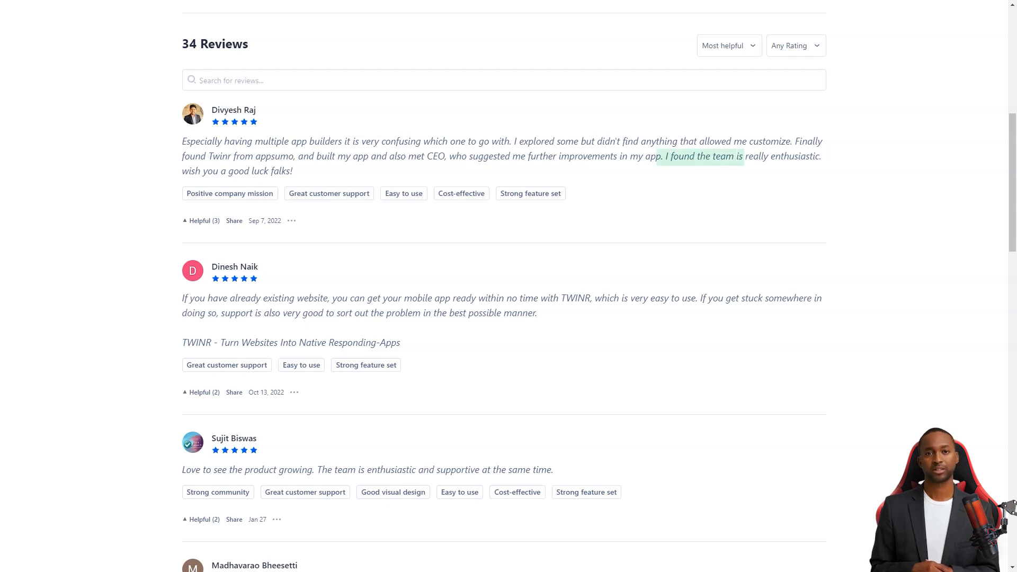
scroll("down", 3)
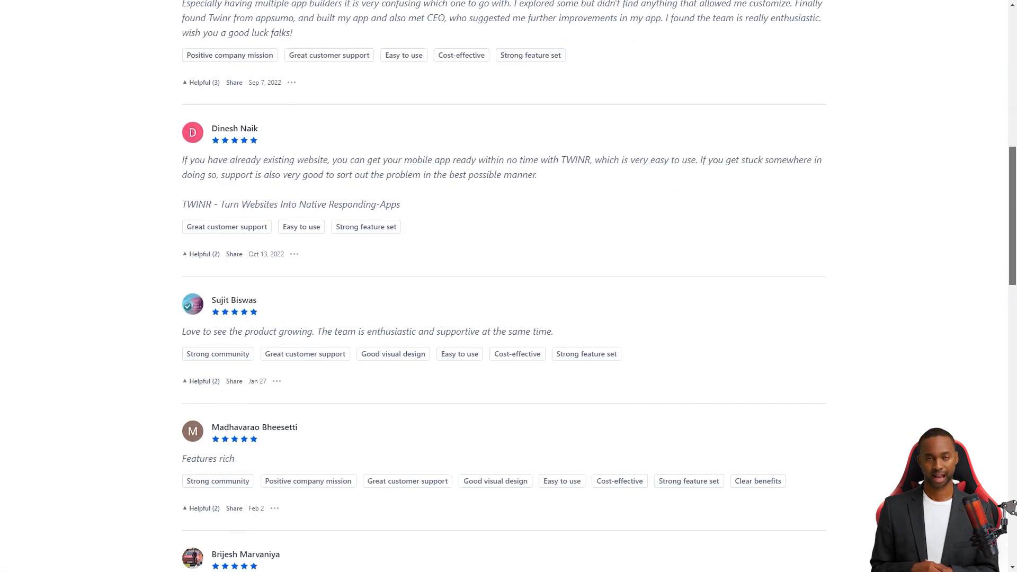
scroll("down", 3)
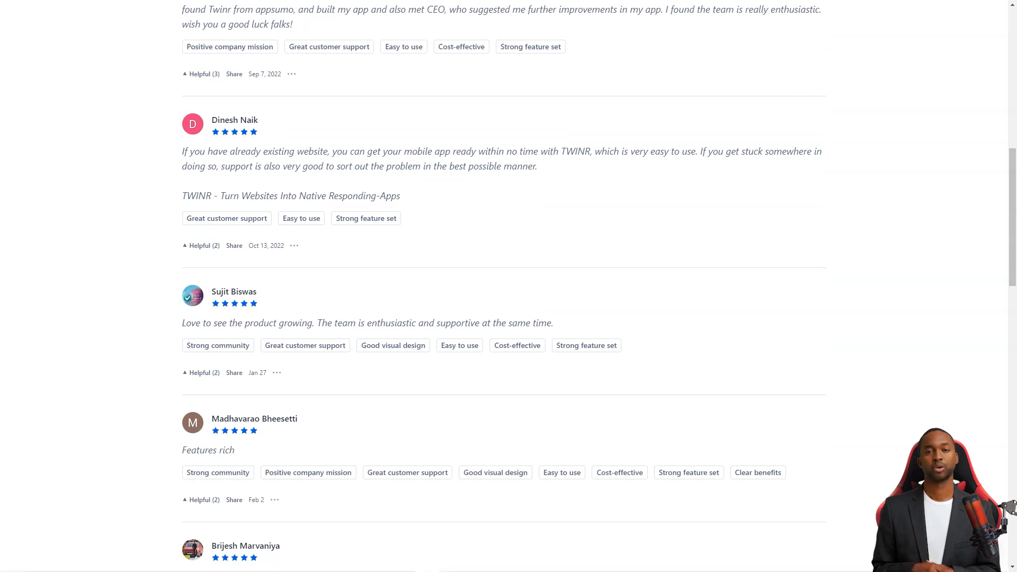
scroll("down", 3)
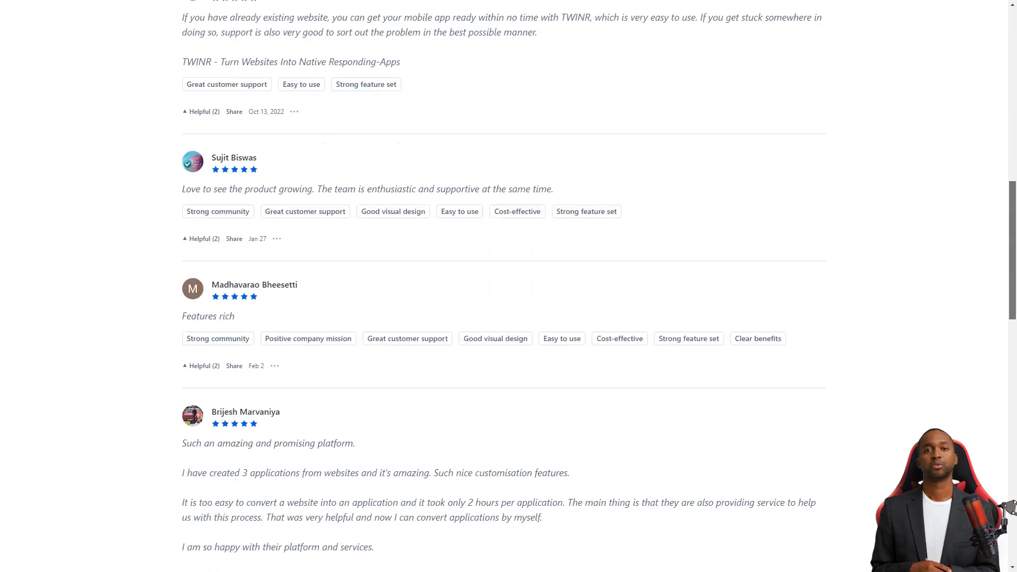
scroll("down", 3)
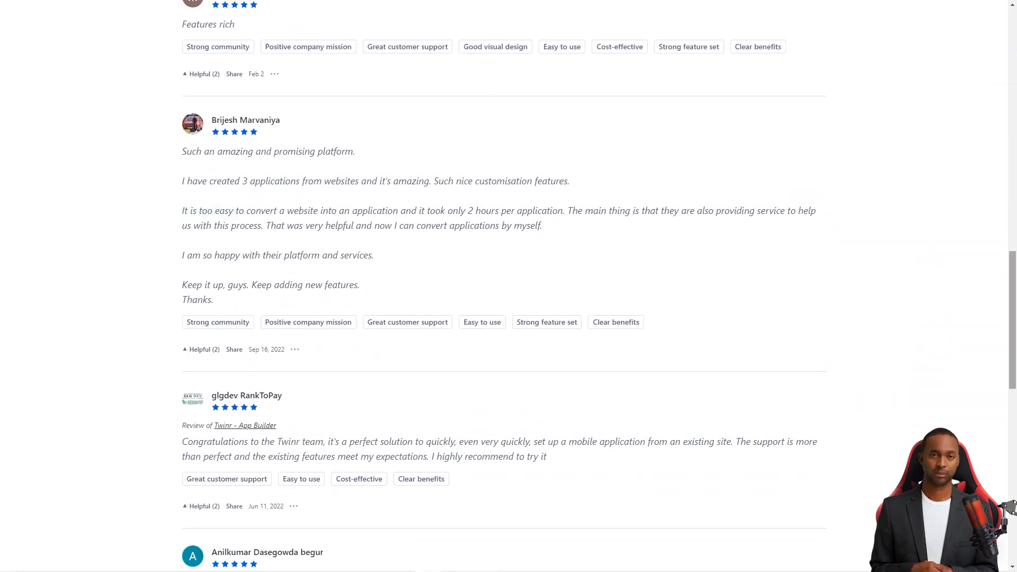
scroll("down", 3)
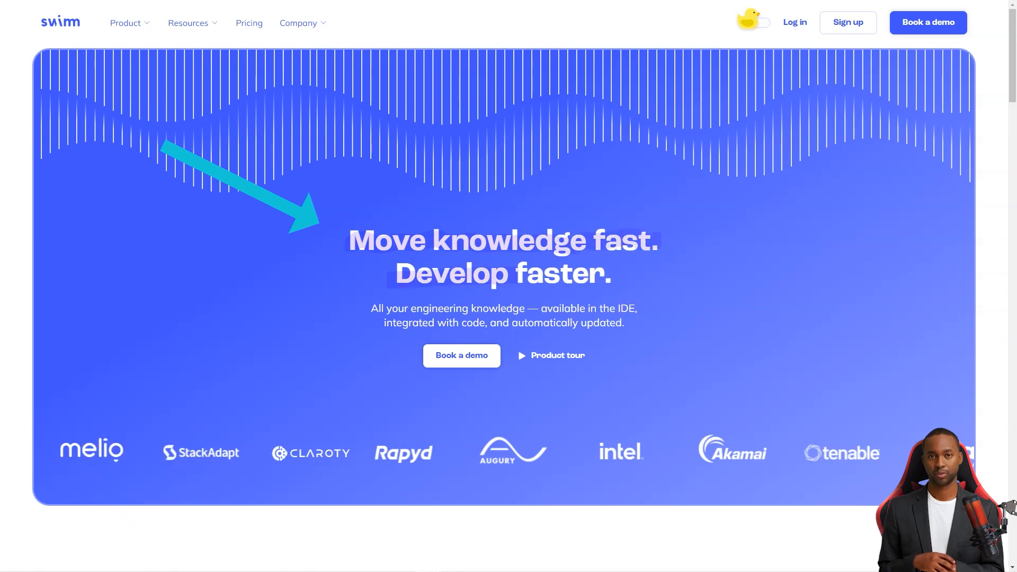
Scroll Swimm's homepage through the hero, IDE docs, CI/CD integrations and engineering-leader use cases
scroll("down", 3)
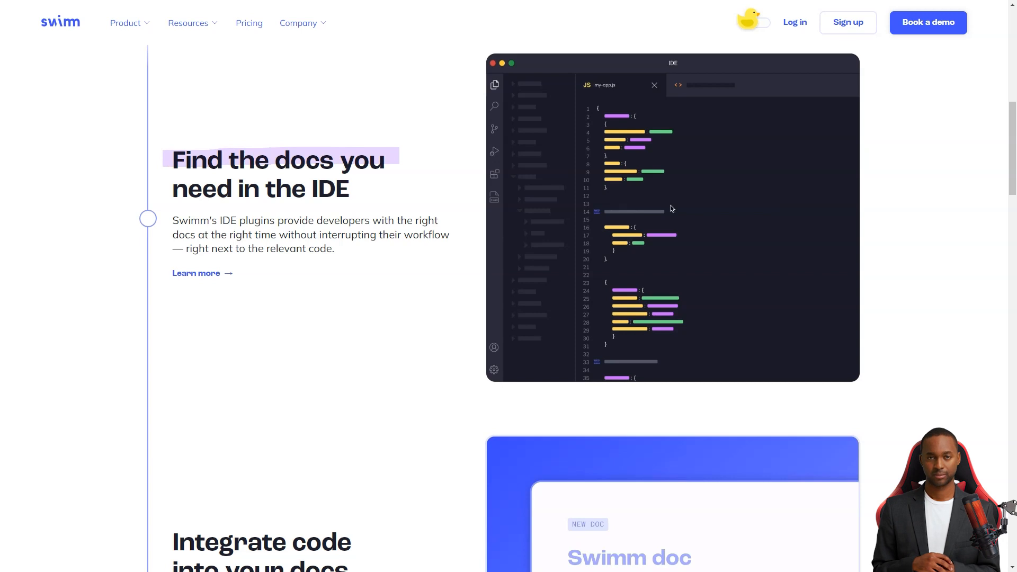
scroll("down", 3)
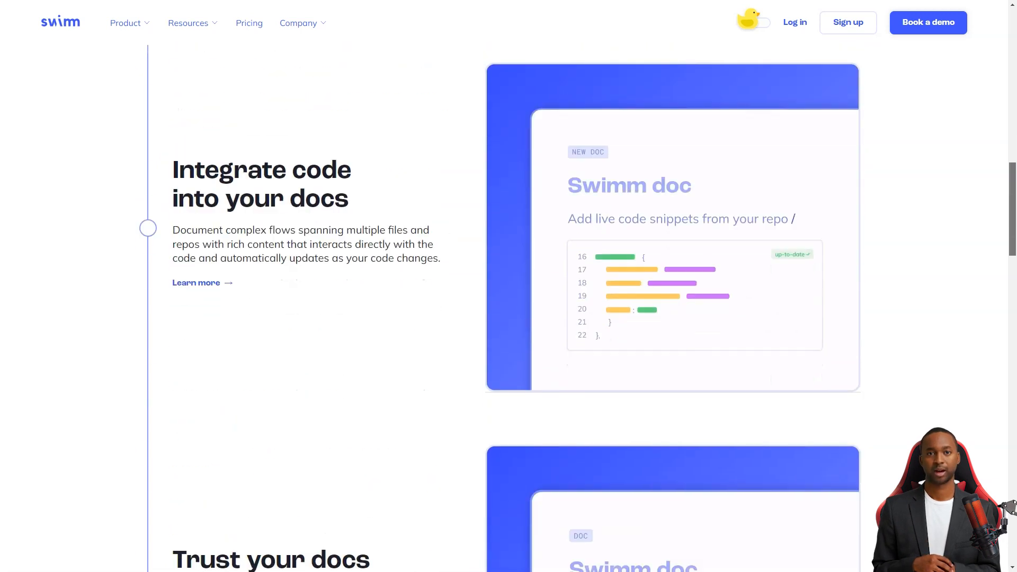
scroll("down", 3)
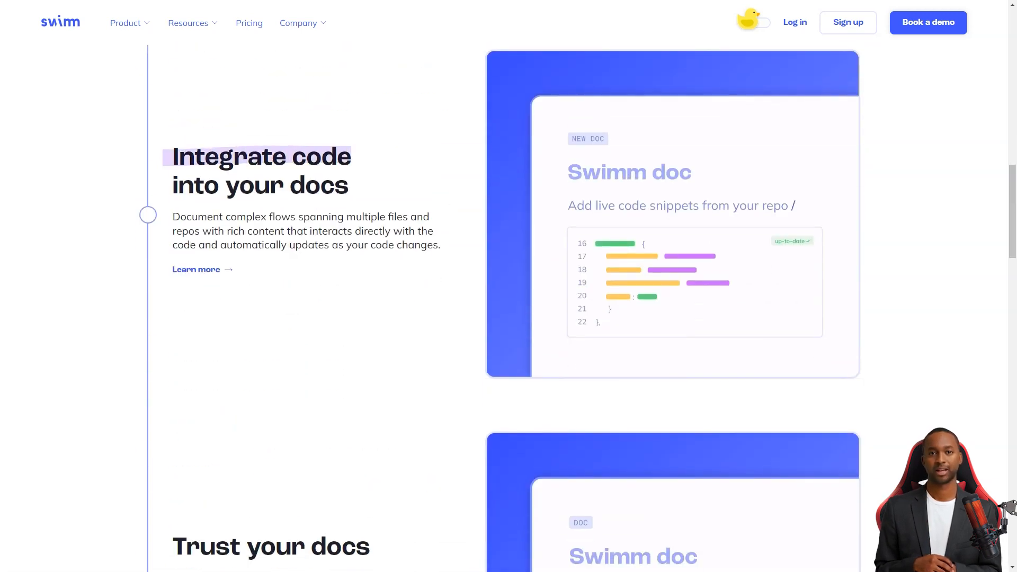
scroll("down", 3)
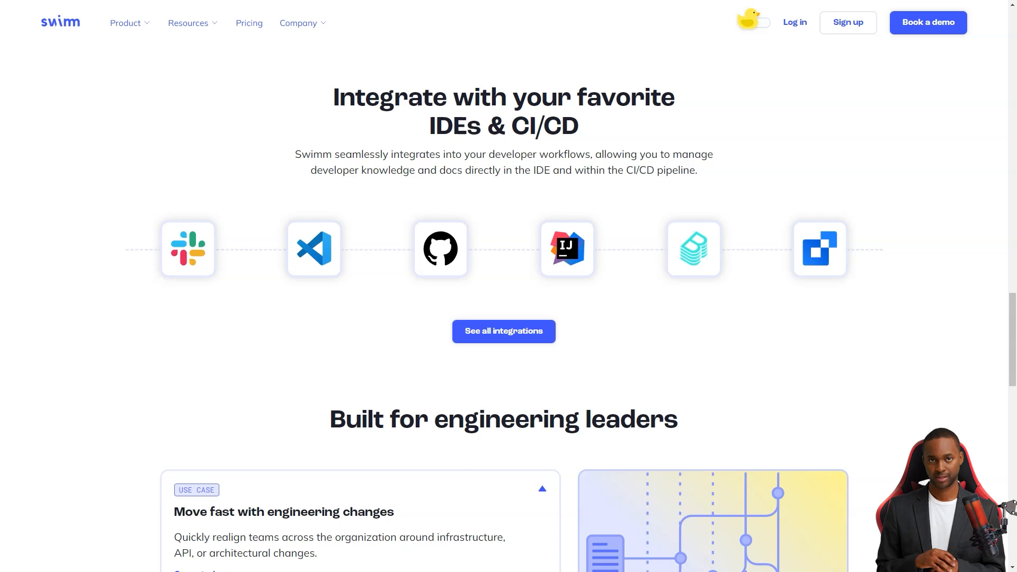
scroll("down", 3)
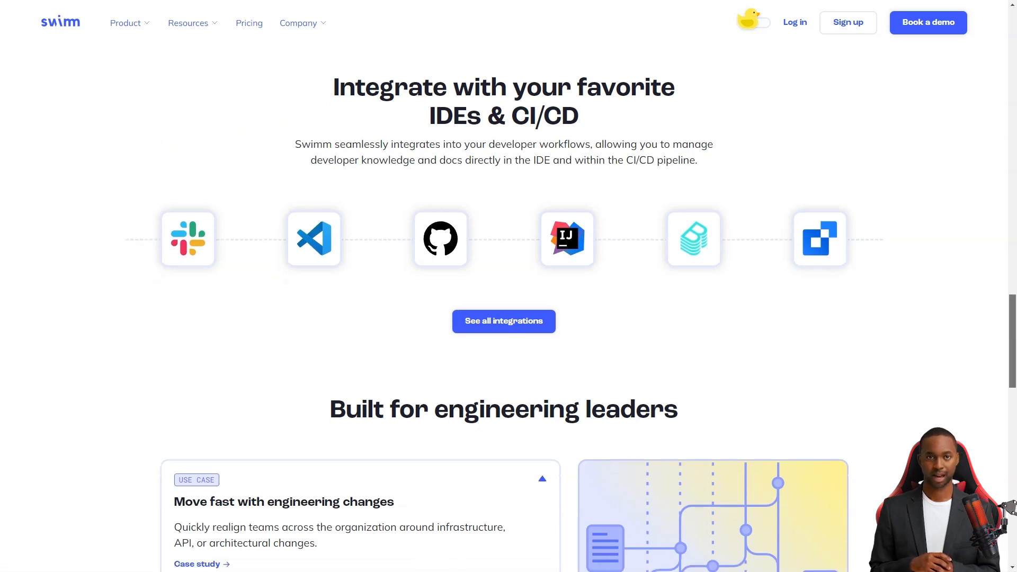
scroll("down", 3)
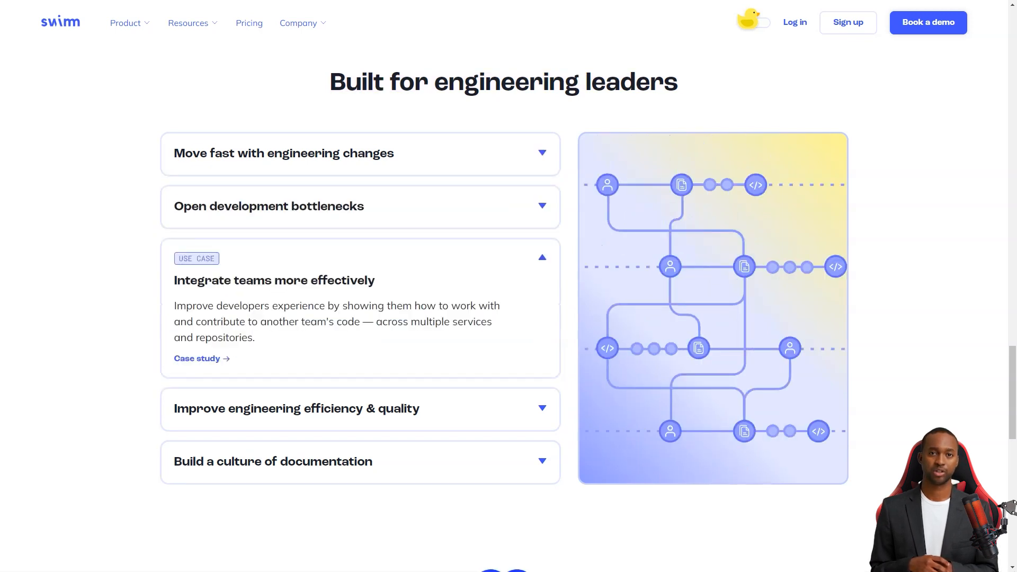
scroll("down", 3)
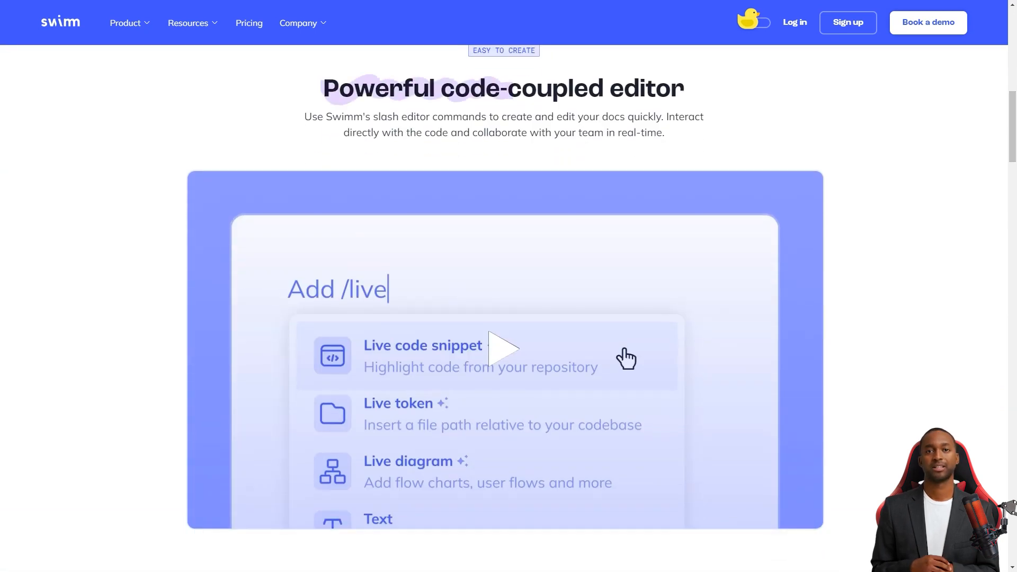
Scroll through Swimm's auto-sync and IDE integration feature sections
scroll("down", 3)
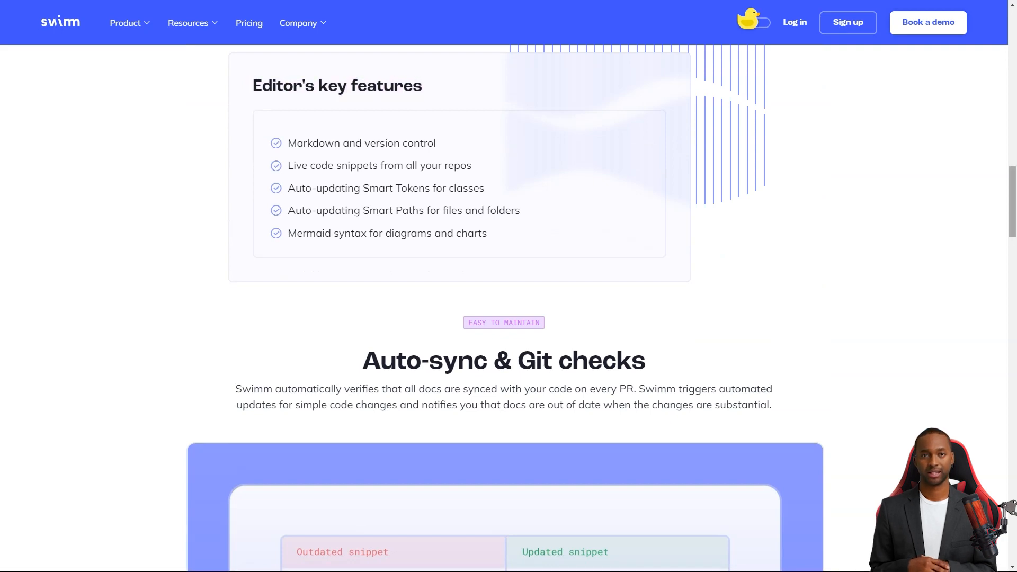
scroll("down", 3)
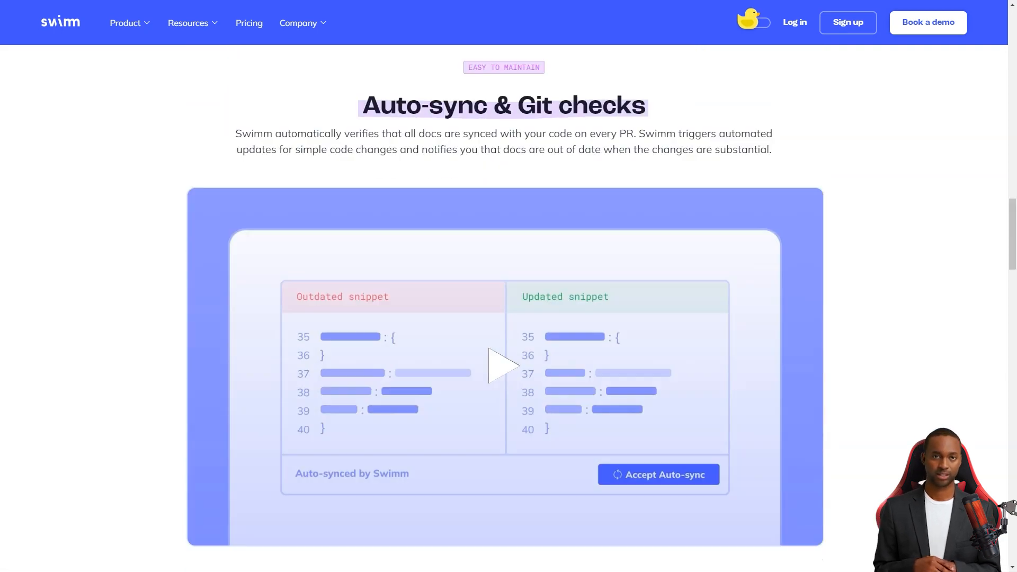
scroll("down", 3)
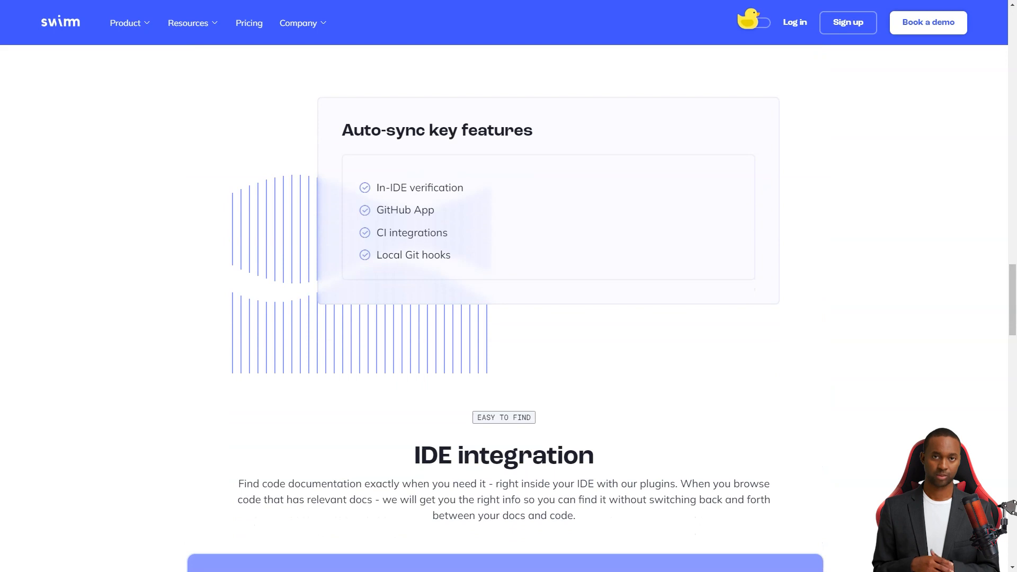
scroll("down", 3)
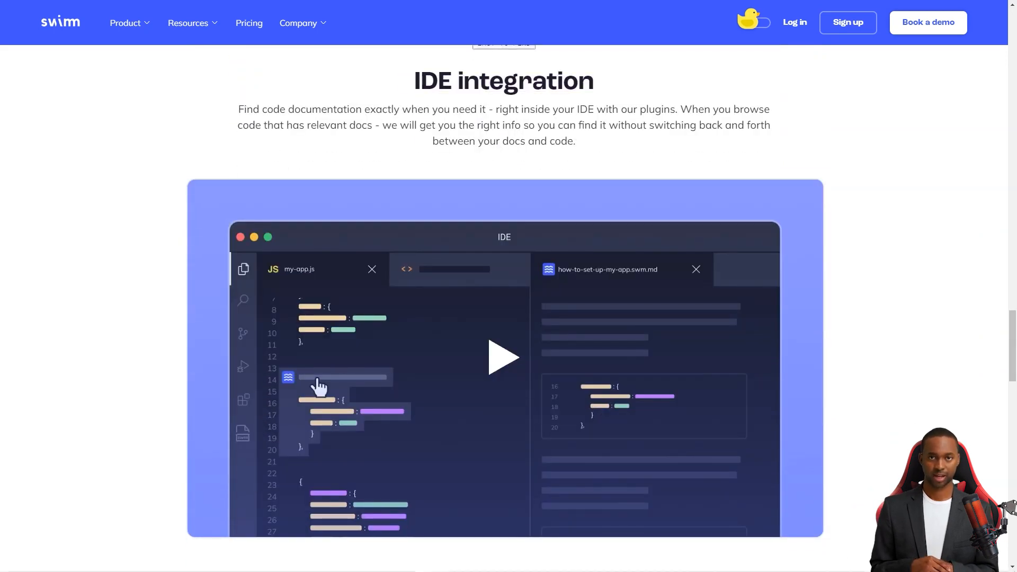
scroll("down", 3)
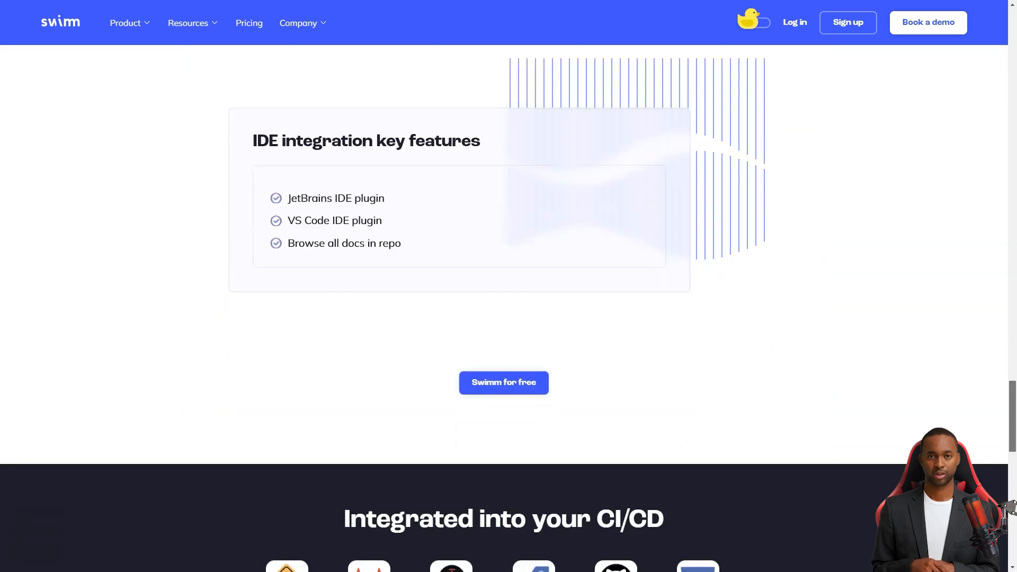
Browse the integrations overview and bring up the 'IDE integrated documentation using Swimm' blog post
left_click_drag(252, 141, 344, 141)
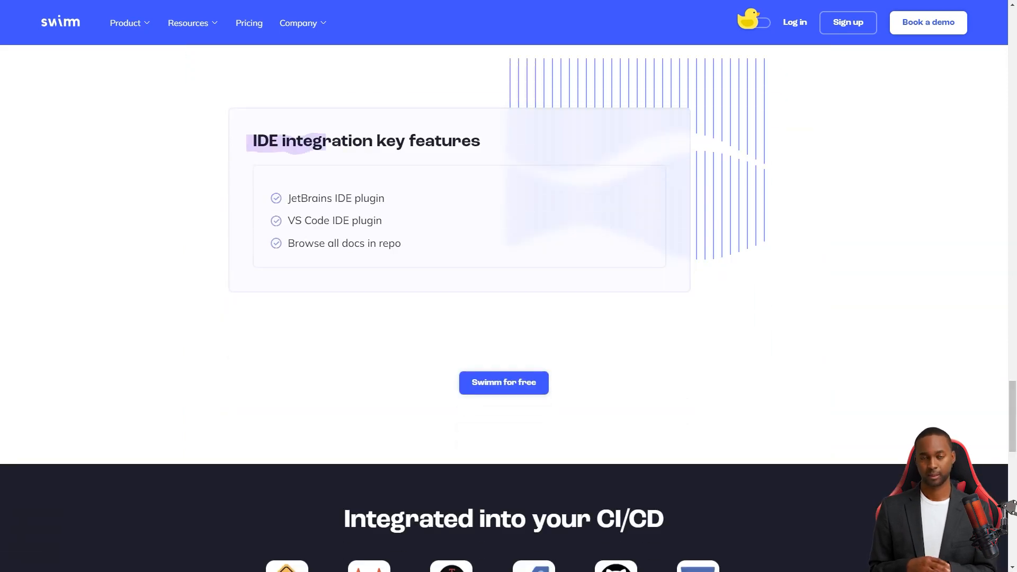
scroll("down", 3)
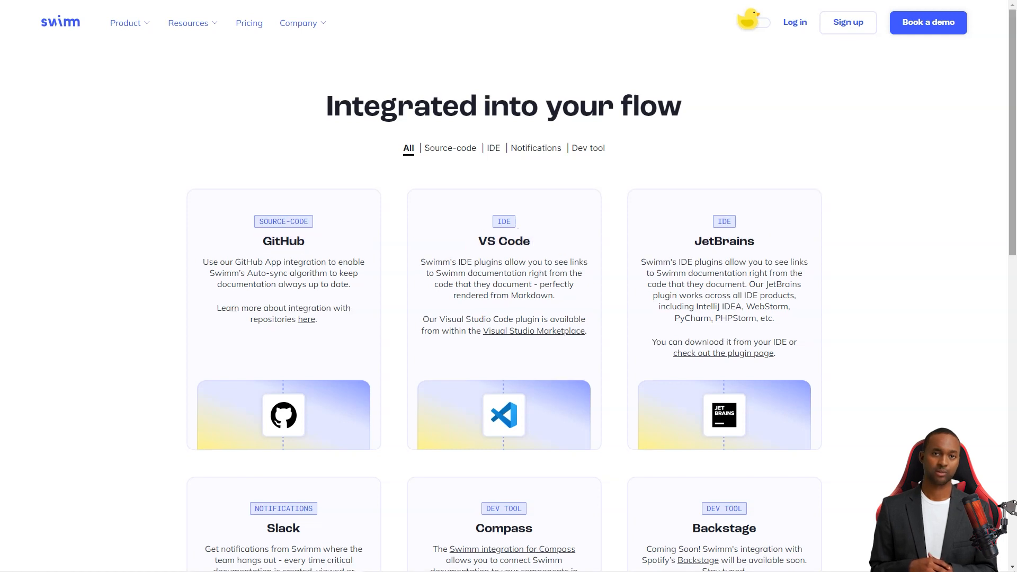
scroll("down", 3)
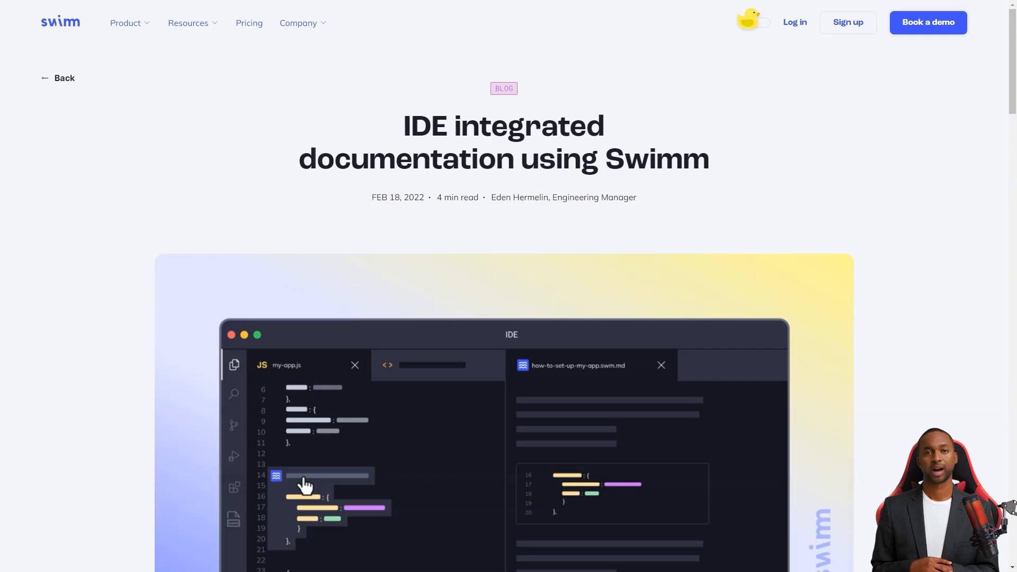
left_click_drag(401, 125, 603, 125)
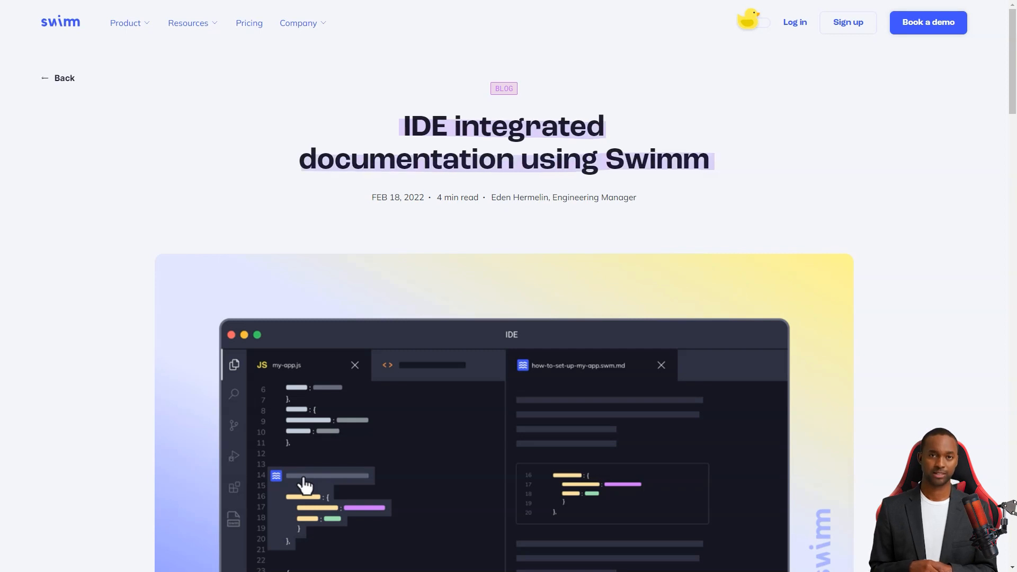
Read the Documentation Playlists post, dismissing the browser's translation offer
scroll("down", 3)
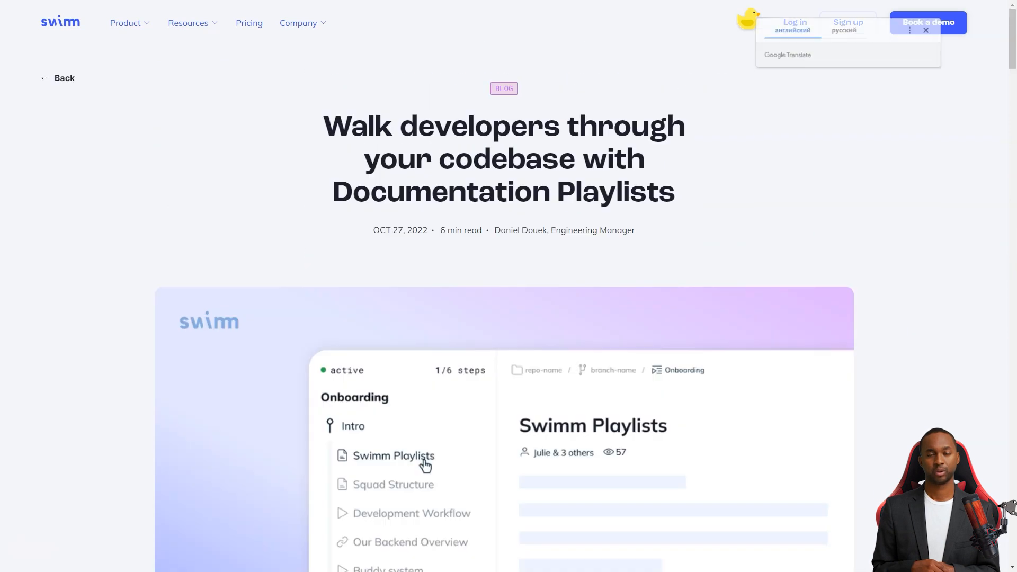
left_click(926, 30)
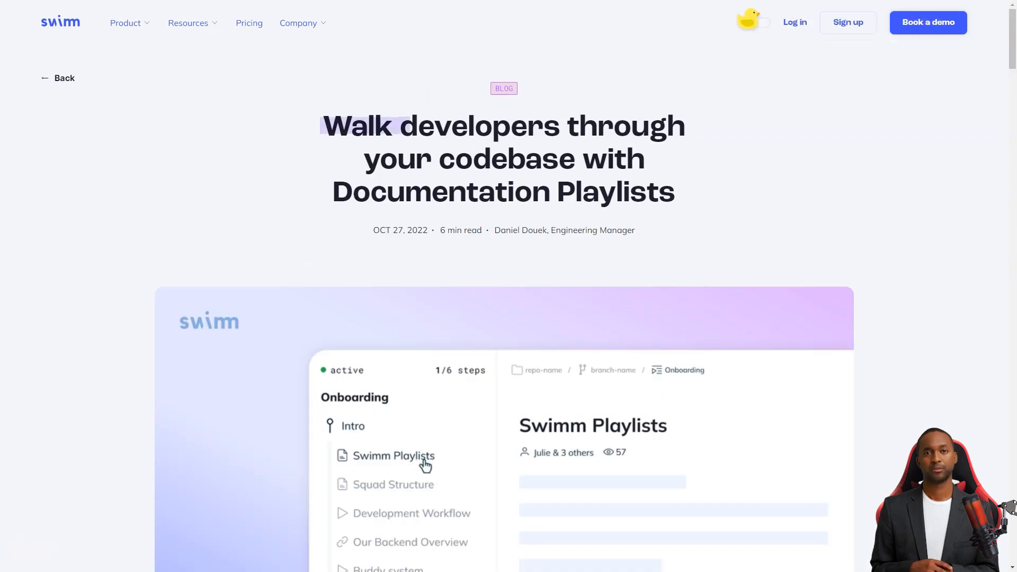
left_click_drag(321, 125, 447, 159)
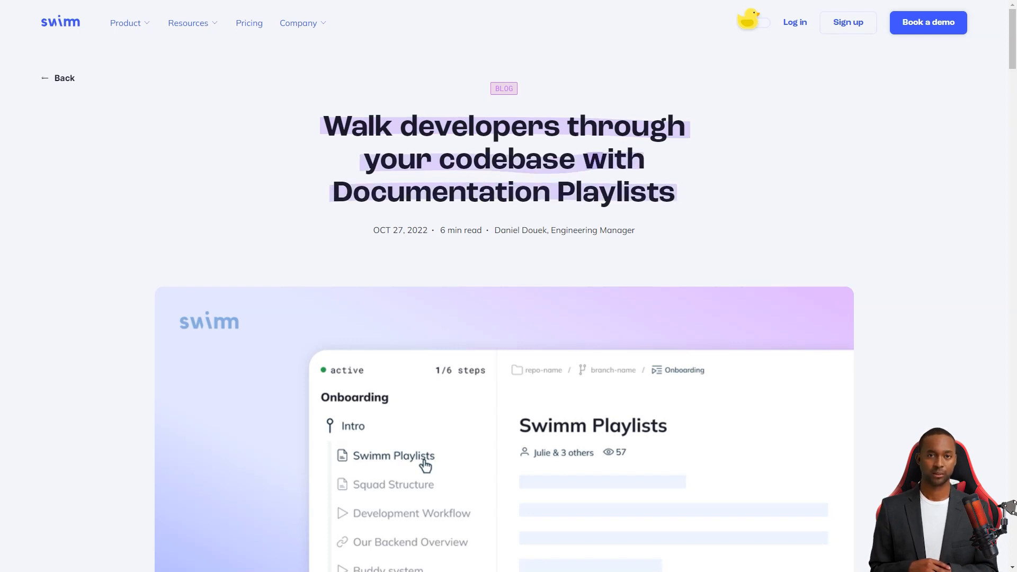
Scroll down through the Continuous Documentation blog post
scroll("down", 3)
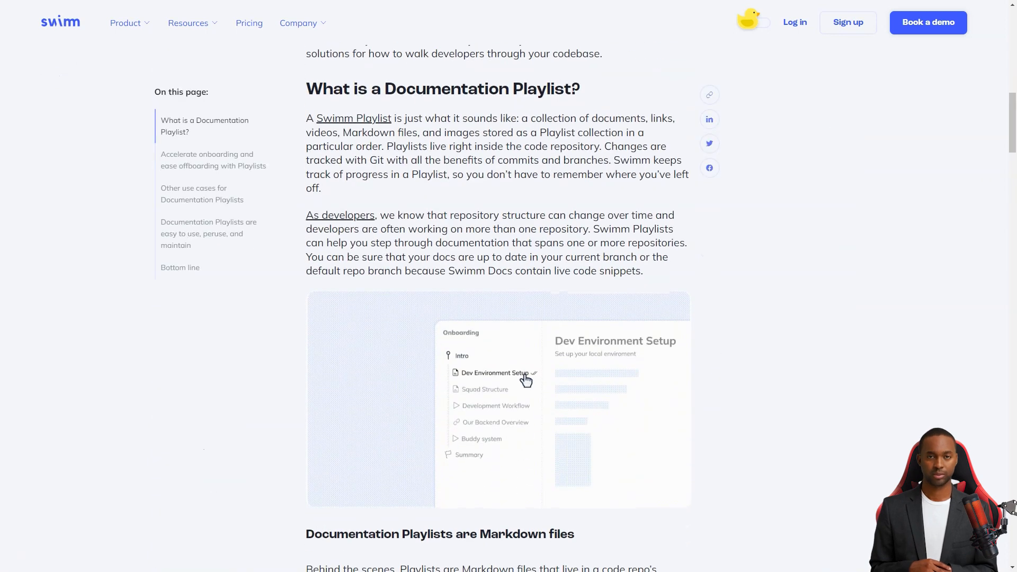
scroll("down", 3)
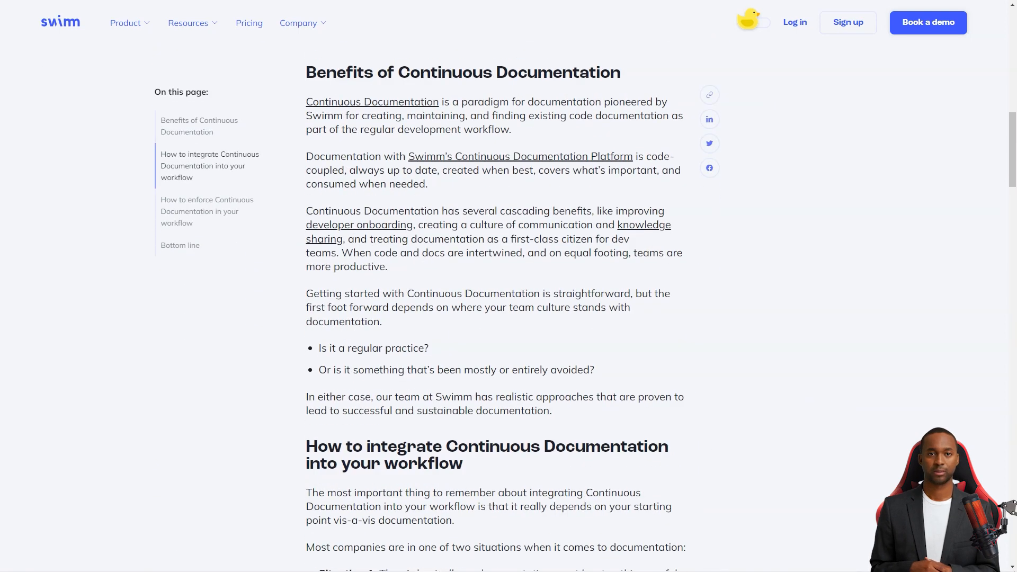
scroll("down", 3)
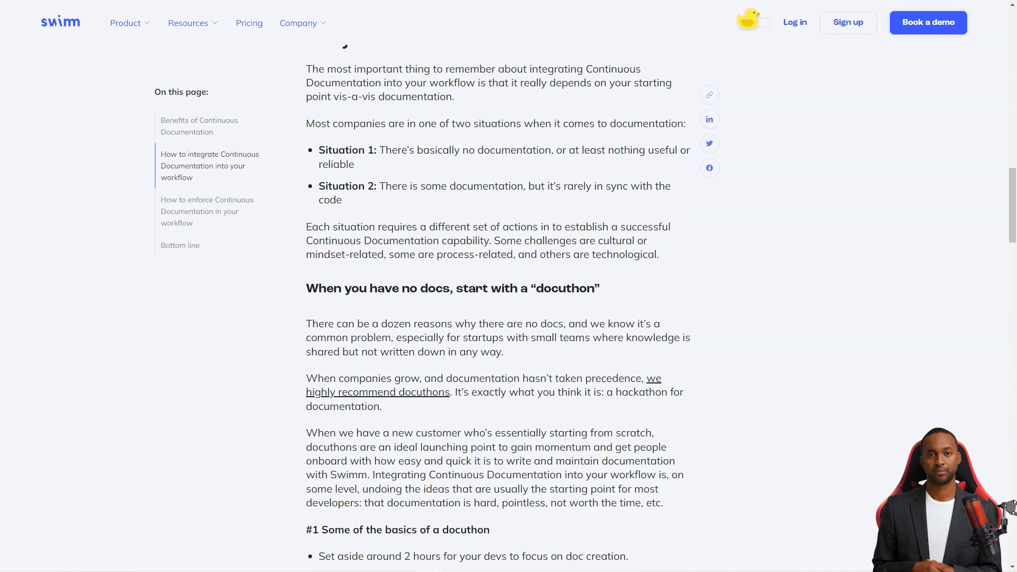
scroll("down", 3)
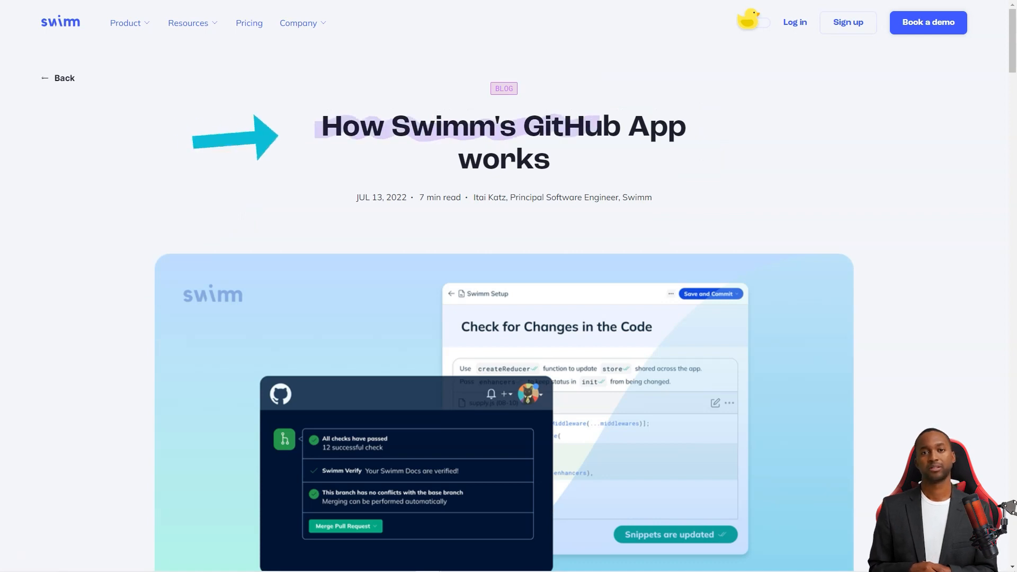
Read through Swimm's GitHub App blog post and move on to the Walkthrough Documentation post
scroll("down", 3)
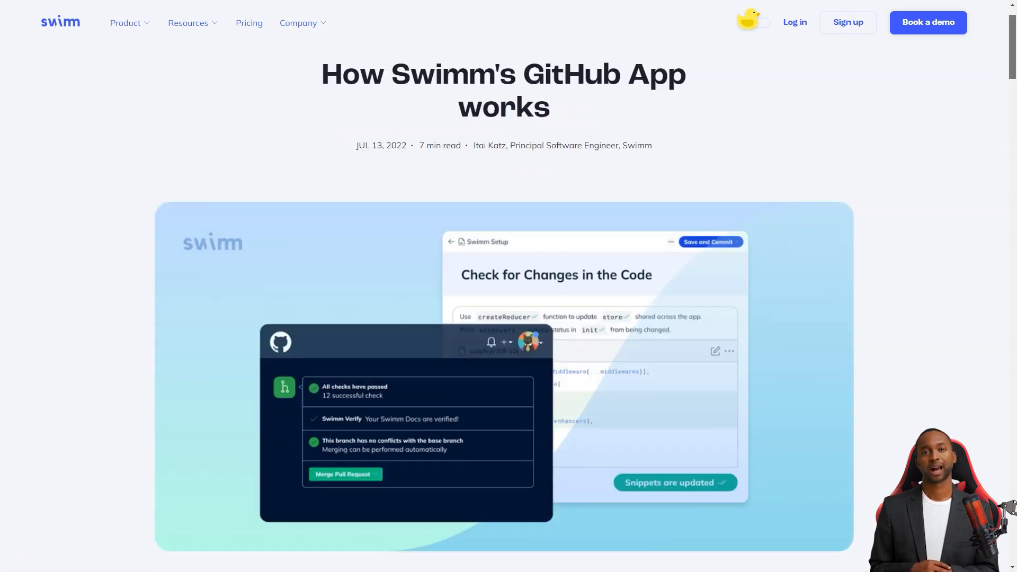
scroll("down", 3)
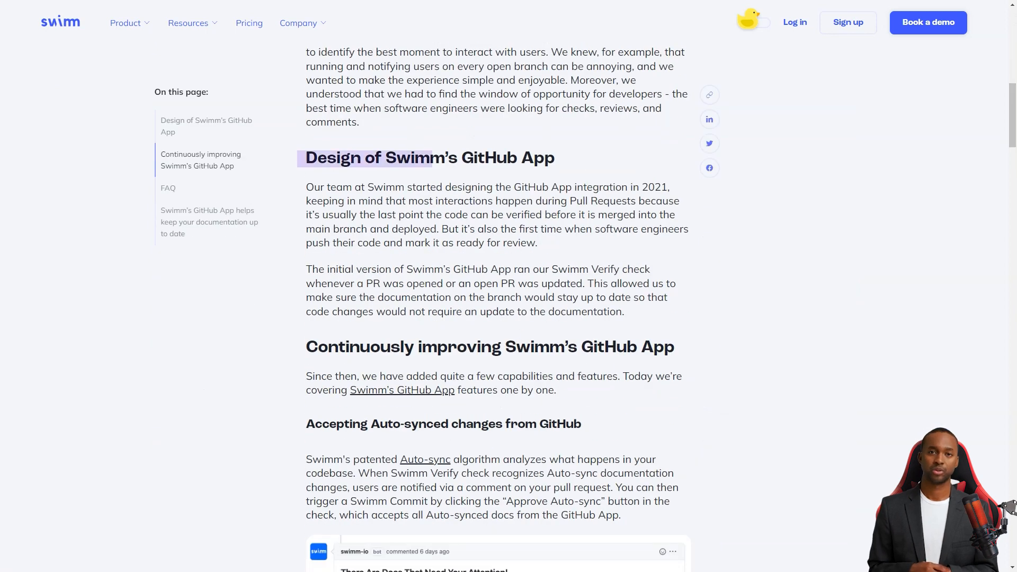
scroll("down", 3)
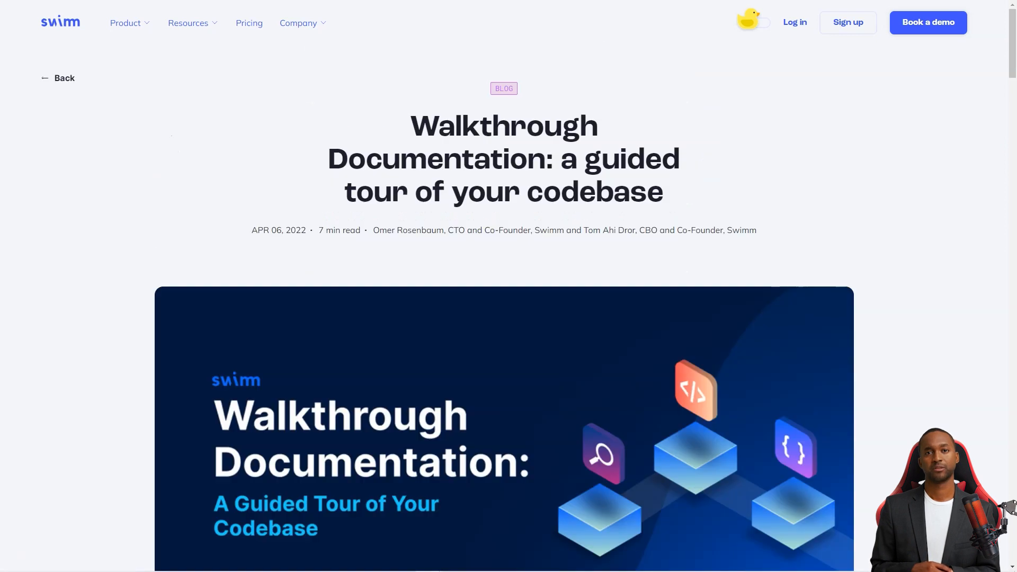
double_click(503, 125)
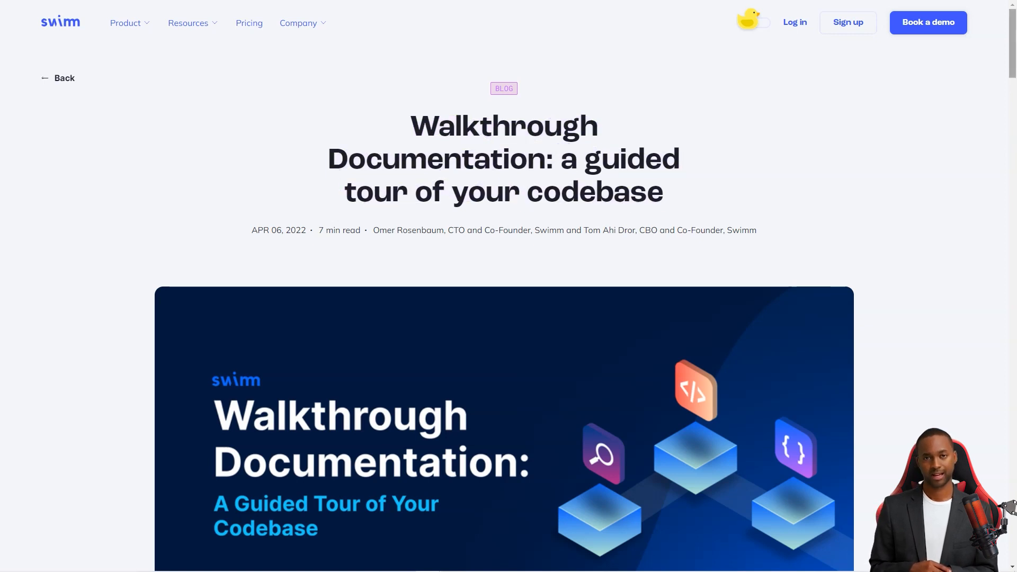
Scroll the Walkthrough Documentation post and Swimm's pricing tiers, then switch to its Product Hunt reviews
scroll("down", 3)
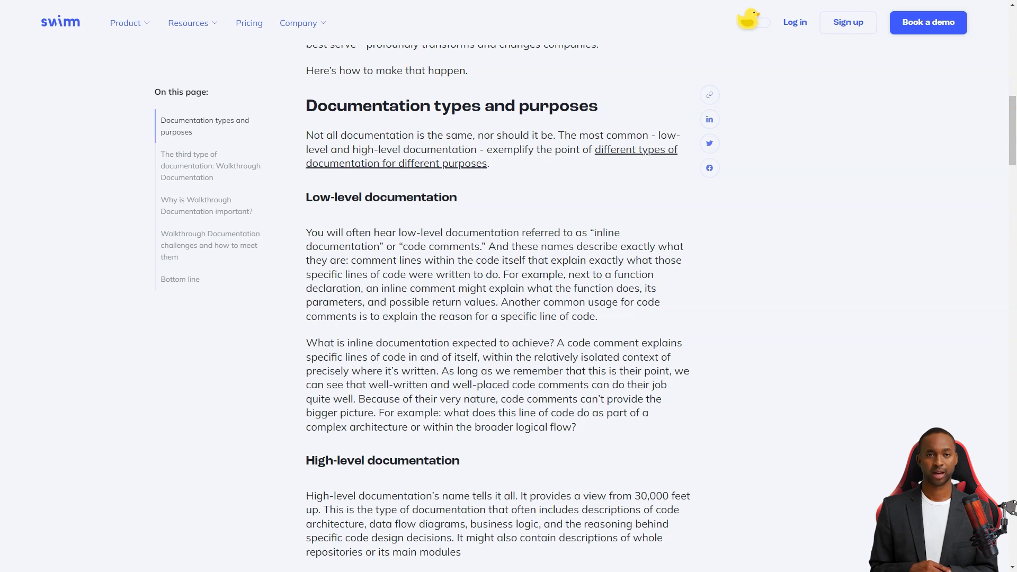
scroll("down", 3)
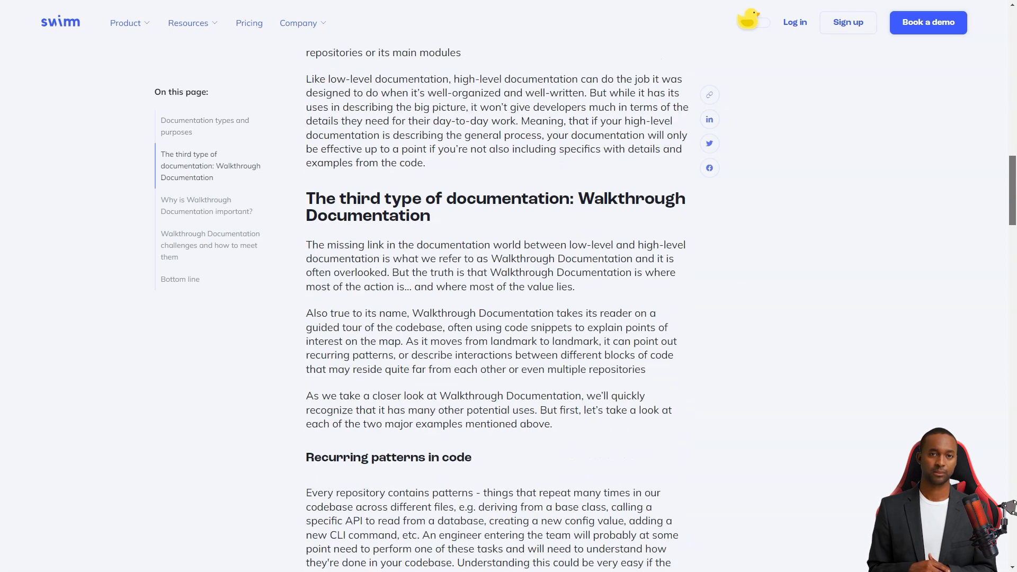
scroll("down", 3)
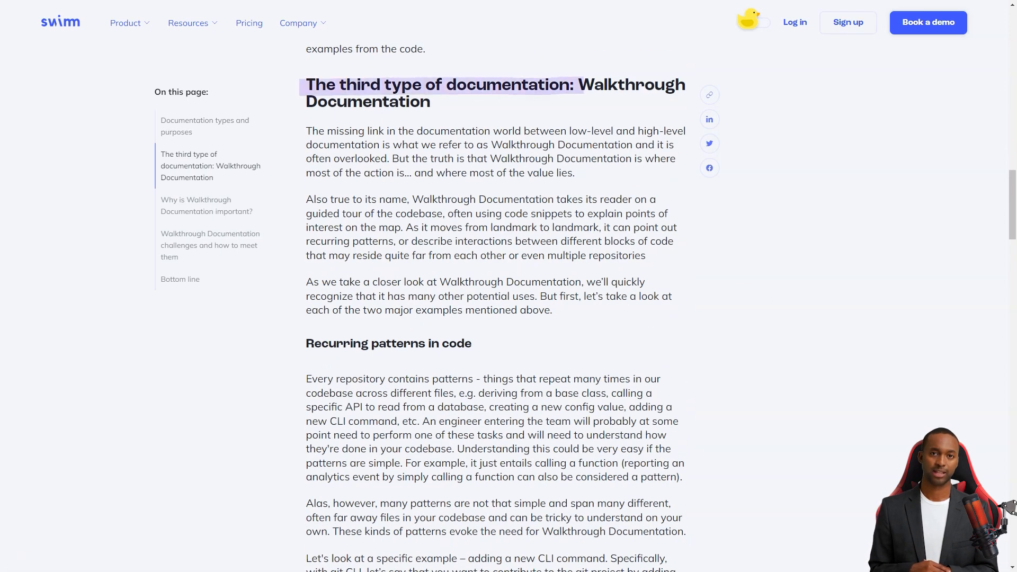
left_click_drag(306, 85, 441, 102)
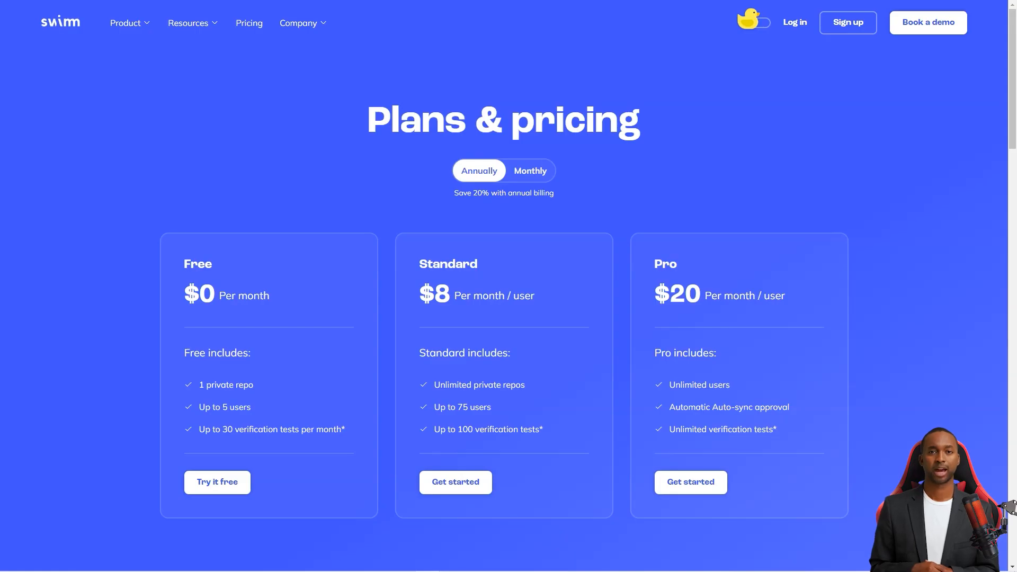
left_click(529, 171)
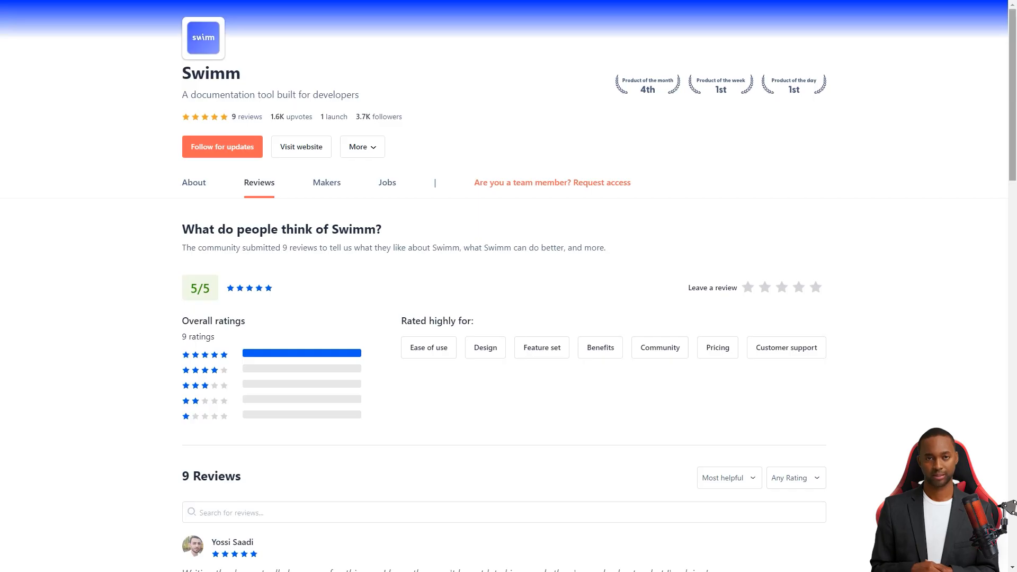
Bring up Swimm's Product Hunt Reviews tab and scroll down through the community reviews
scroll("down", 3)
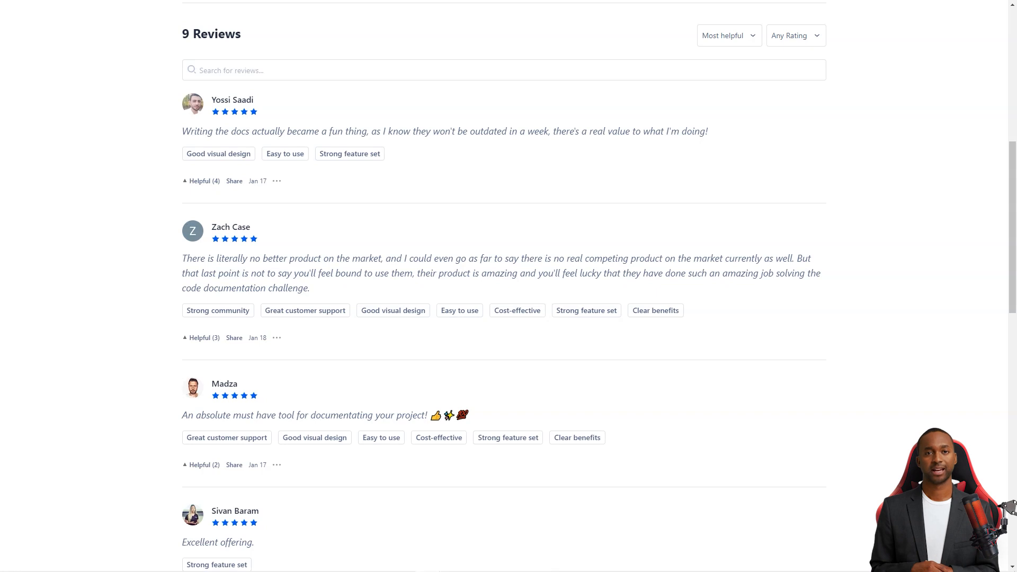
left_click_drag(413, 274, 518, 274)
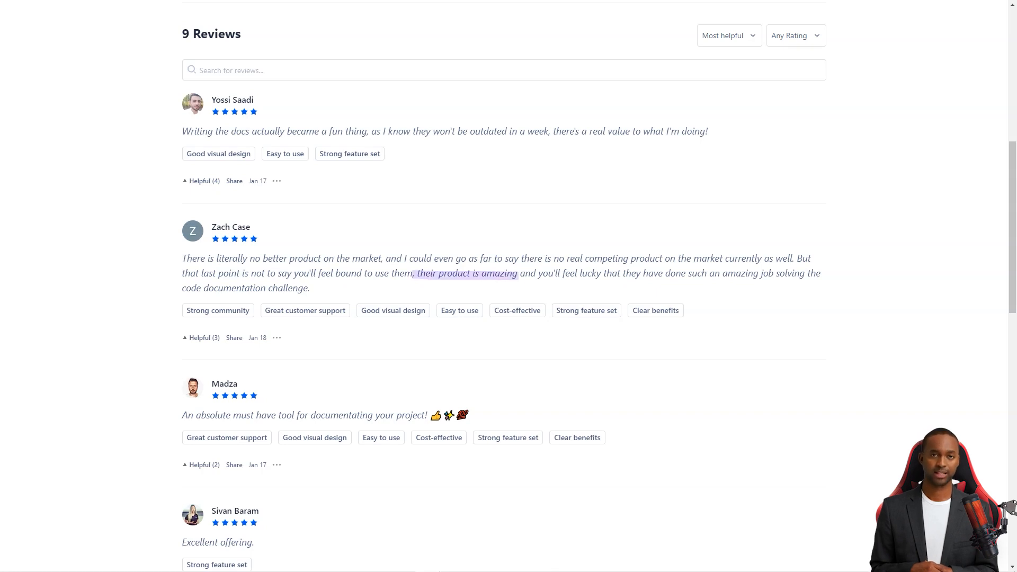
scroll("down", 3)
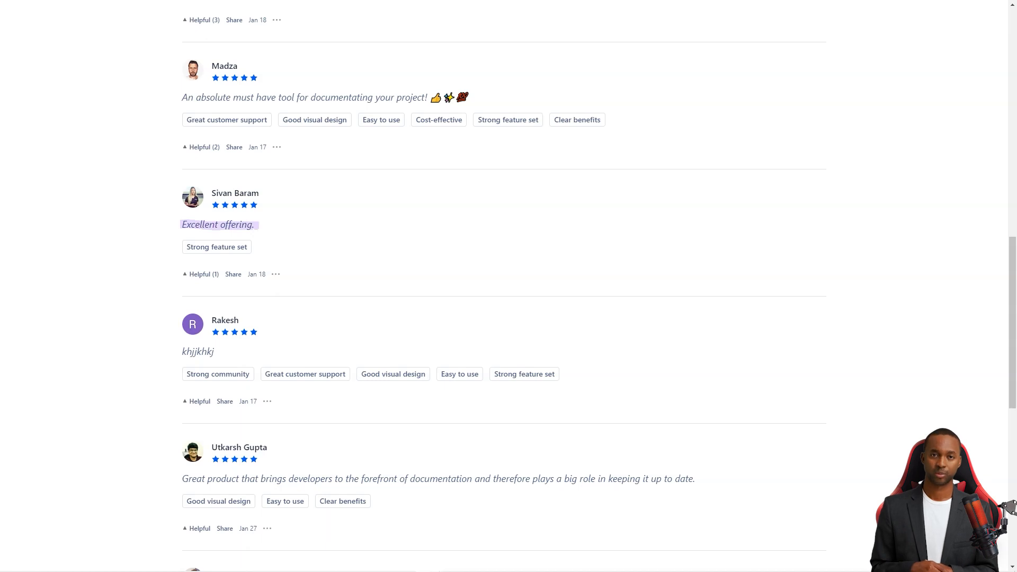
scroll("down", 3)
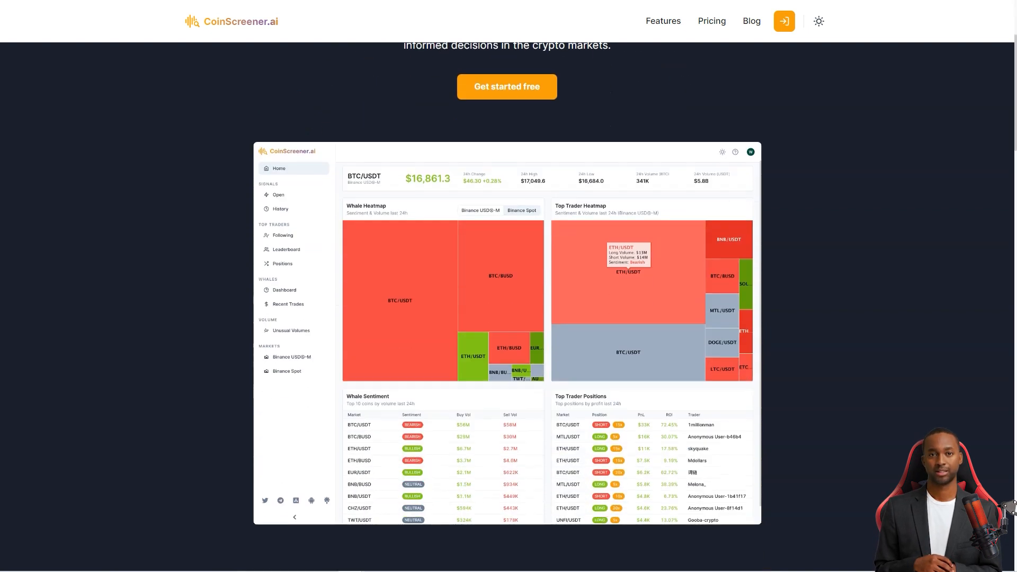
Scroll CoinScreener's homepage through AI insights, top-trader following, whale tracking and market alerts
scroll("down", 3)
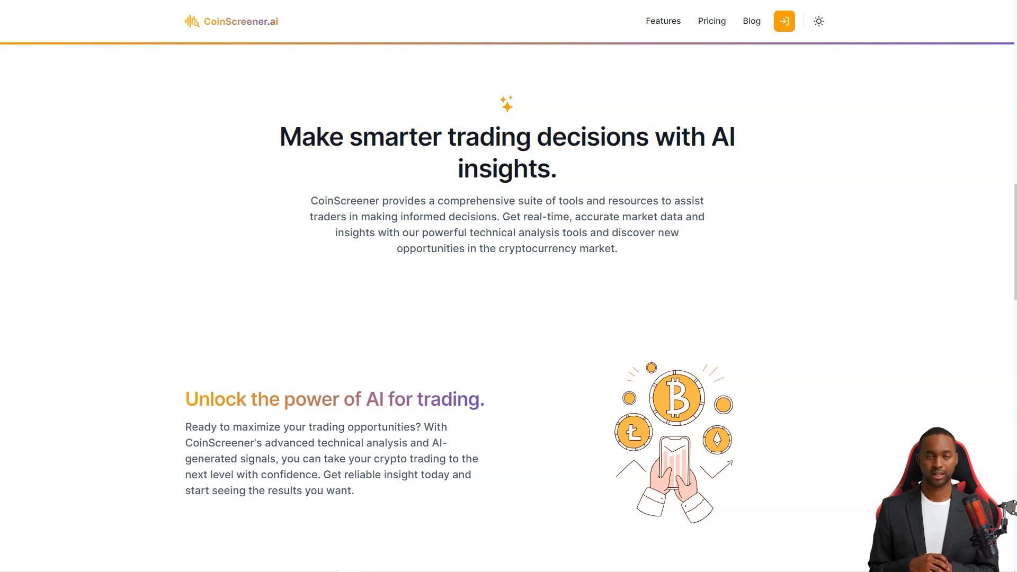
scroll("down", 3)
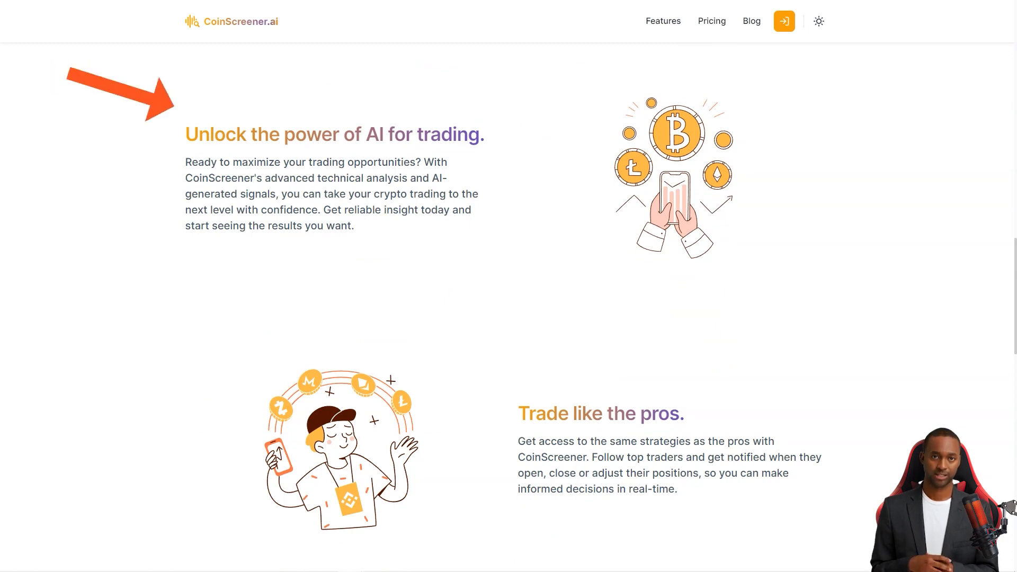
left_click_drag(319, 210, 473, 209)
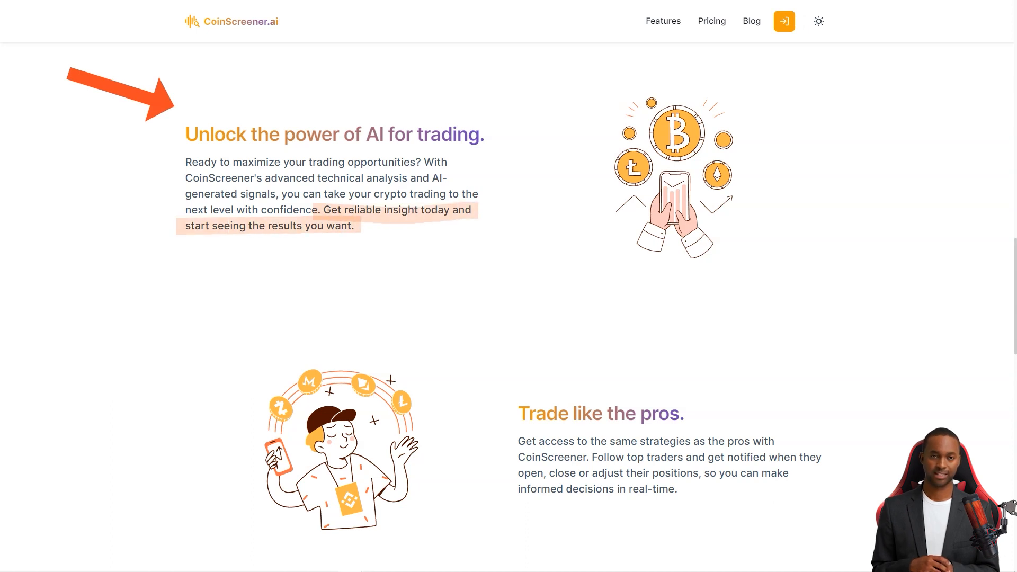
scroll("down", 3)
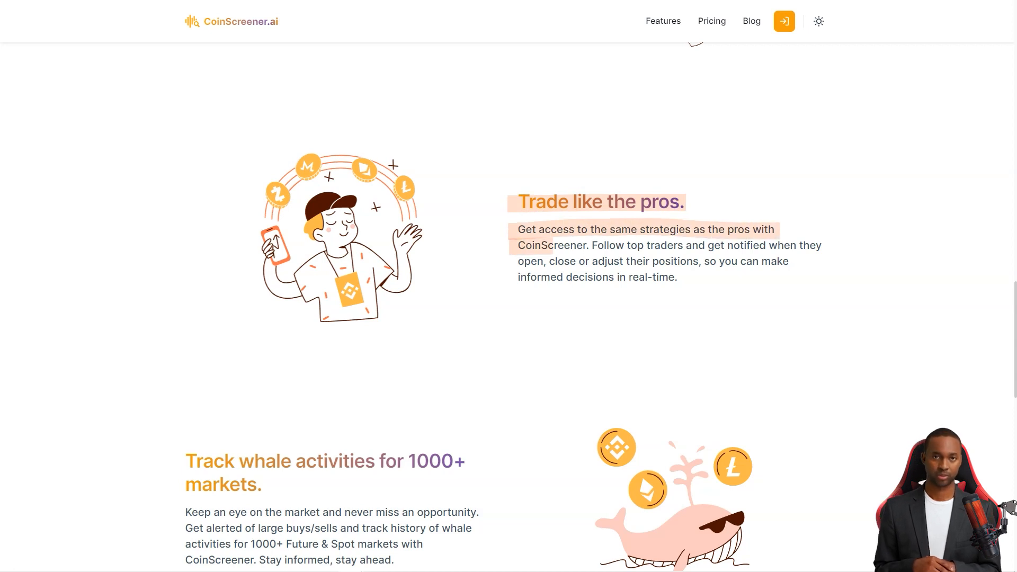
scroll("down", 3)
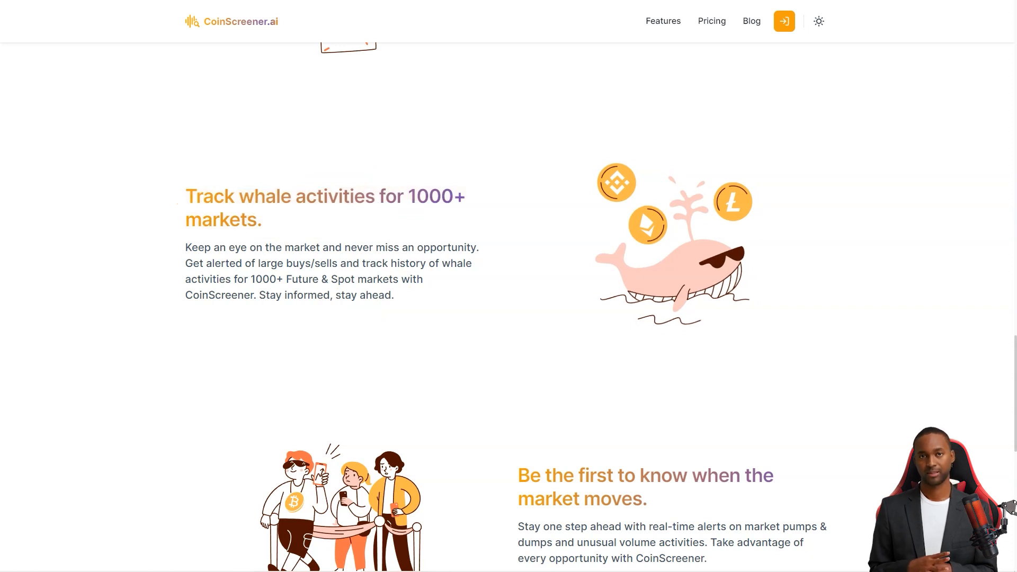
scroll("down", 3)
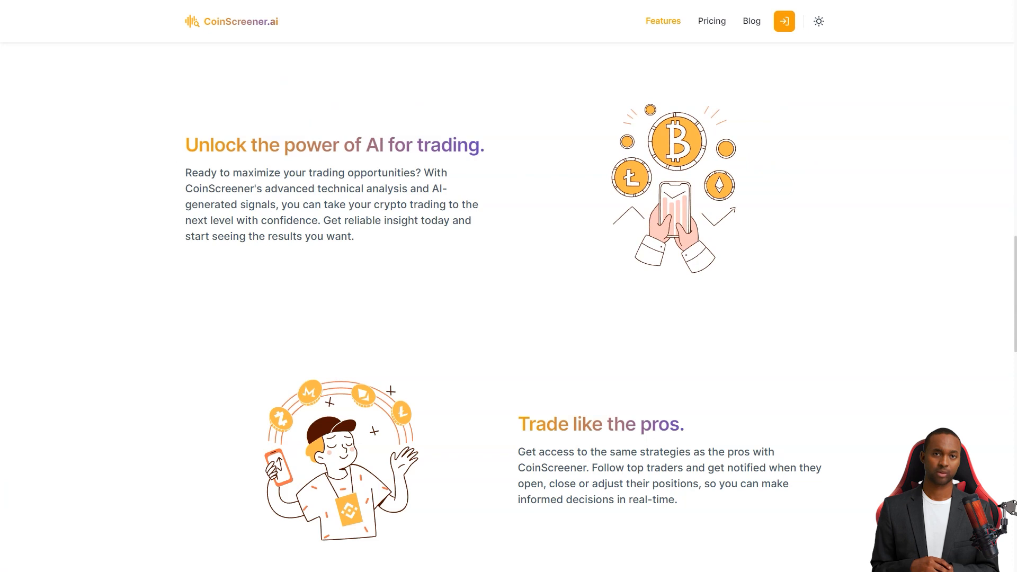
Return to the start of the features section via Features in the top navigation
left_click(712, 21)
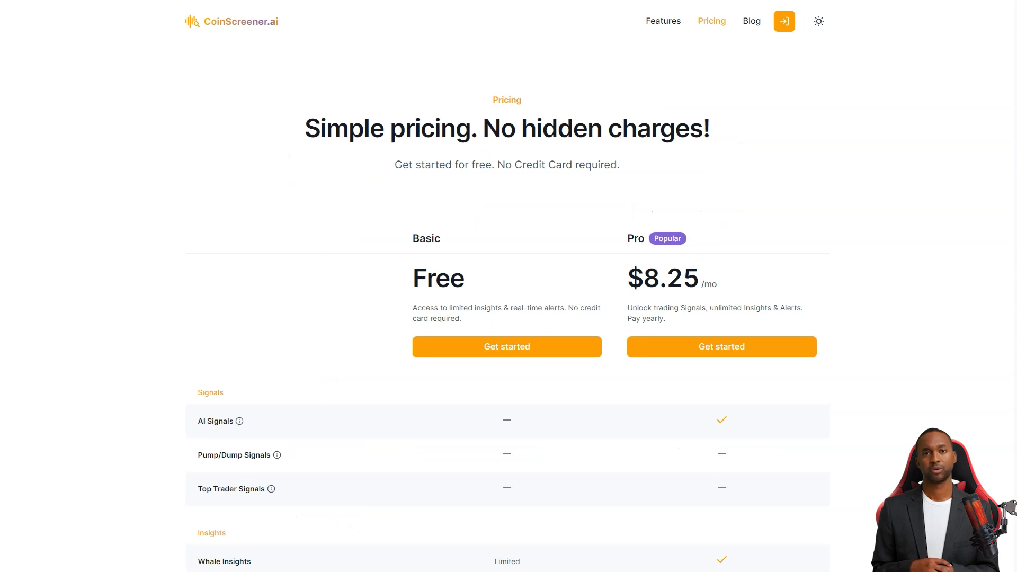
Scroll CoinScreener's Basic vs $8.25/mo Pro plan comparison of signals, insights and alerts down to the footer
scroll("down", 3)
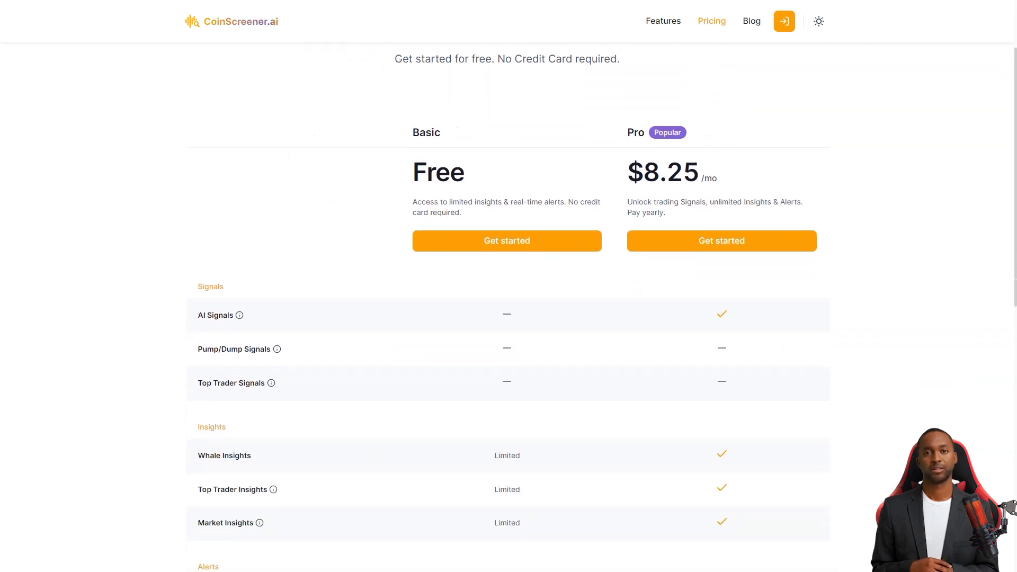
scroll("down", 3)
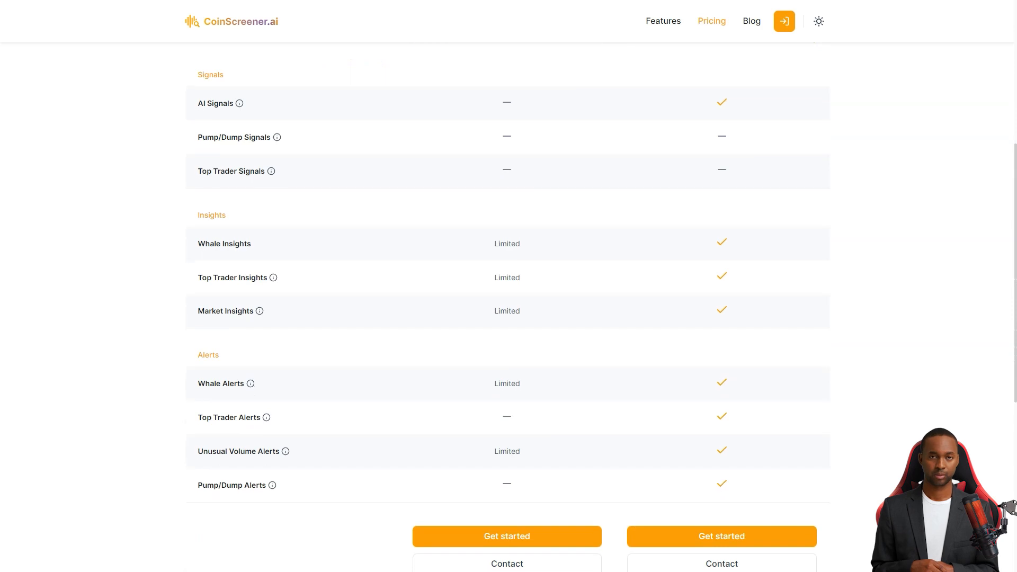
scroll("down", 3)
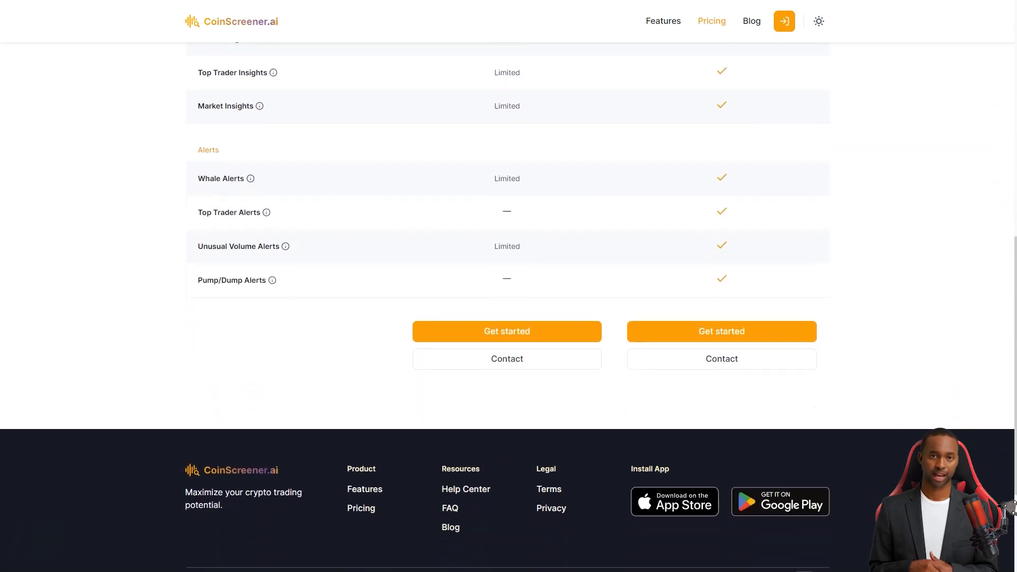
scroll("down", 3)
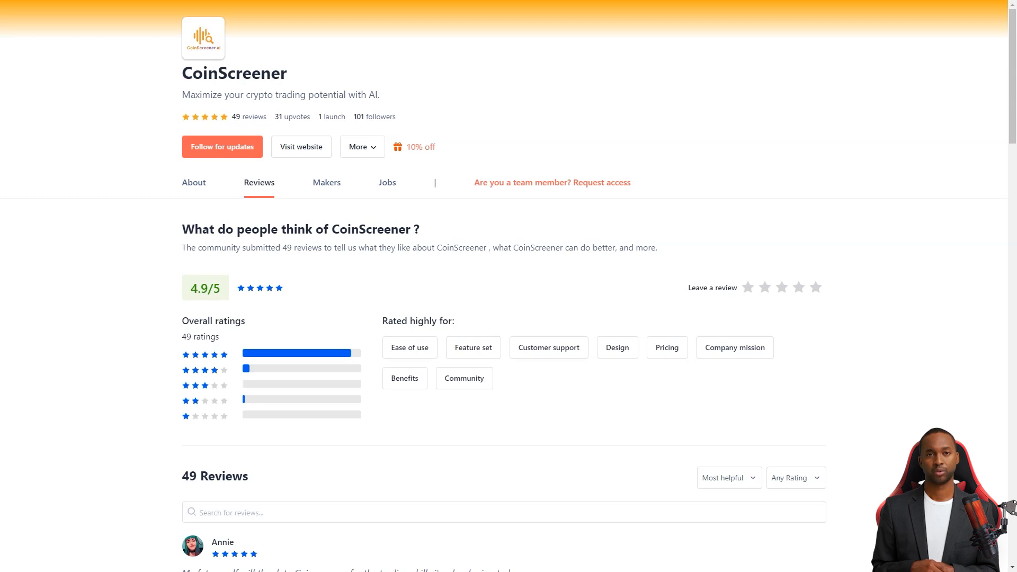
Scroll down CoinScreener's Product Hunt reviews page past the 4.9/5 rating into the community reviews
scroll("down", 3)
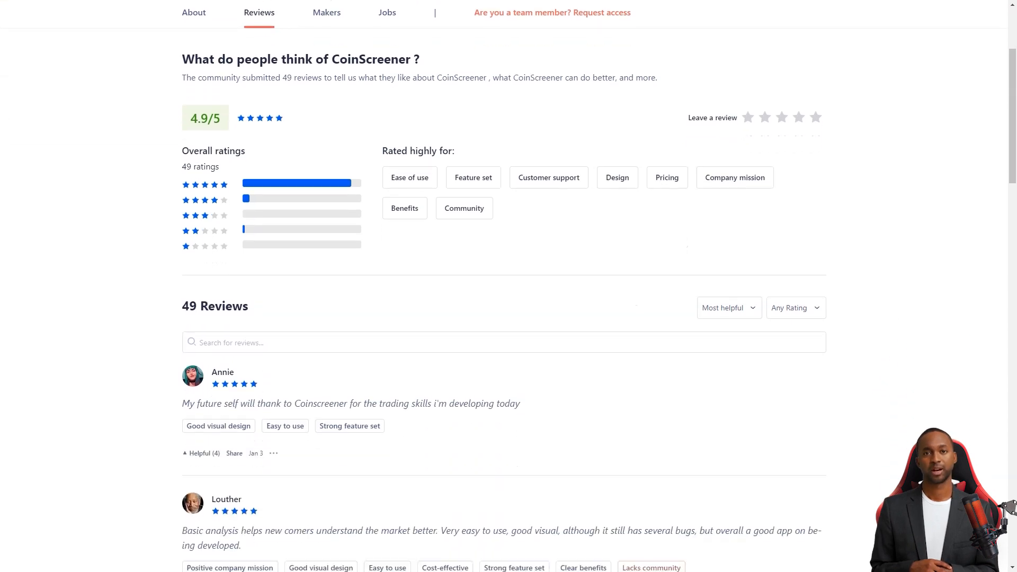
scroll("down", 3)
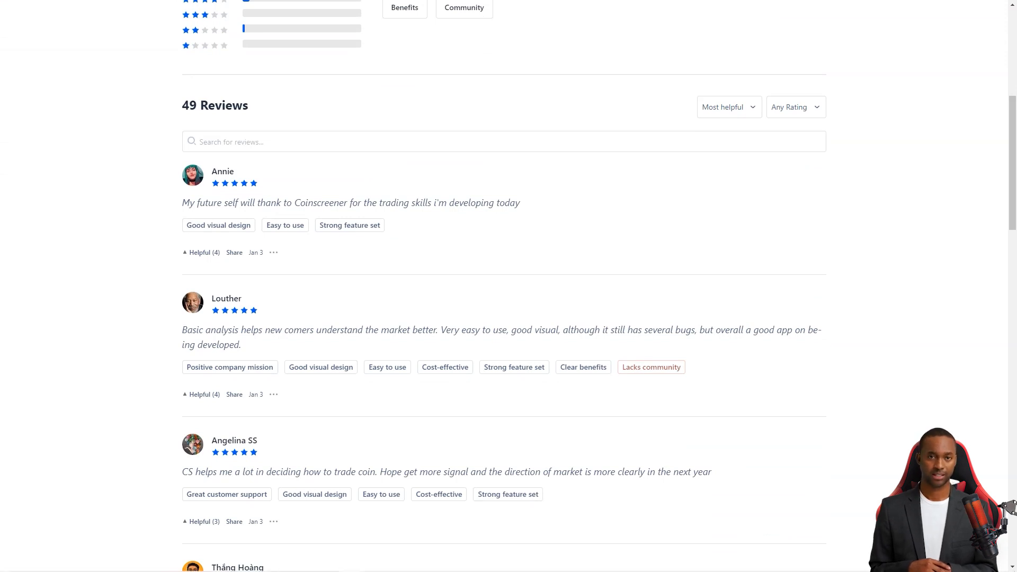
scroll("down", 3)
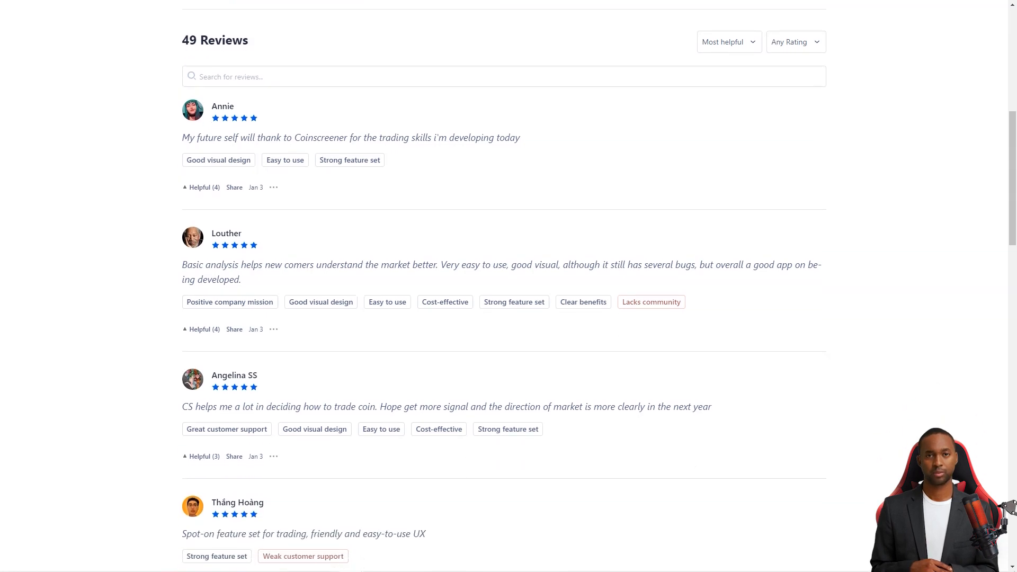
scroll("down", 3)
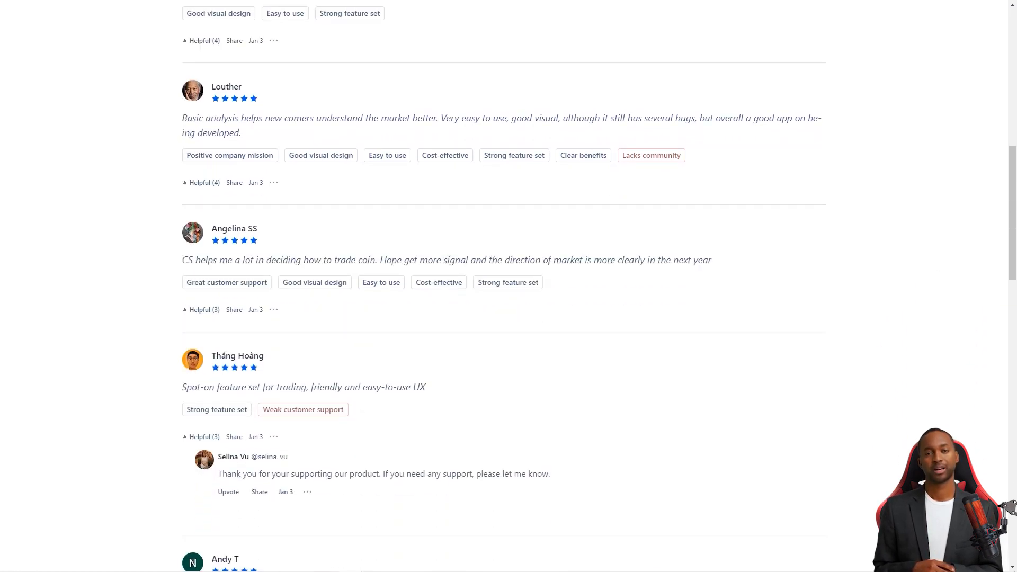
left_click_drag(182, 259, 382, 260)
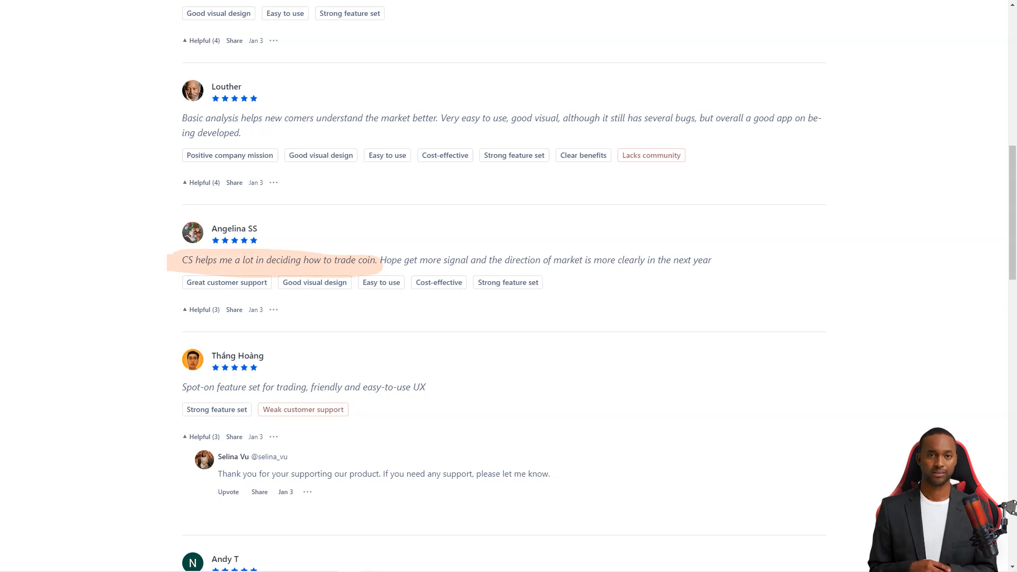
scroll("down", 3)
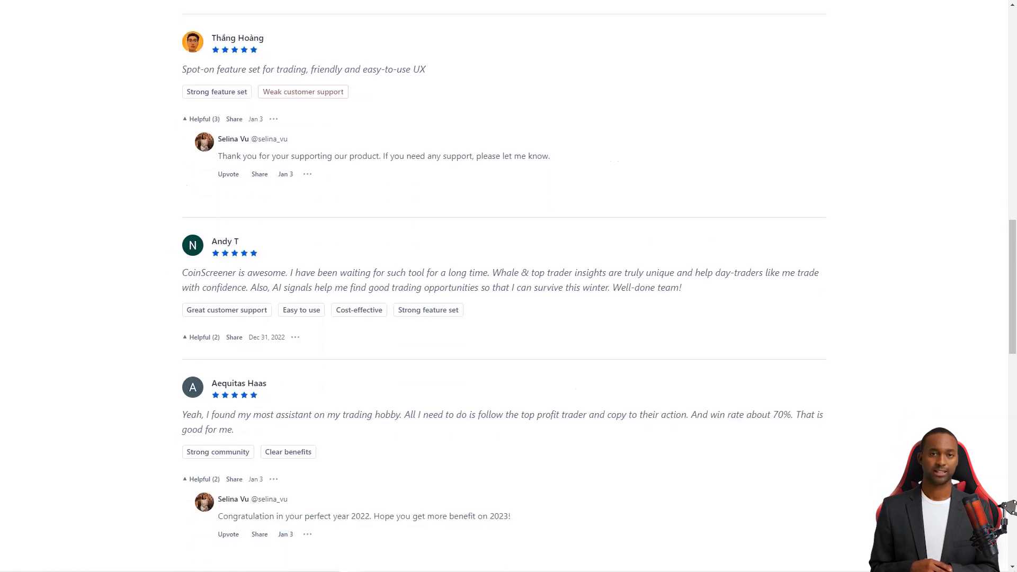
scroll("down", 3)
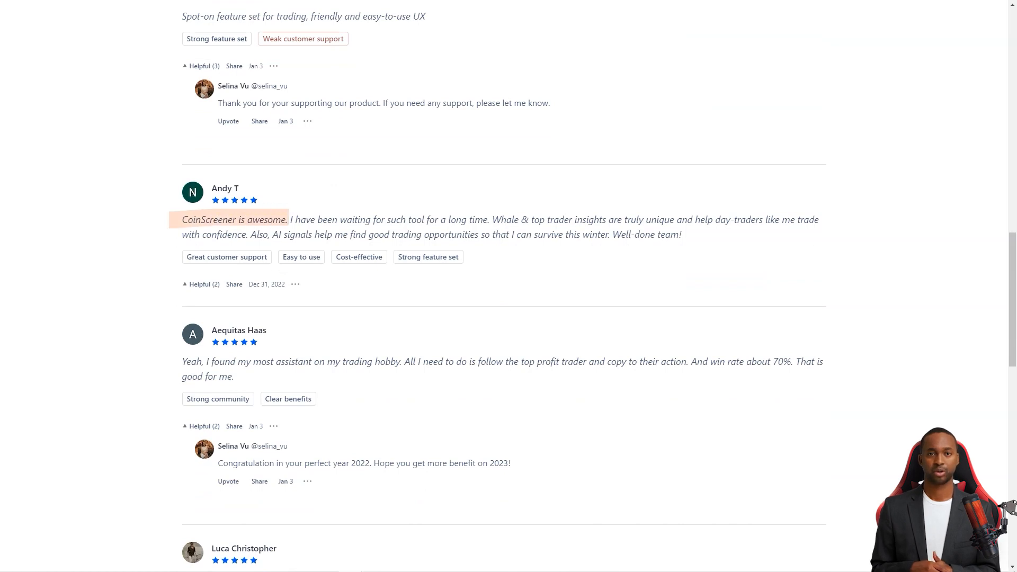
Continue reading the individual user reviews down to the end of the visible list
scroll("down", 3)
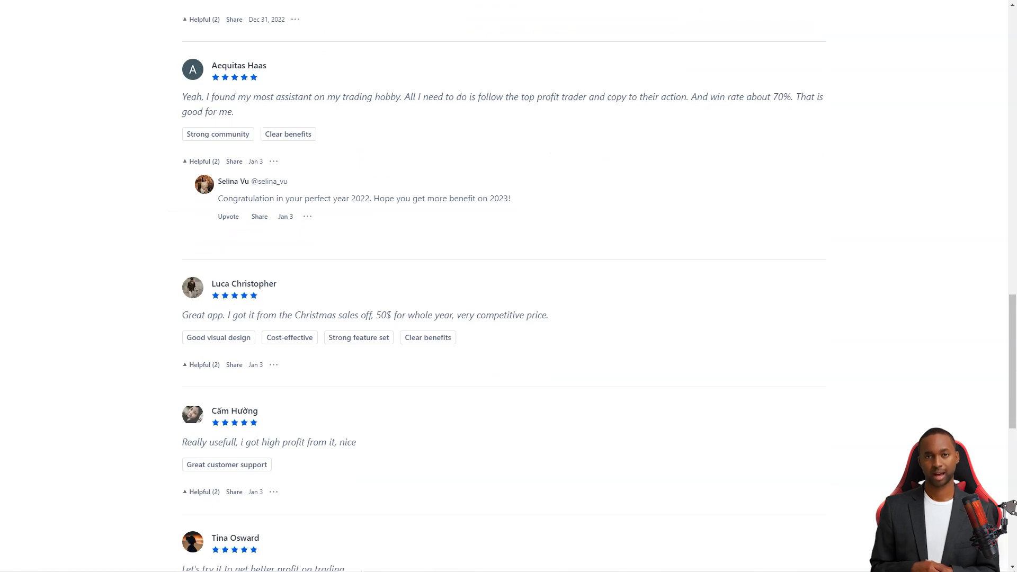
left_click_drag(787, 97, 825, 97)
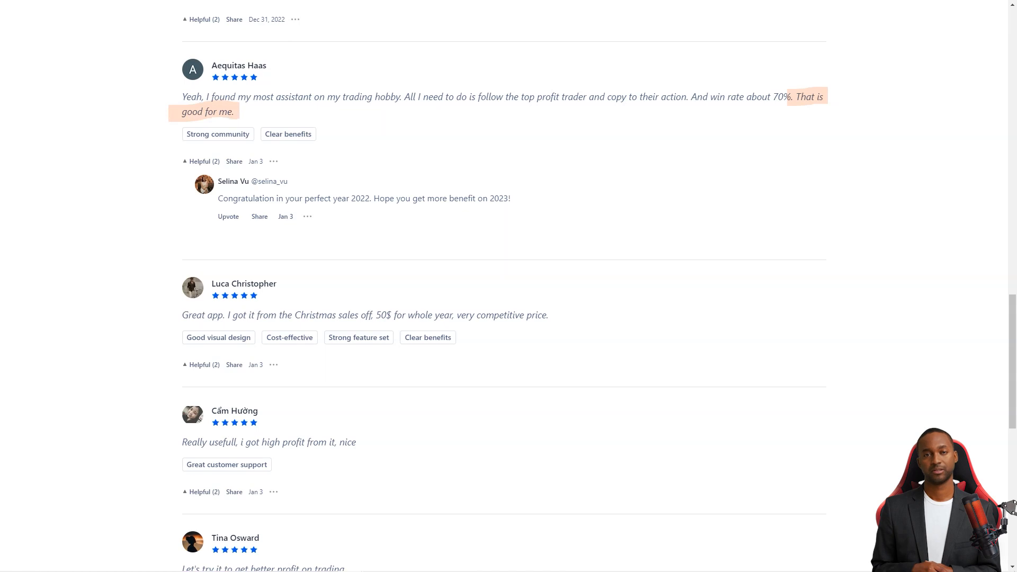
scroll("down", 3)
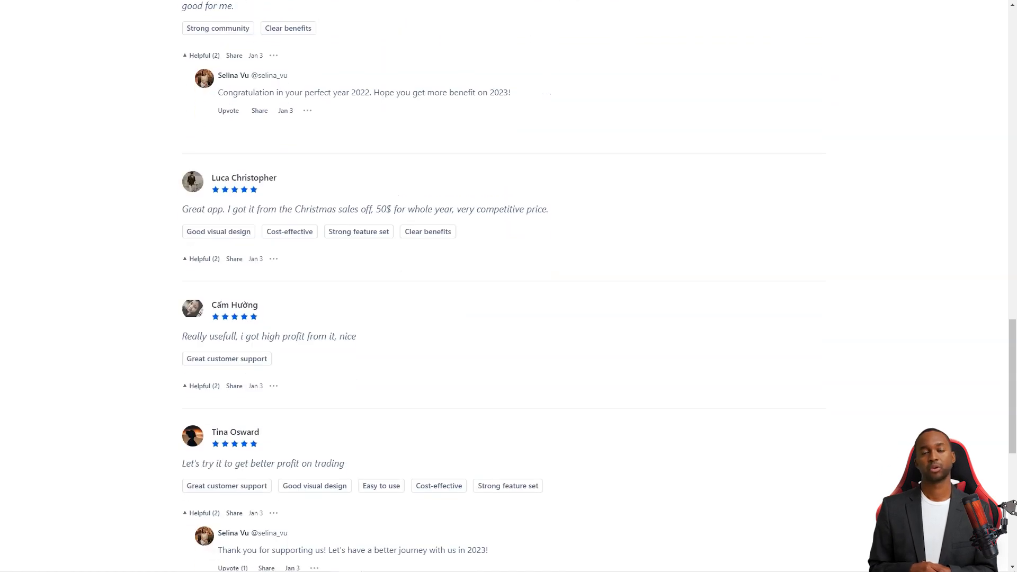
double_click(203, 209)
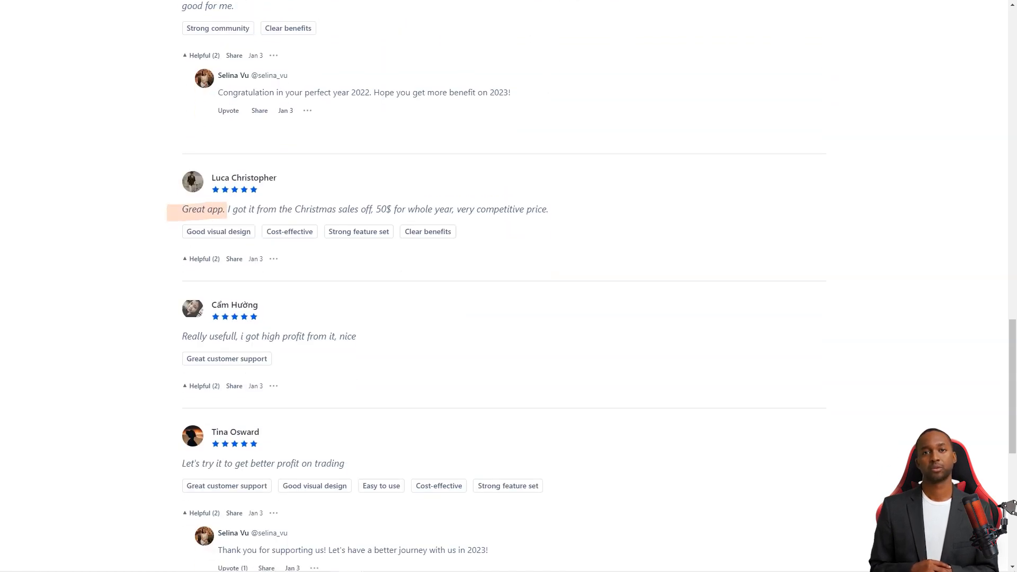
scroll("down", 3)
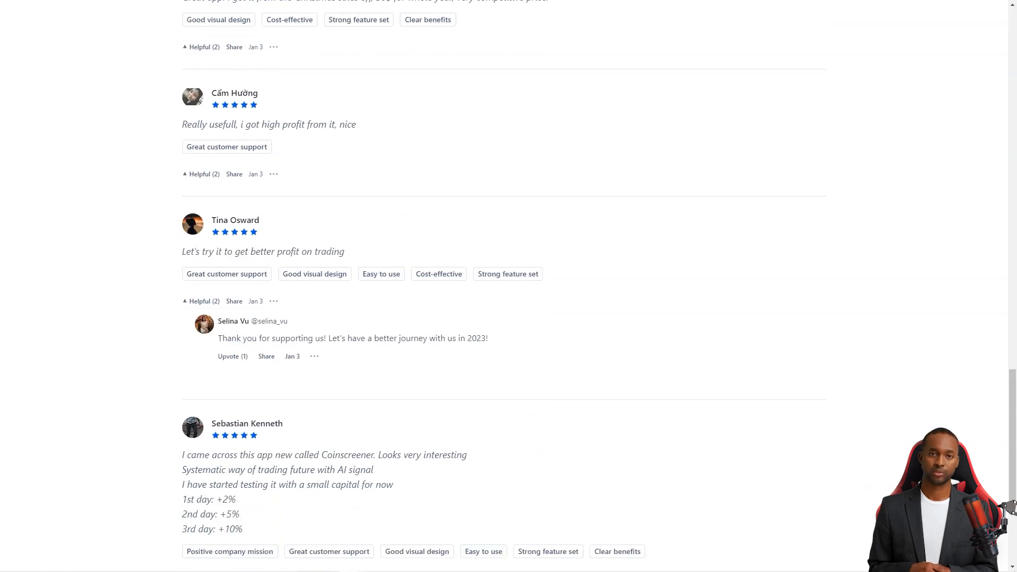
scroll("down", 3)
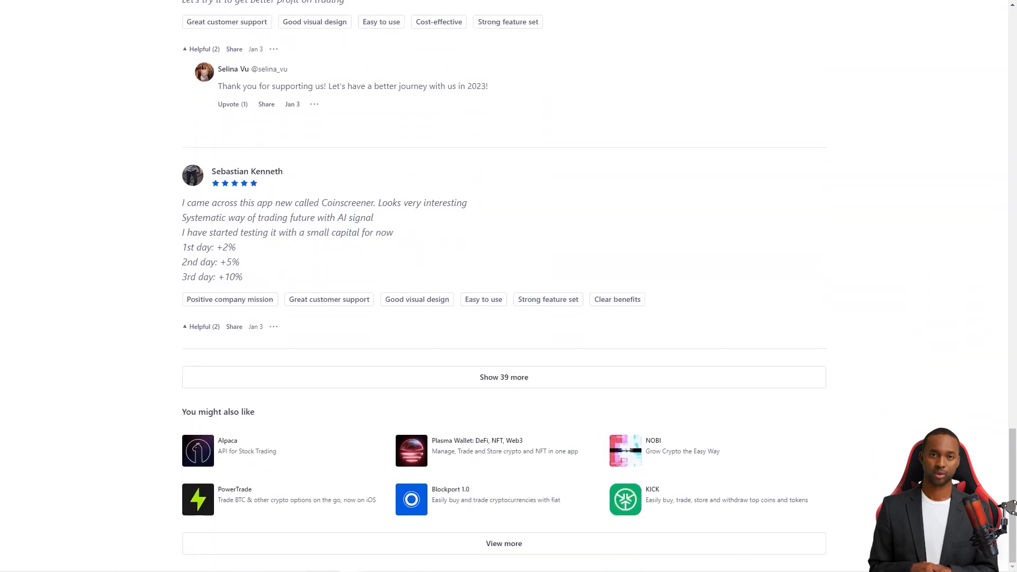